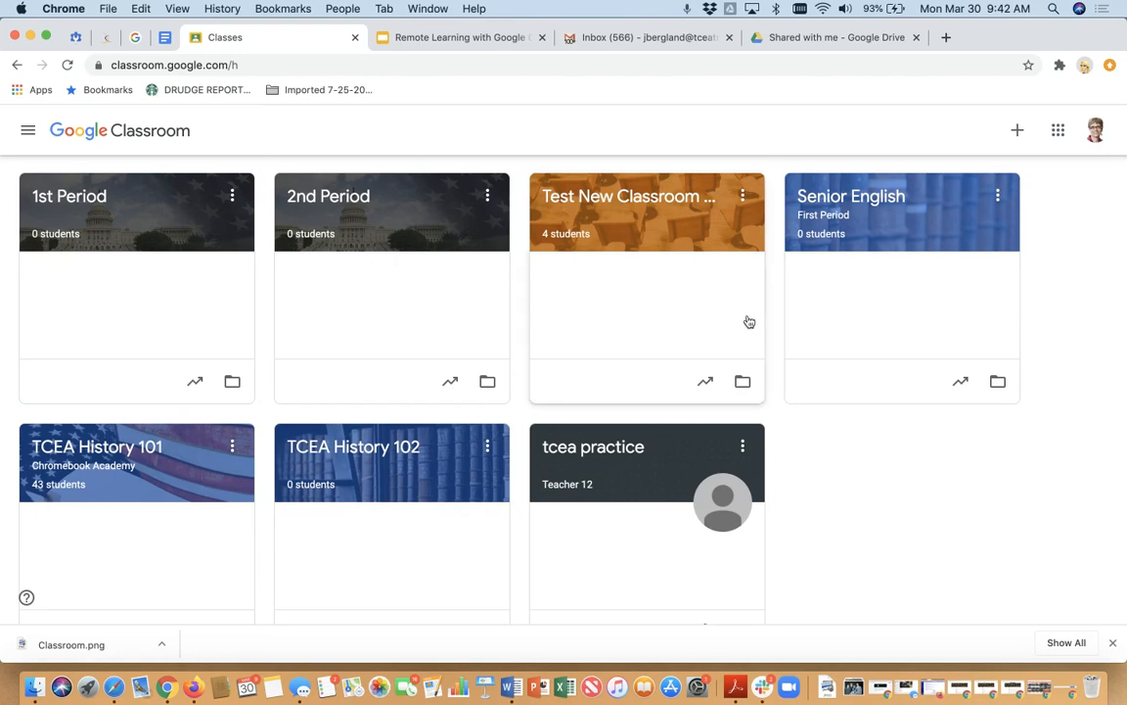
mouse_move(627, 195)
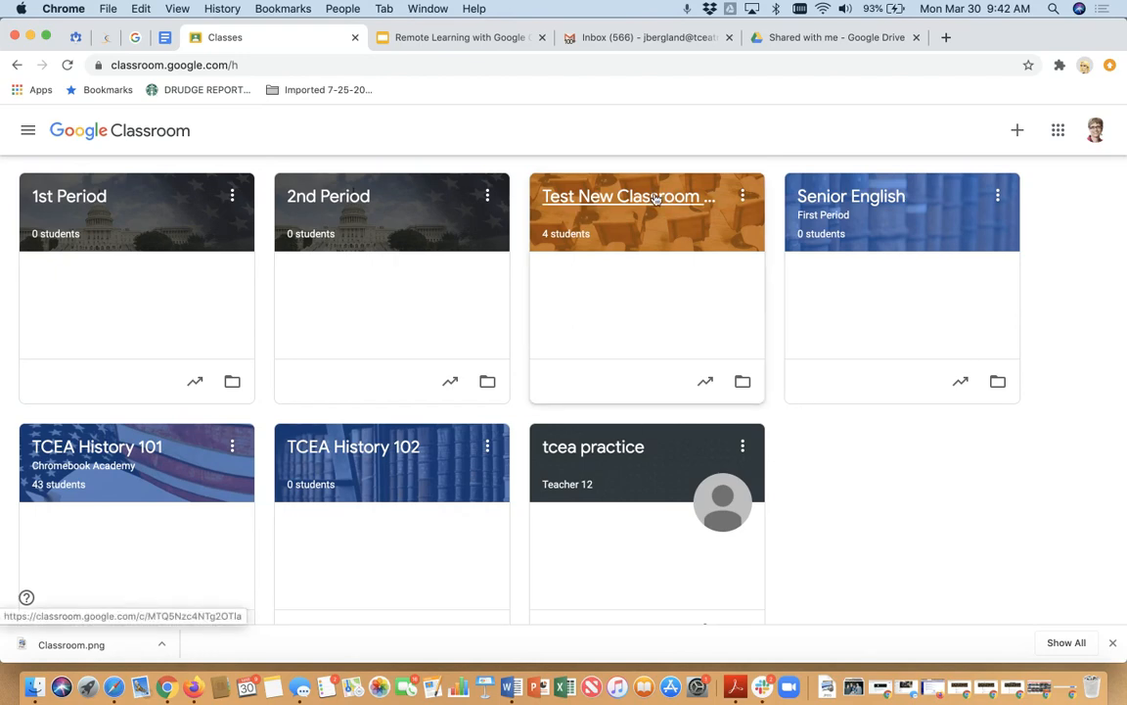
Step: Open the Test New Classroom Features class card to view its Stream
click(626, 196)
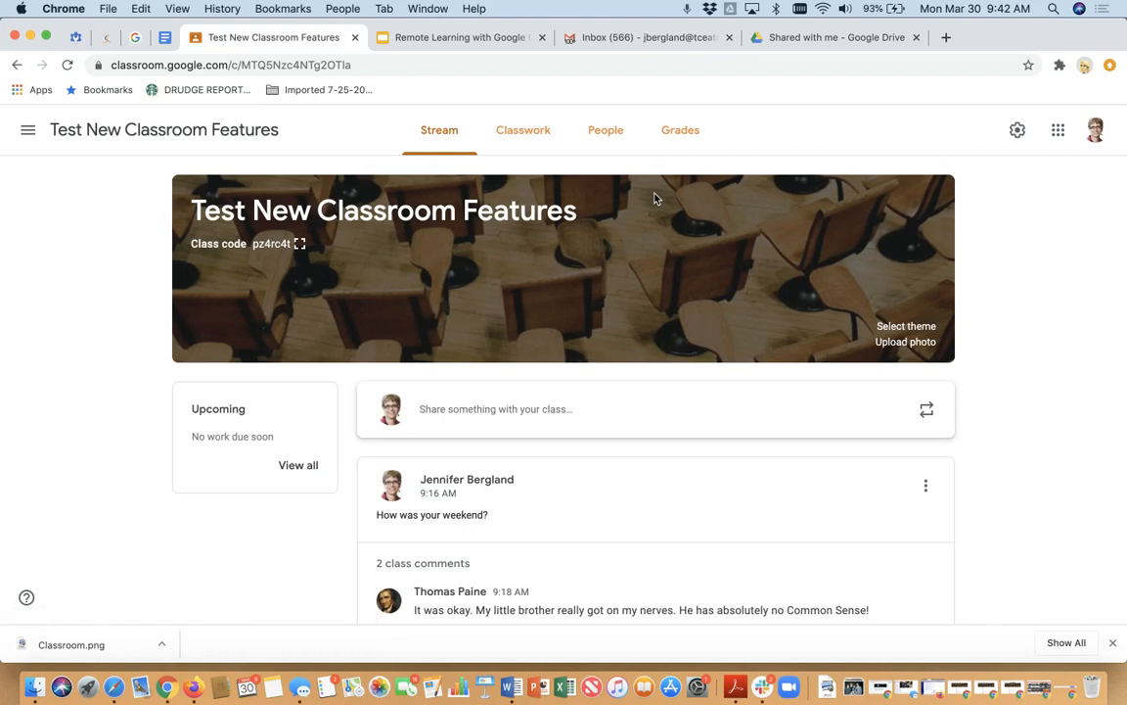
mouse_move(521, 485)
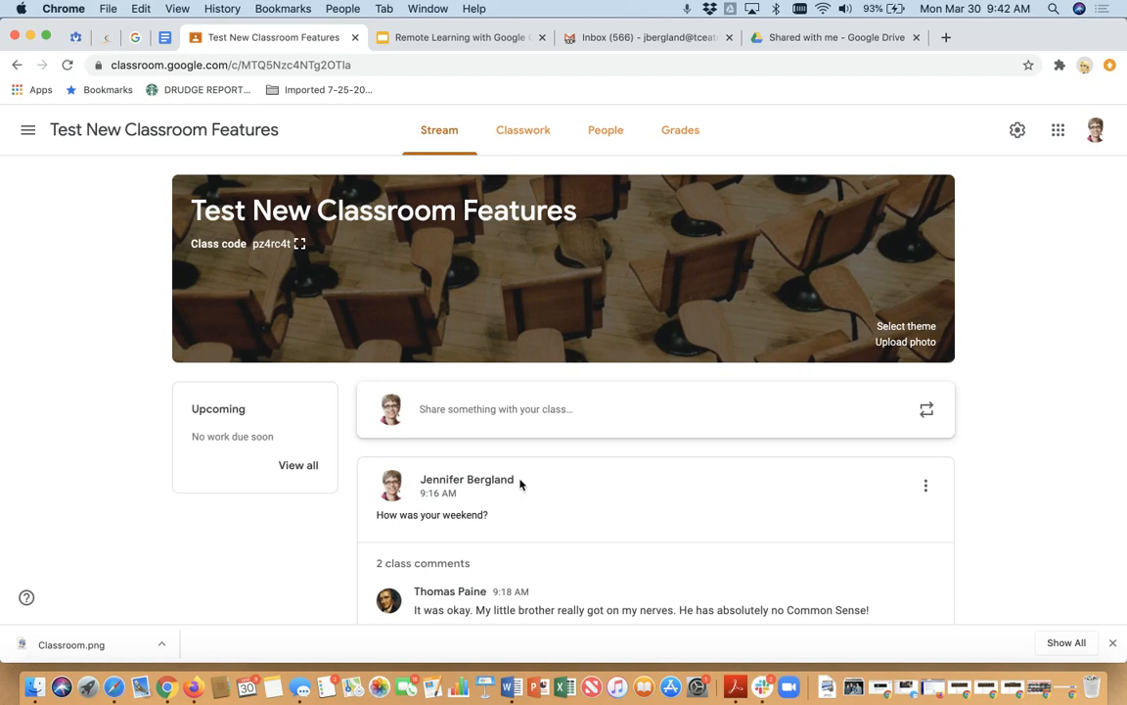
mouse_move(438, 129)
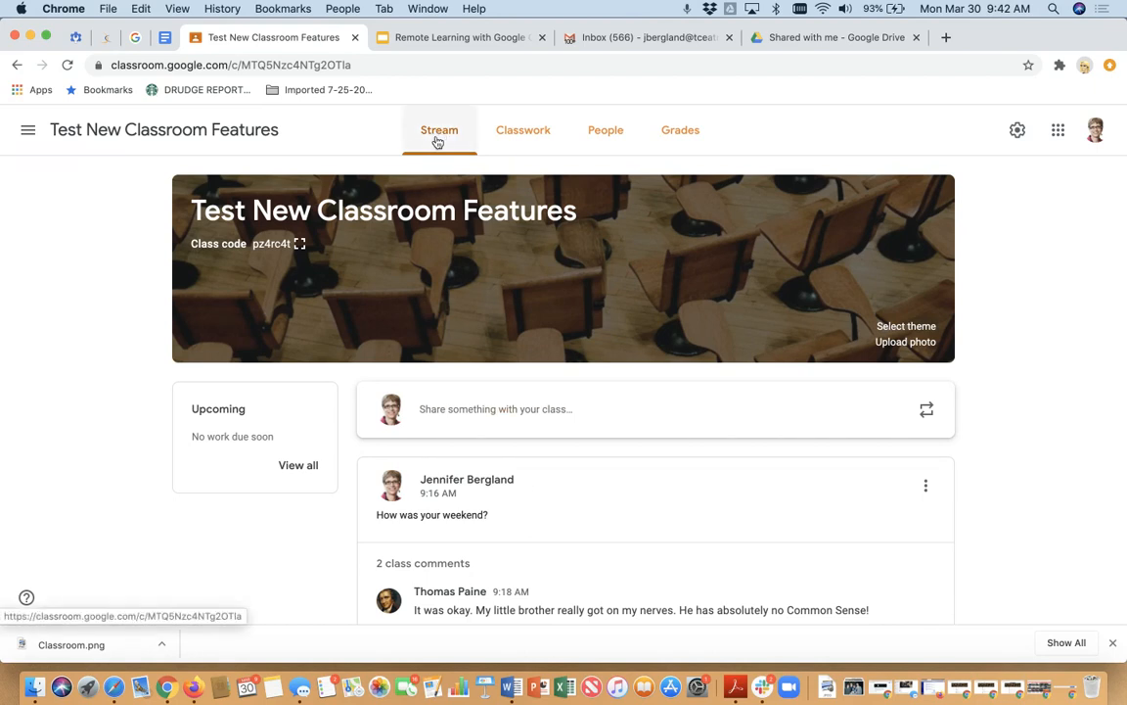
mouse_move(472, 157)
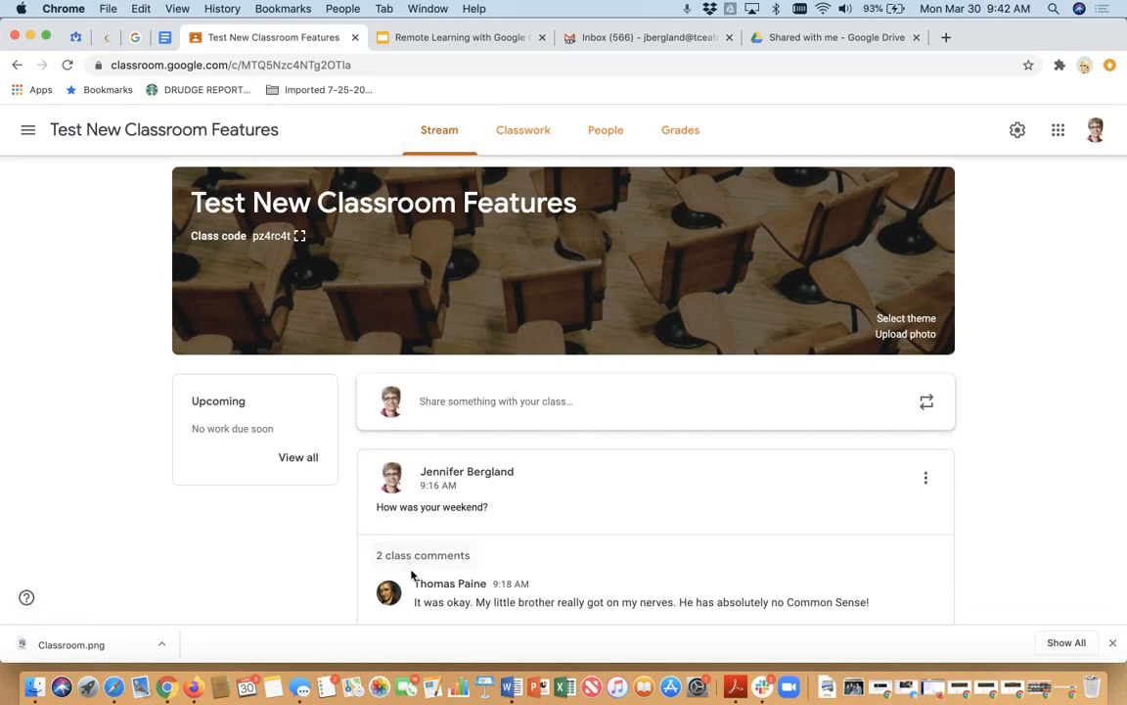
scroll(down, 3)
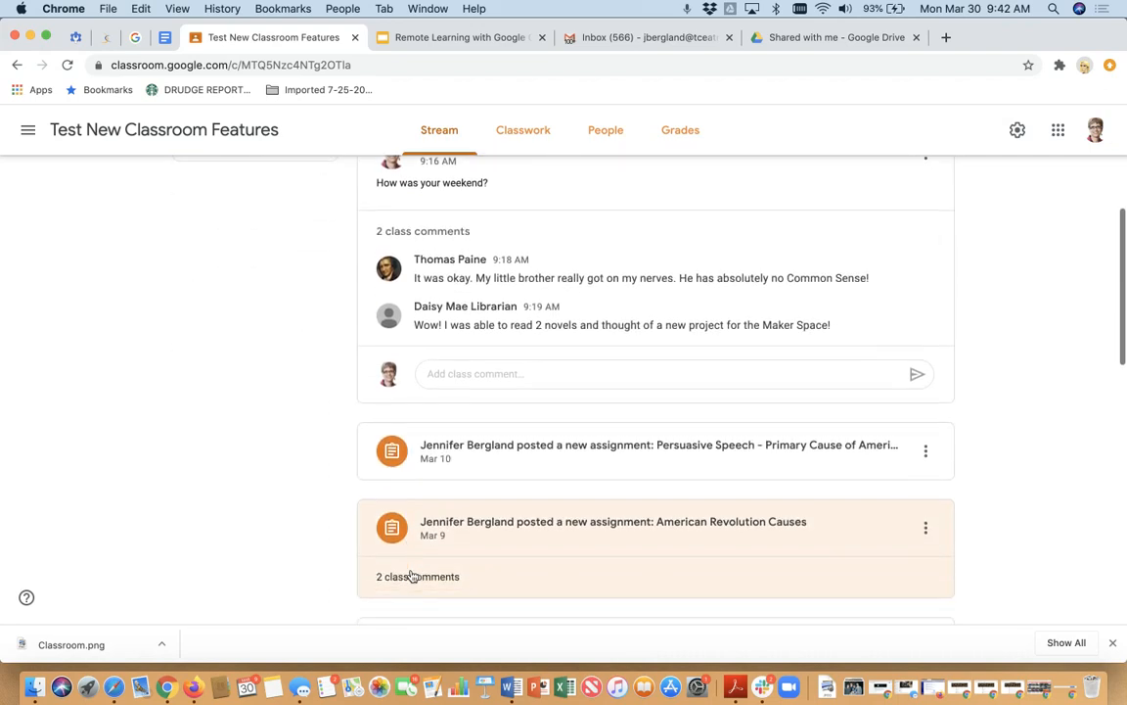
scroll(down, 3)
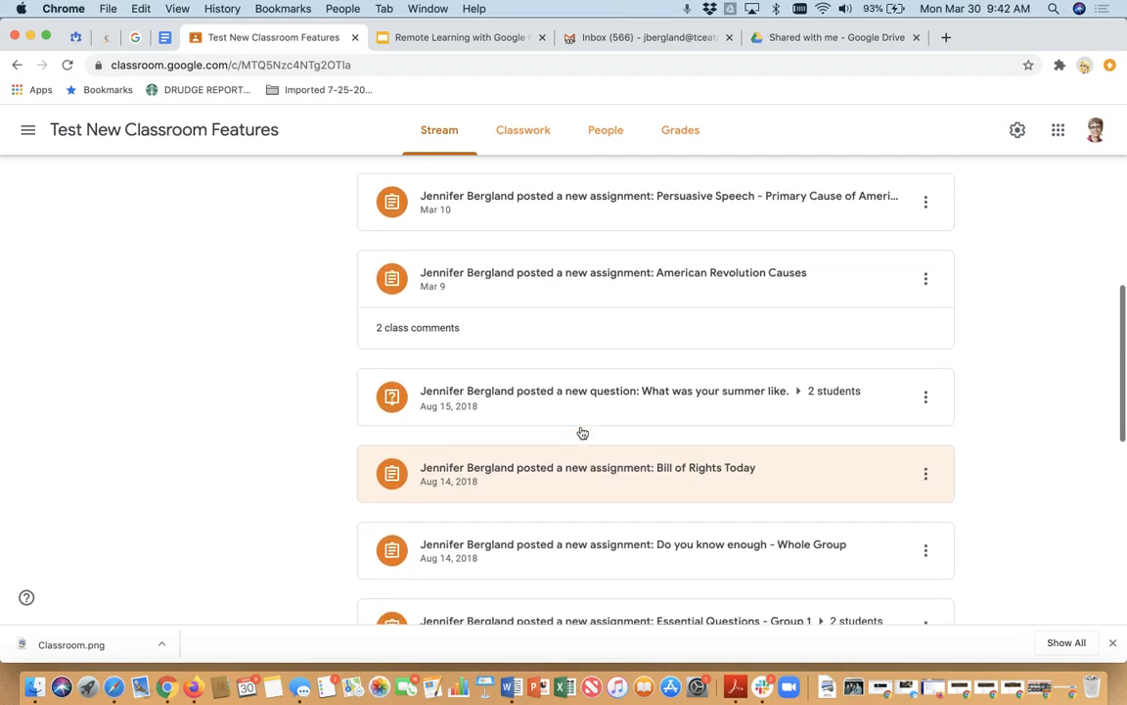
scroll(down, 3)
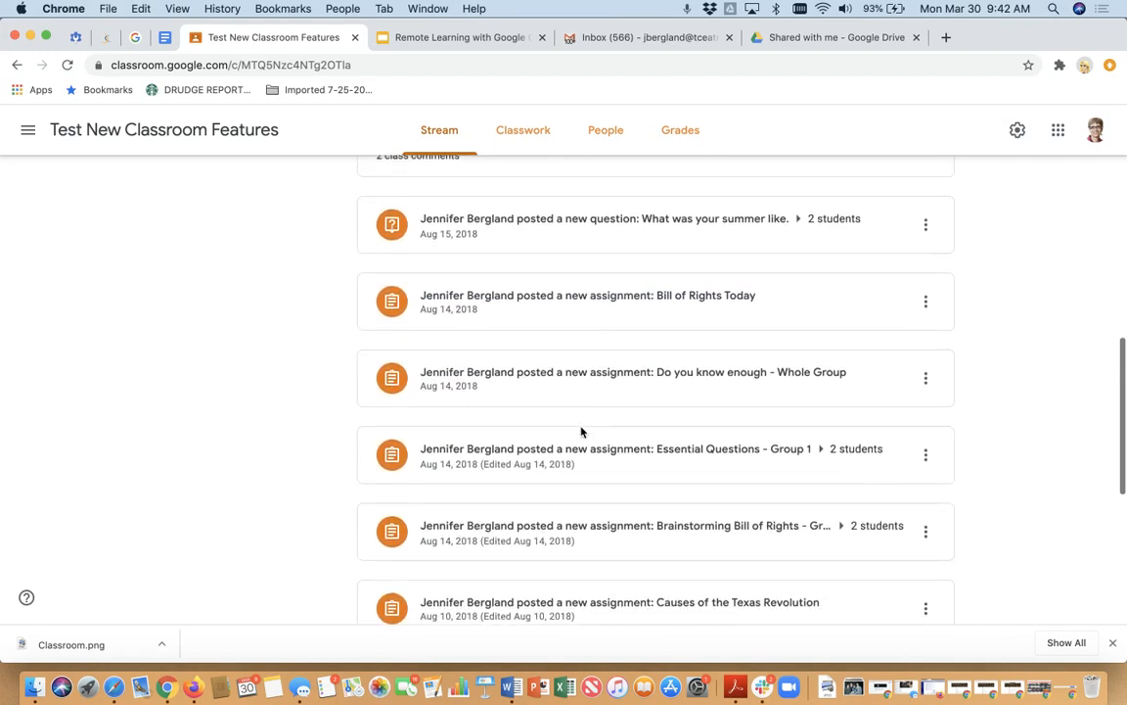
scroll(down, 3)
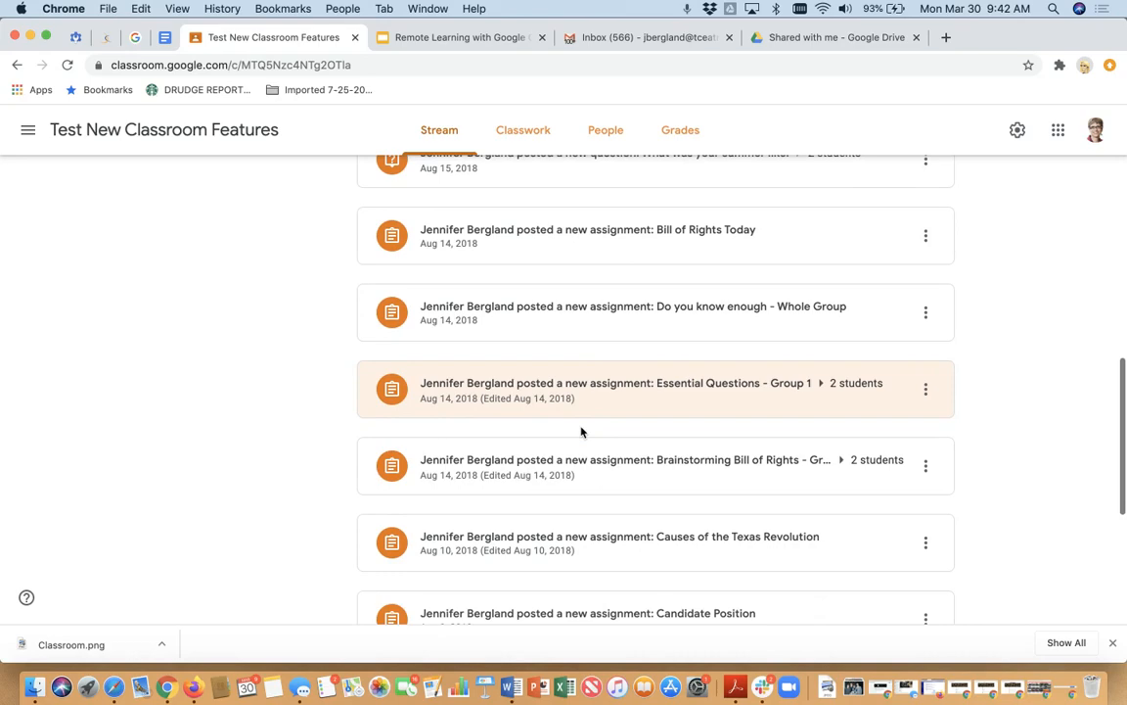
scroll(down, 3)
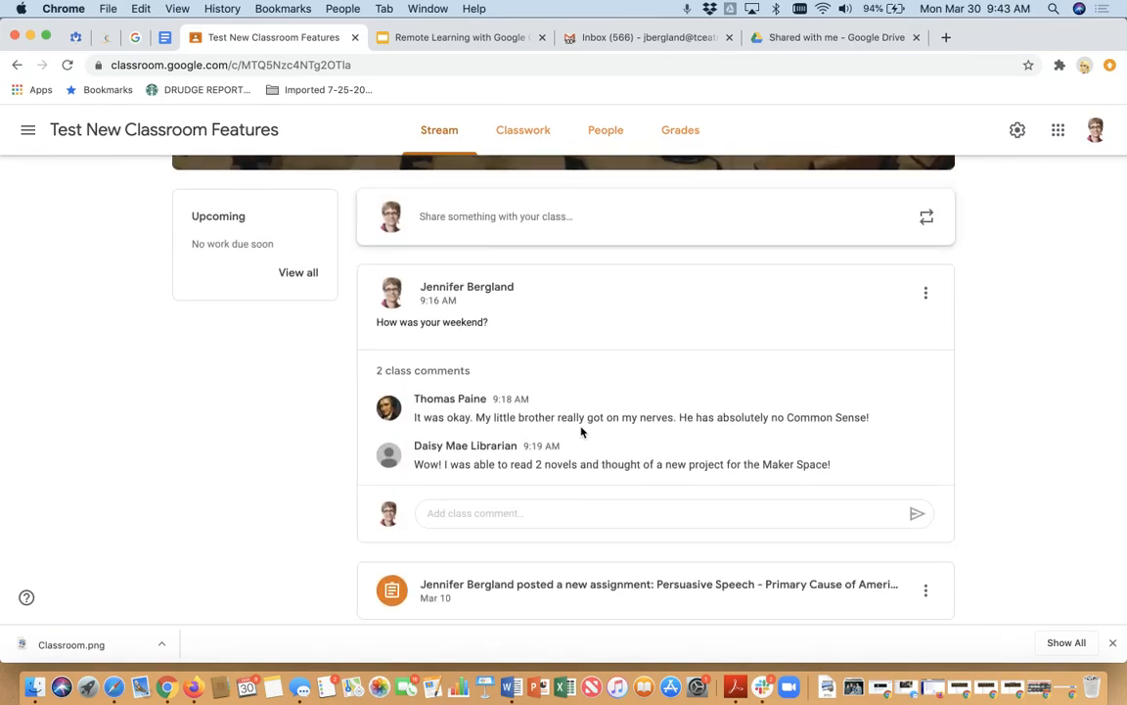
scroll(down, 3)
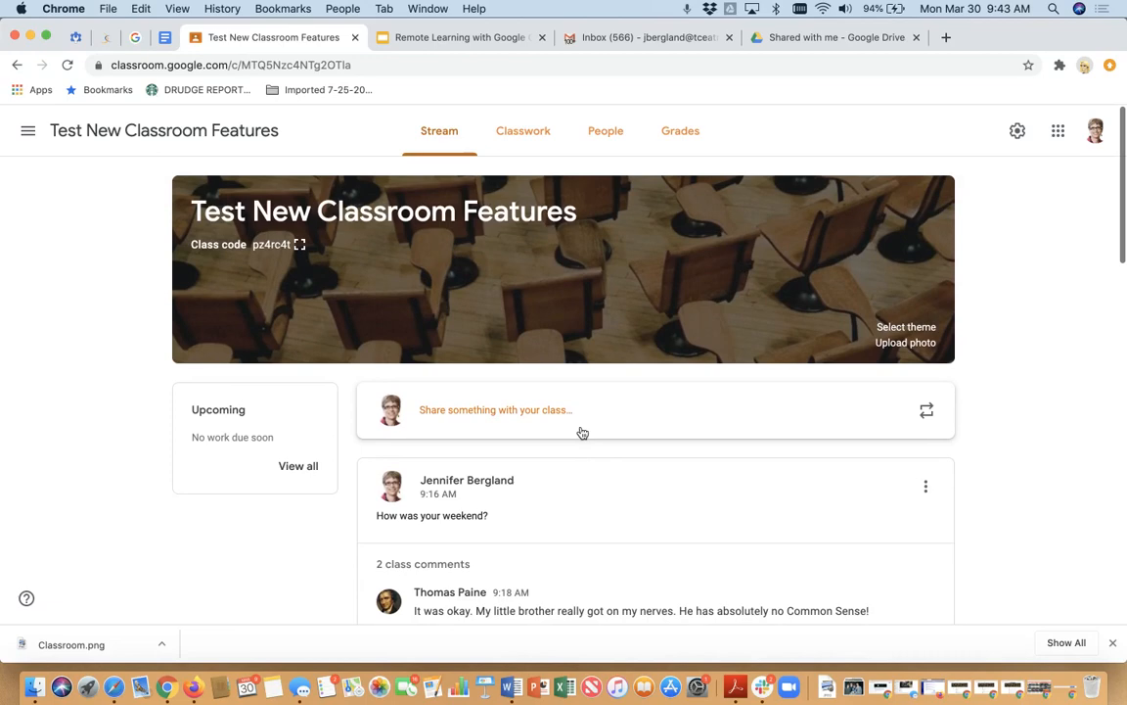
click(522, 129)
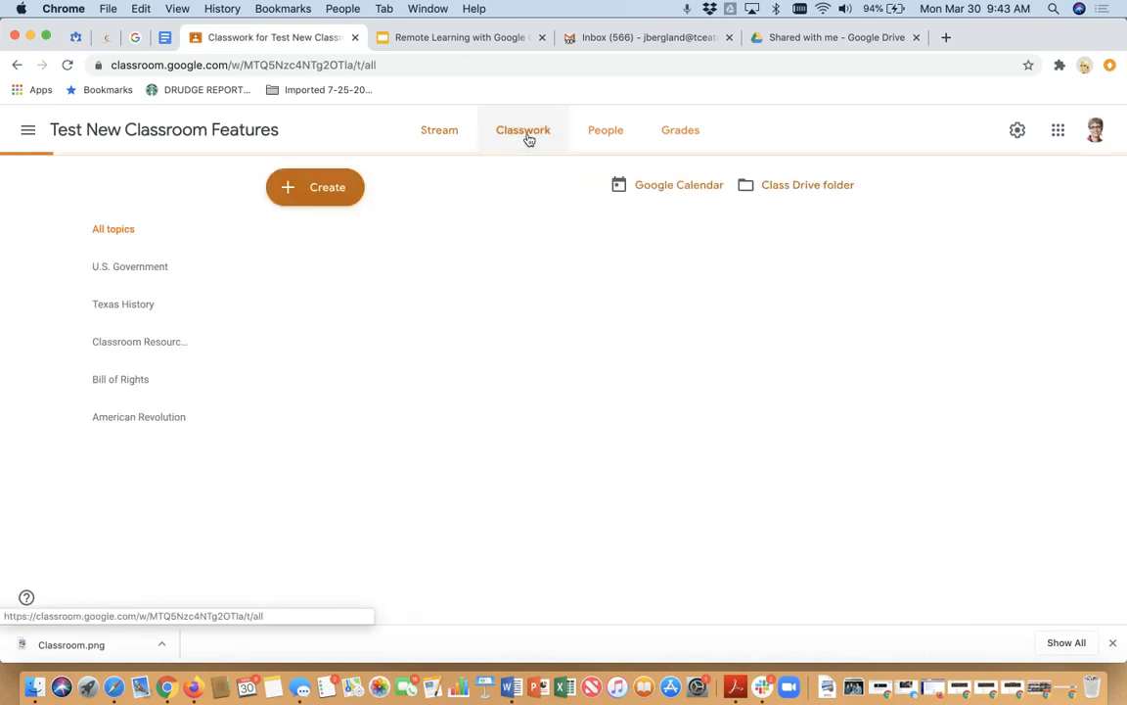
scroll(down, 3)
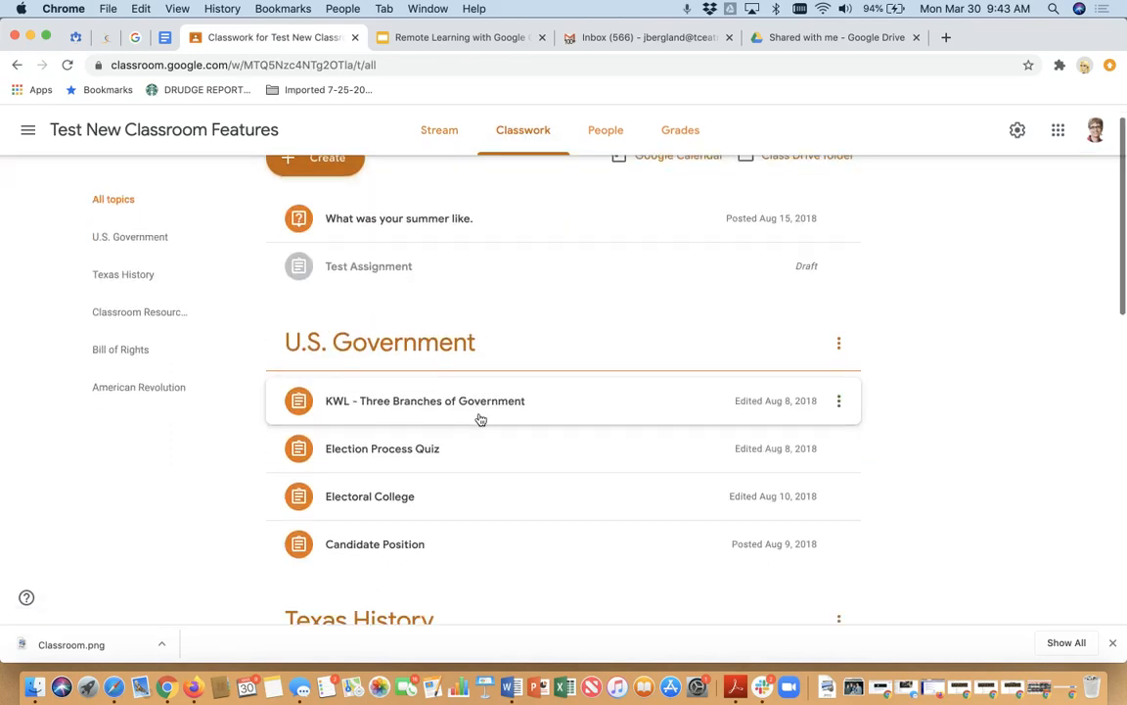
scroll(down, 3)
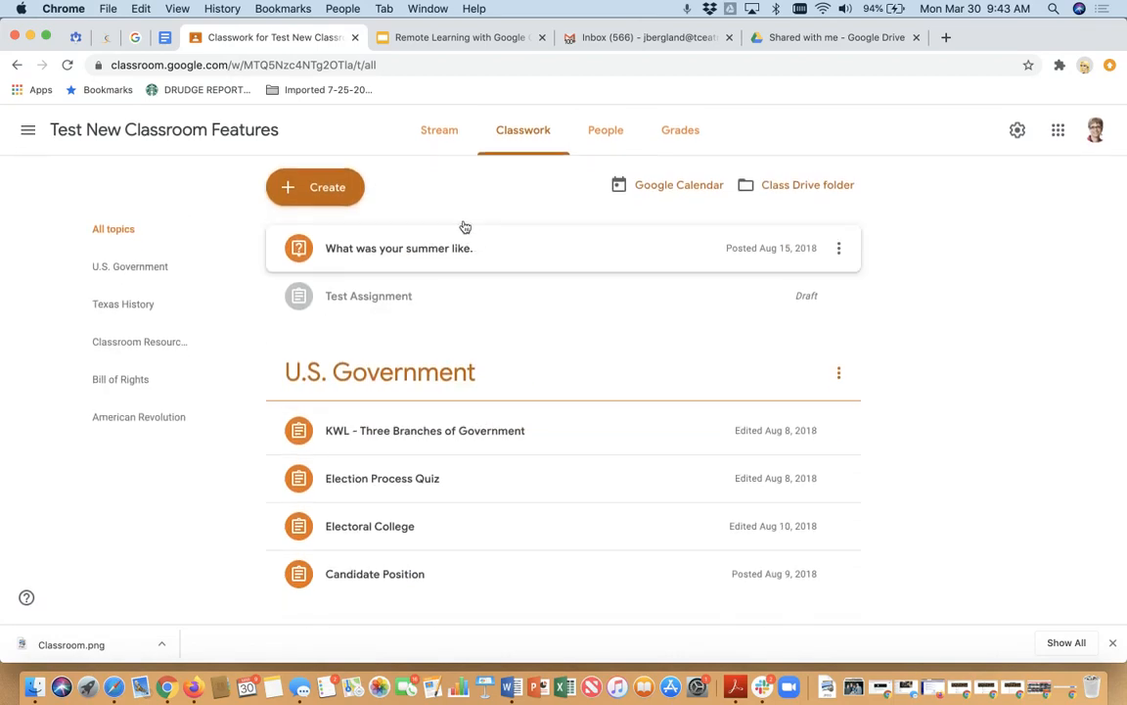
mouse_move(465, 439)
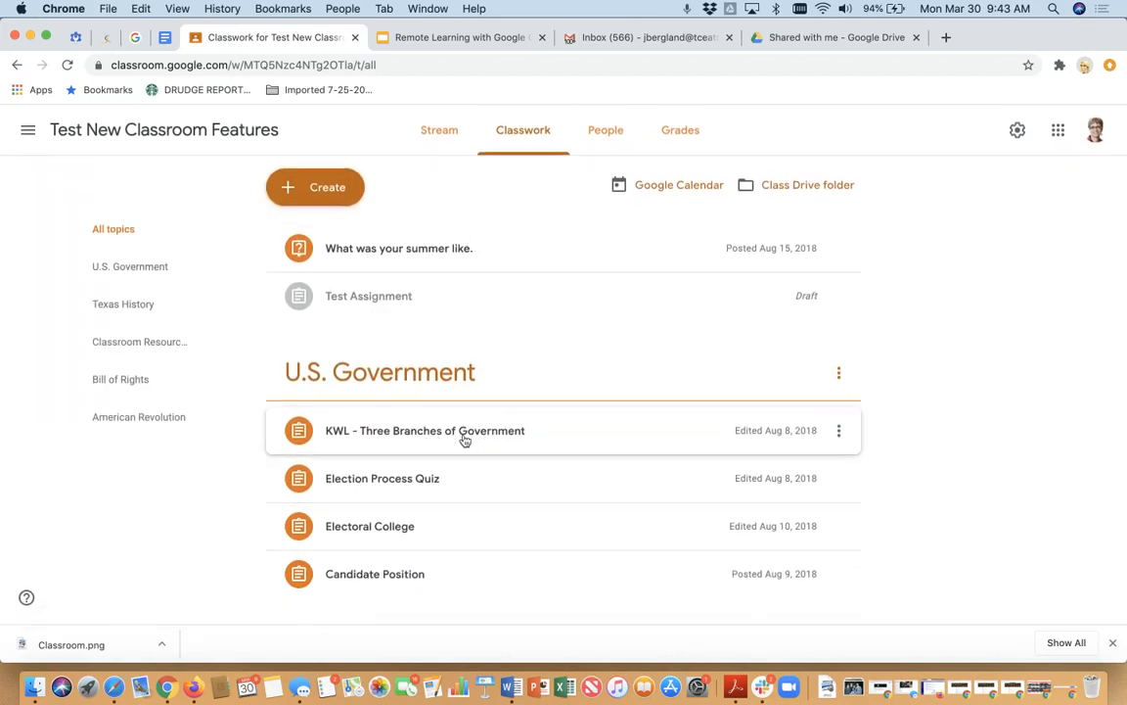
click(438, 129)
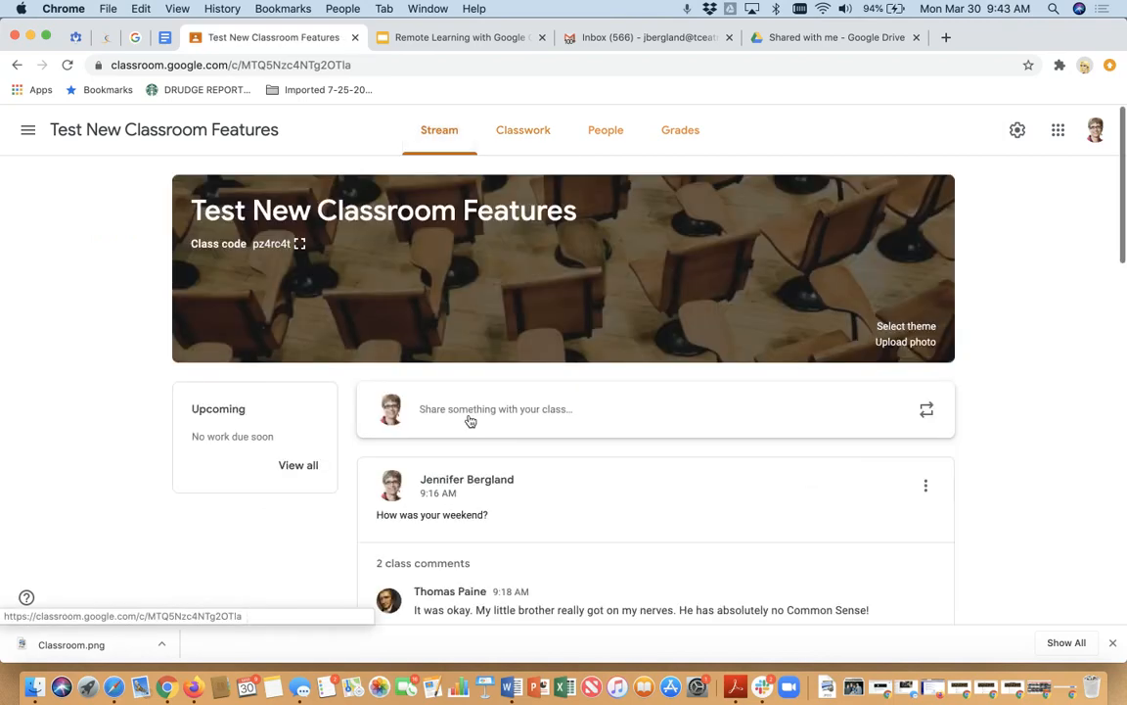
scroll(down, 3)
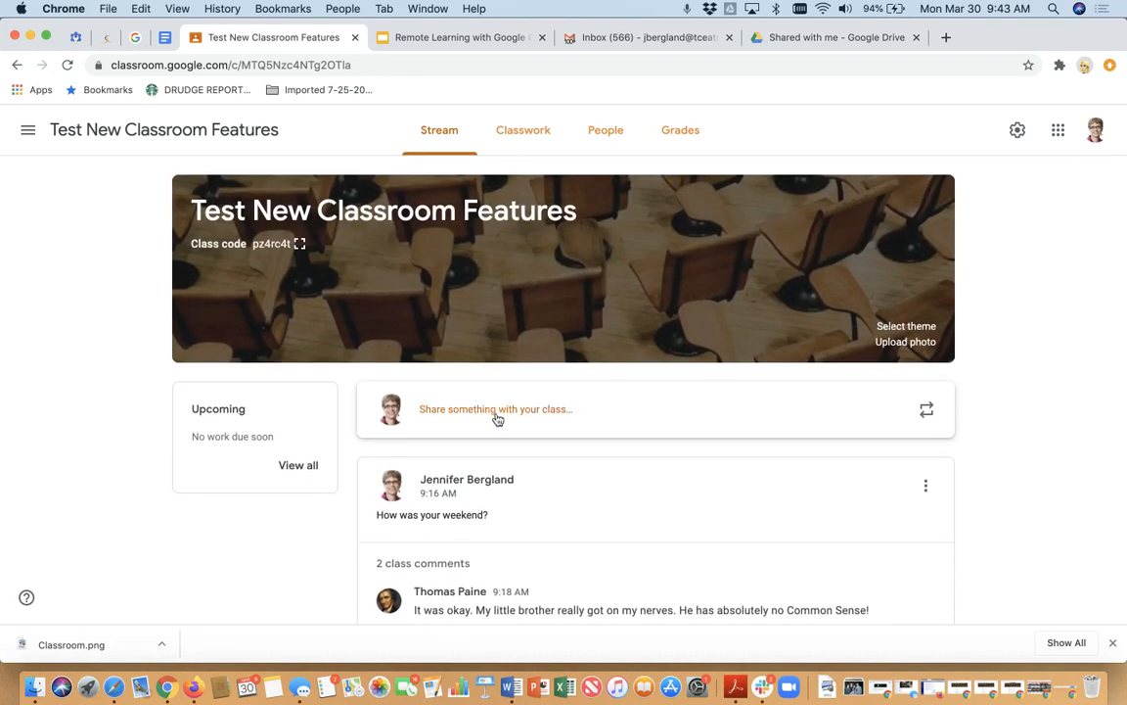
mouse_move(502, 430)
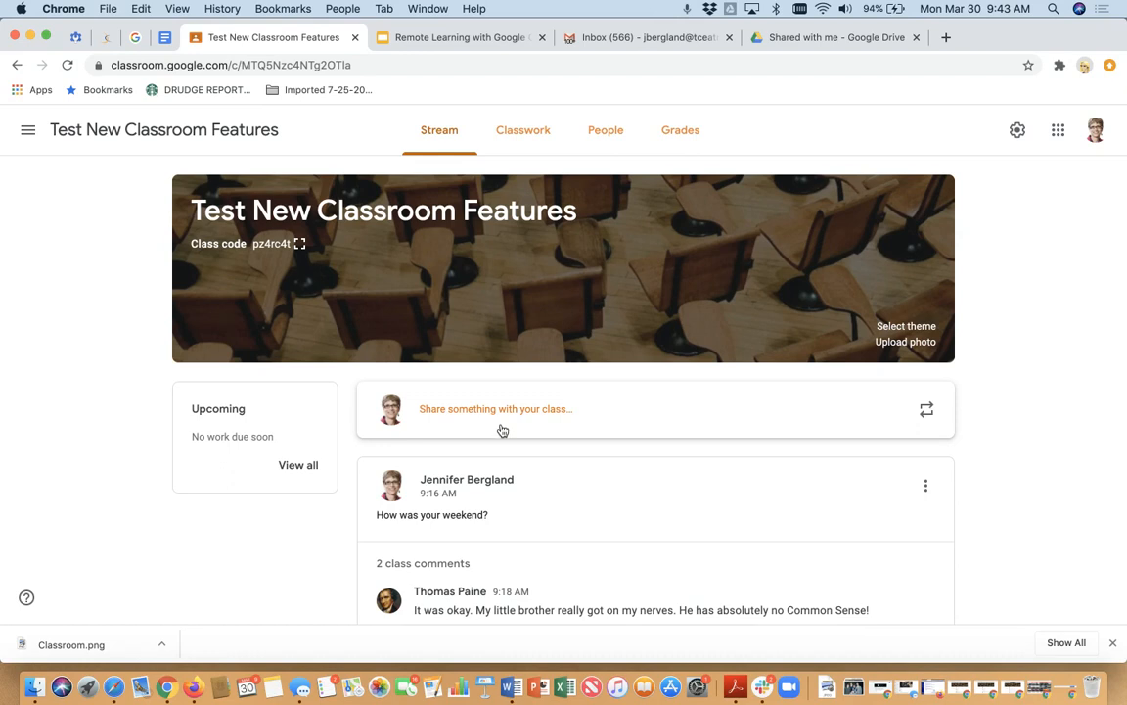
mouse_move(496, 425)
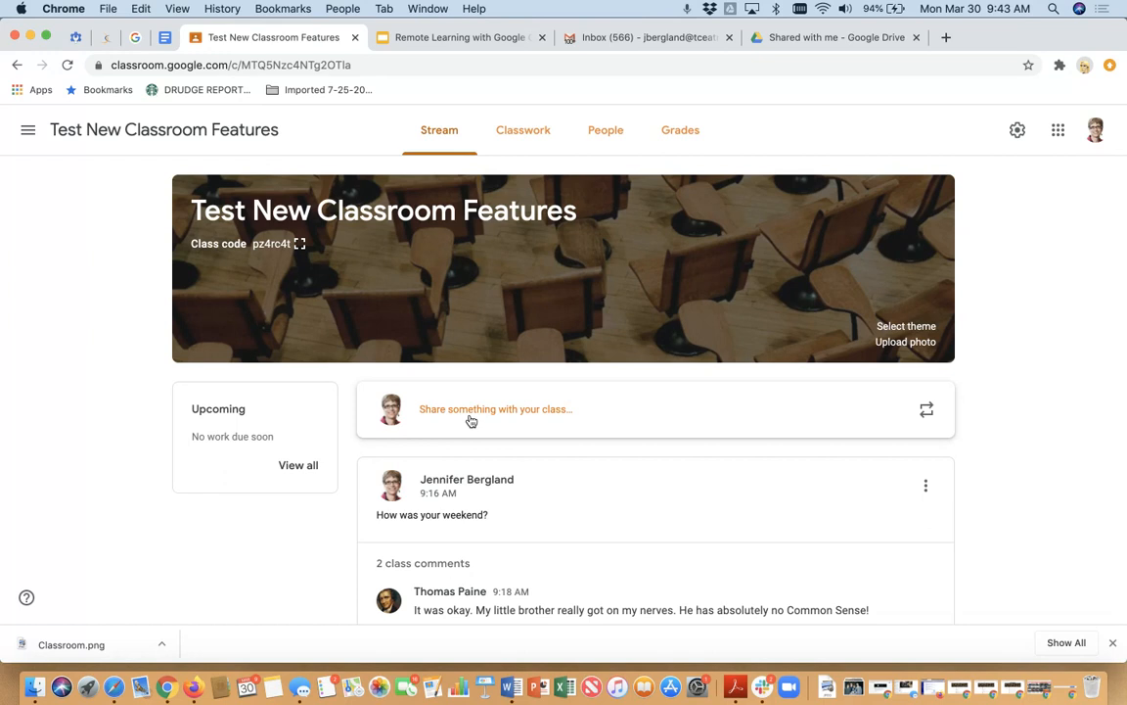
Step: Start a new announcement addressed only to this class and all students, removing 1st and 2nd Period
click(495, 409)
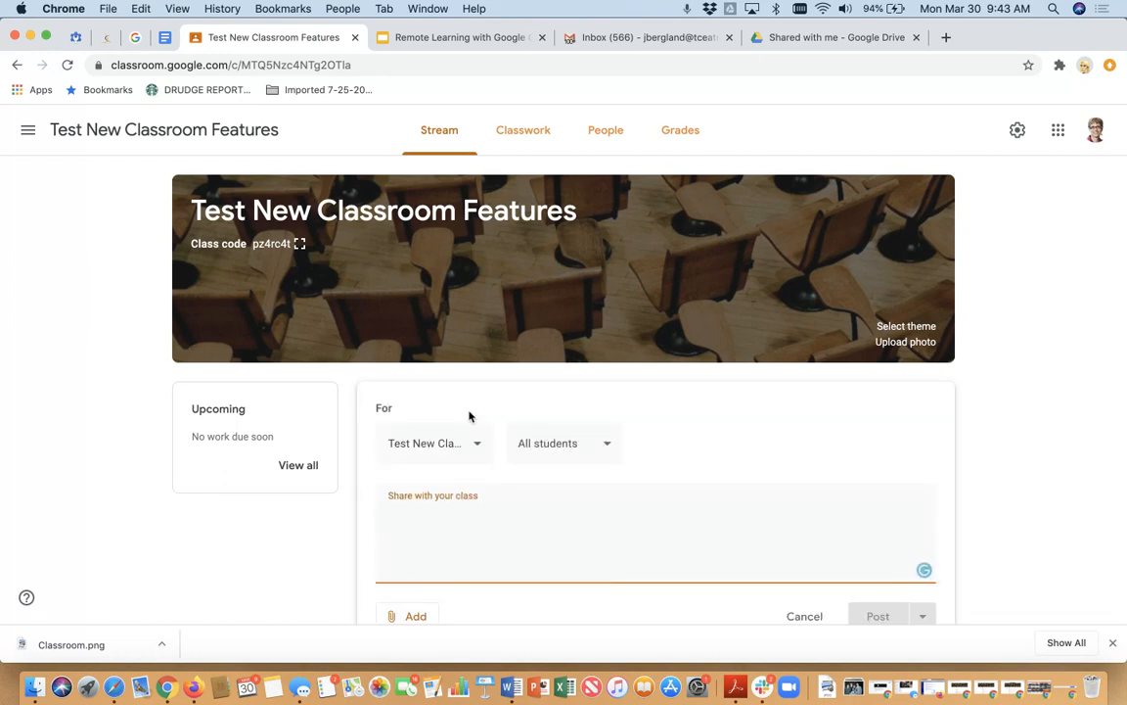
scroll(down, 3)
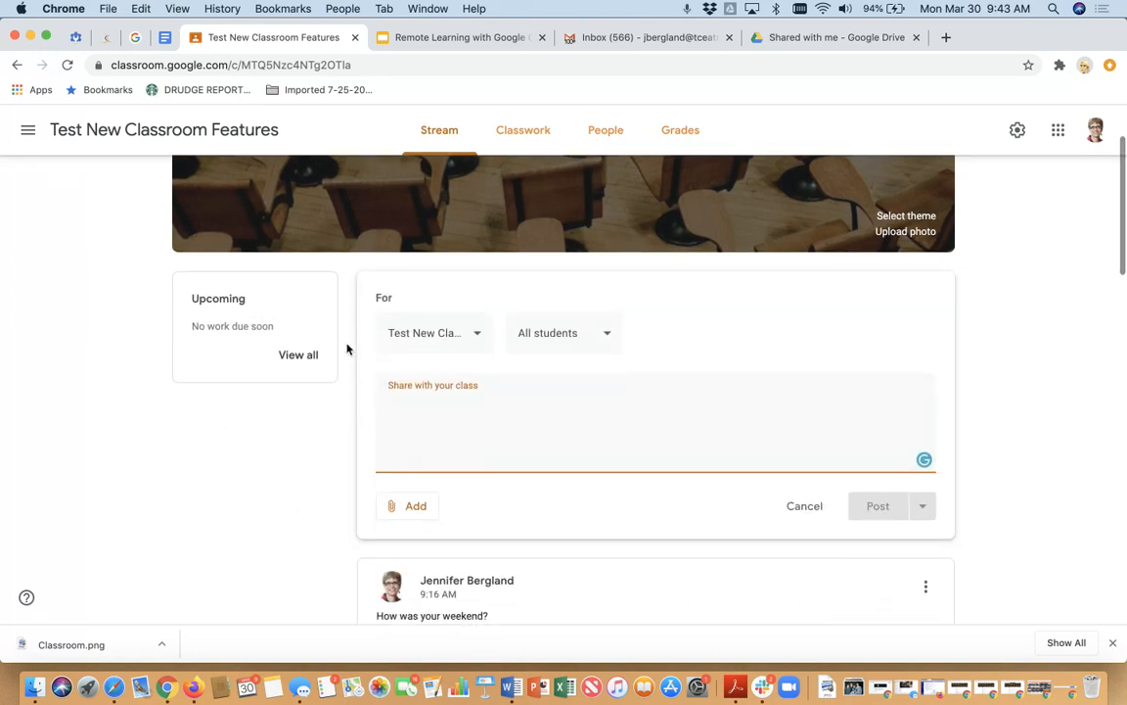
mouse_move(316, 475)
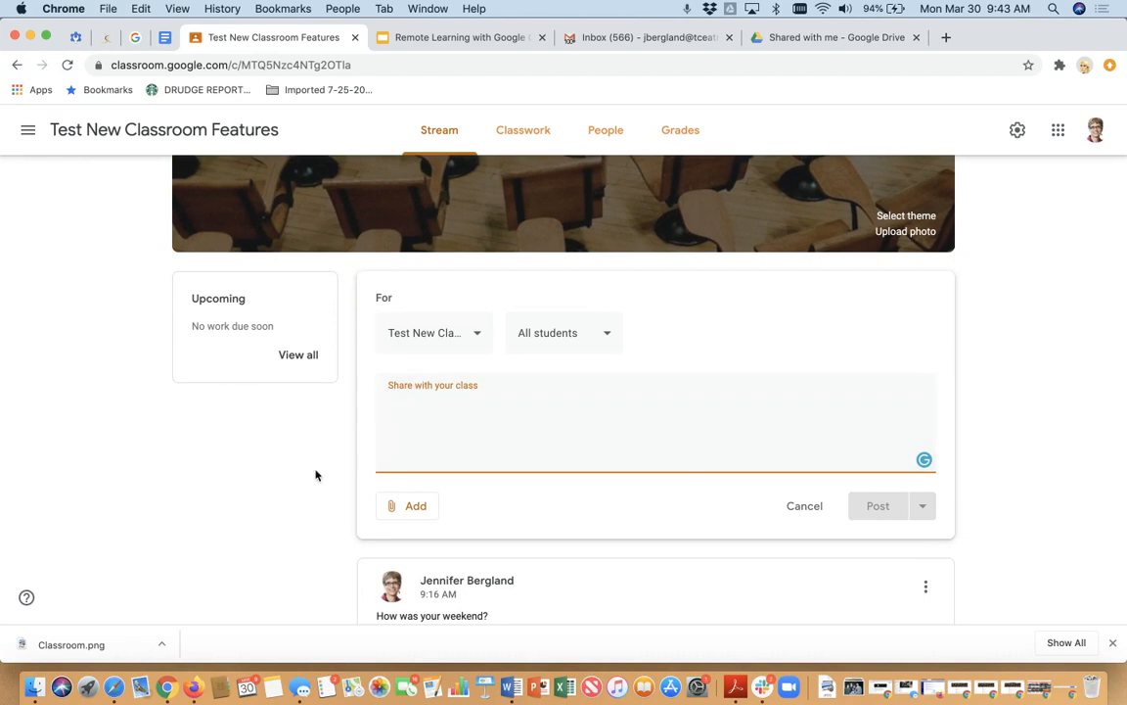
mouse_move(283, 500)
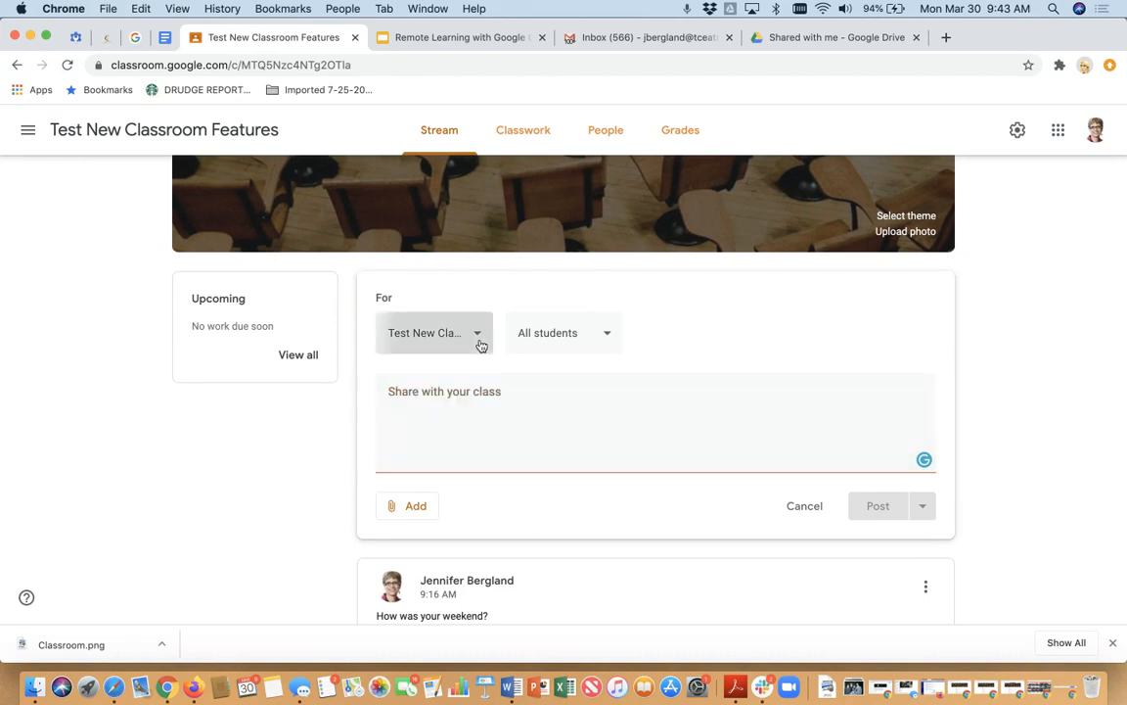
click(433, 332)
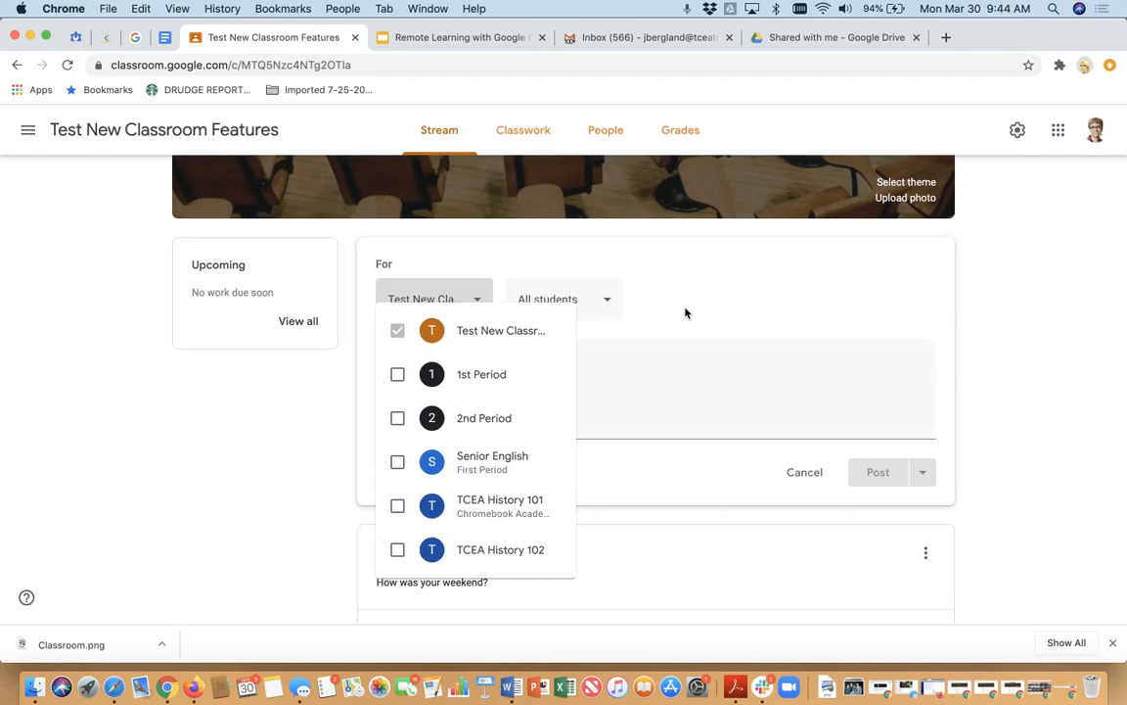
mouse_move(504, 417)
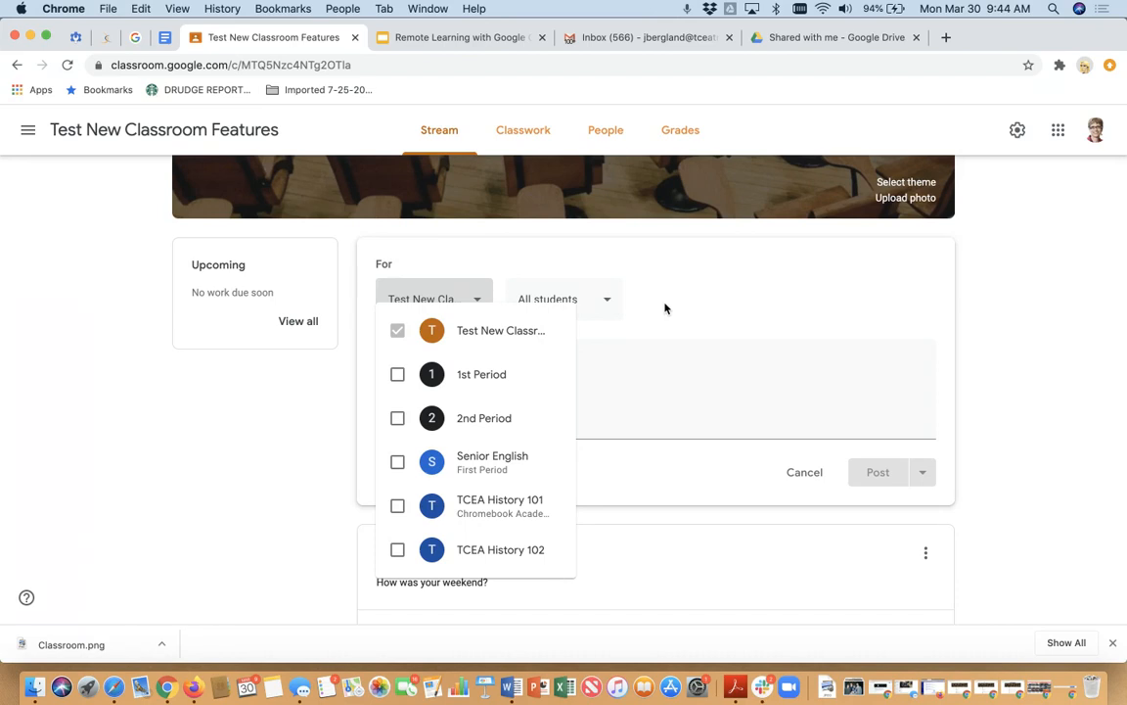
mouse_move(650, 311)
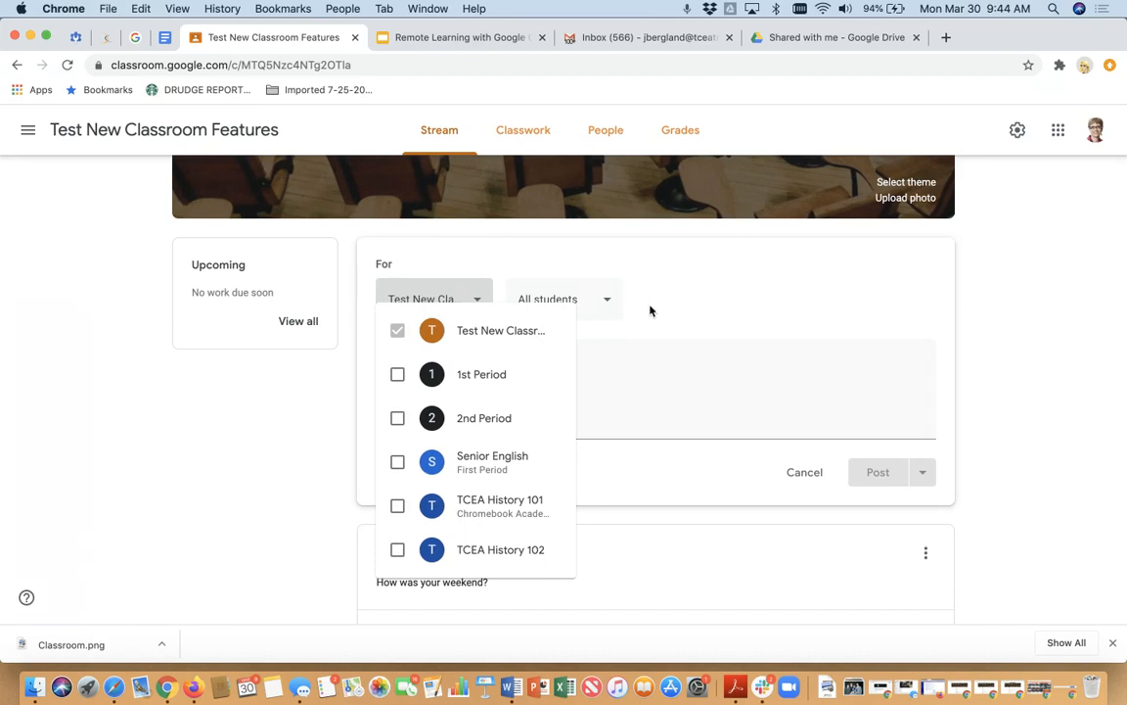
click(398, 418)
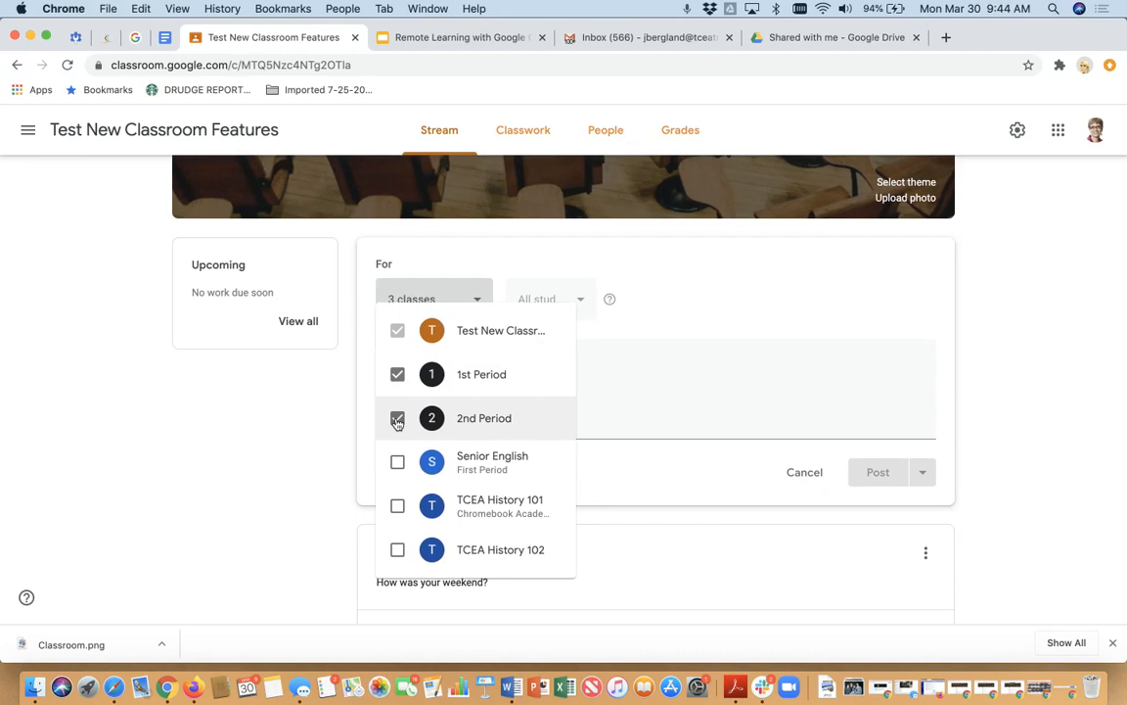
click(397, 418)
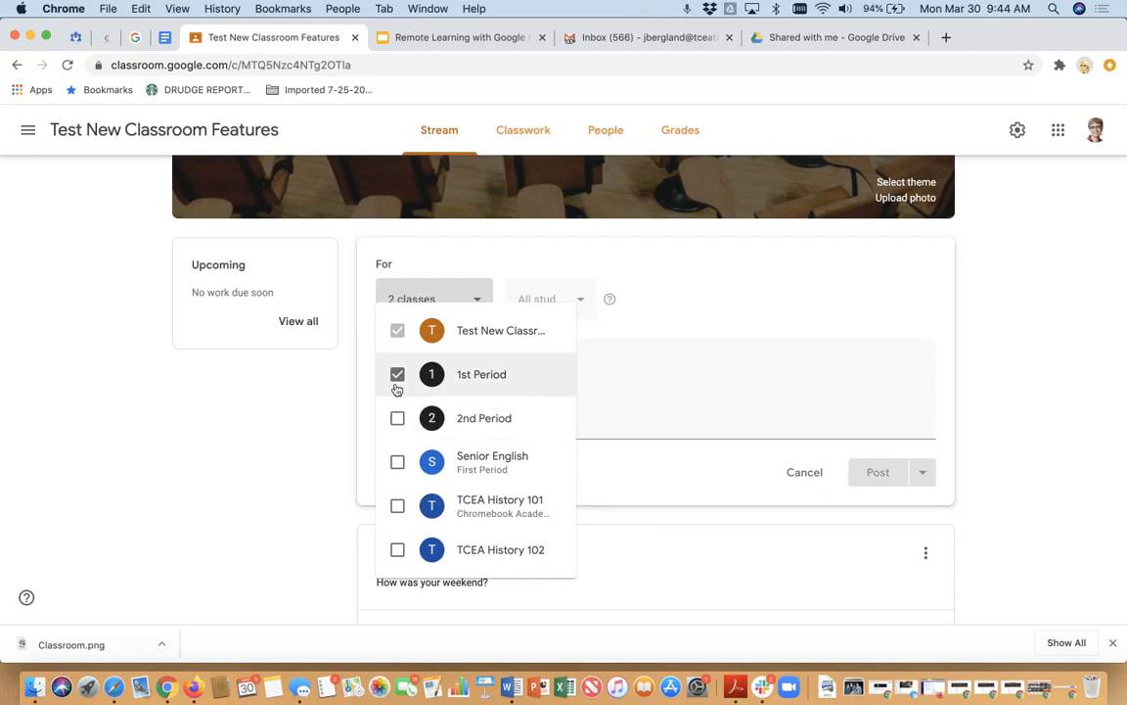
click(398, 374)
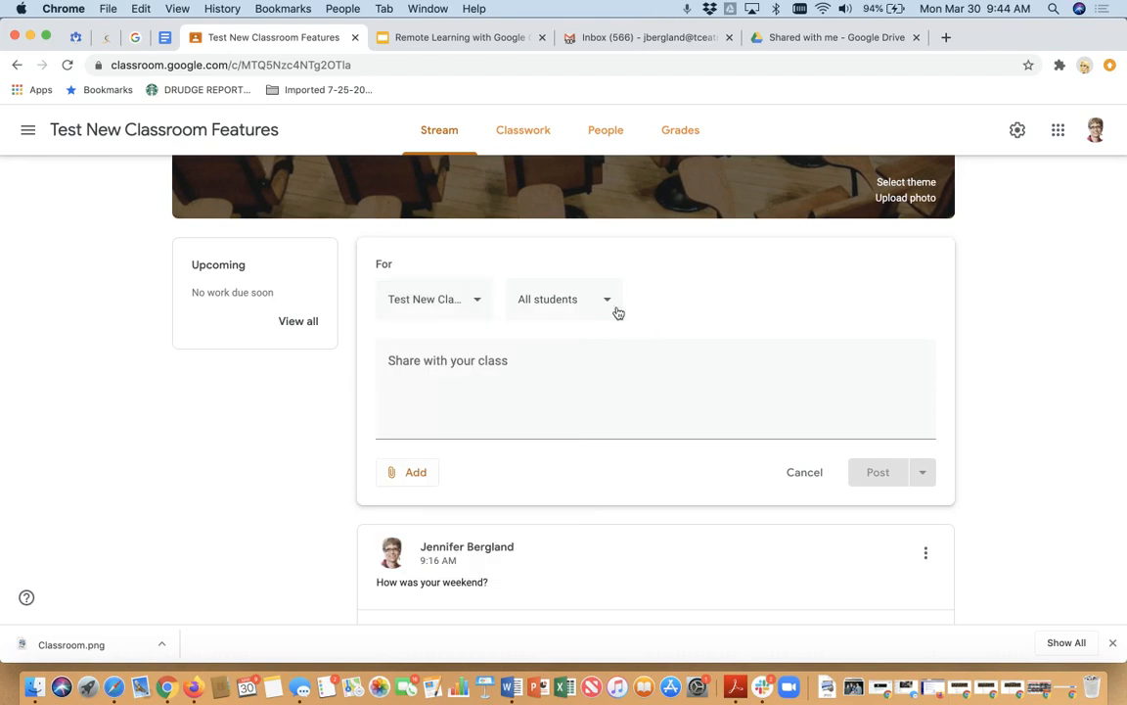
click(562, 298)
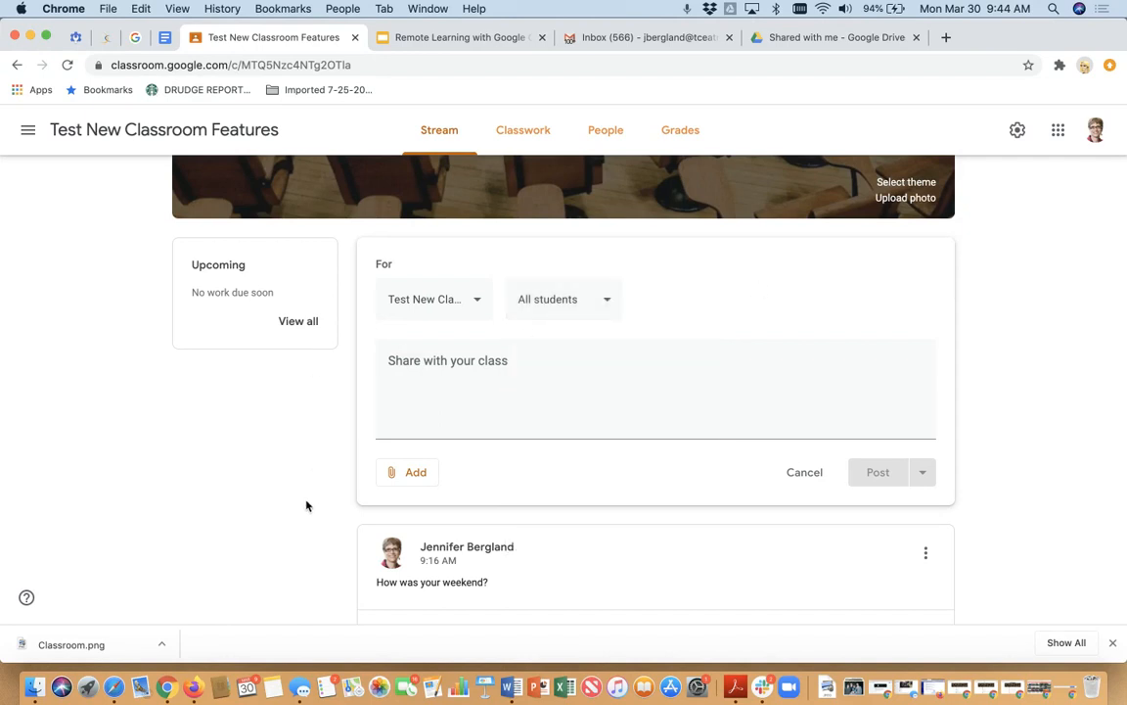
mouse_move(643, 287)
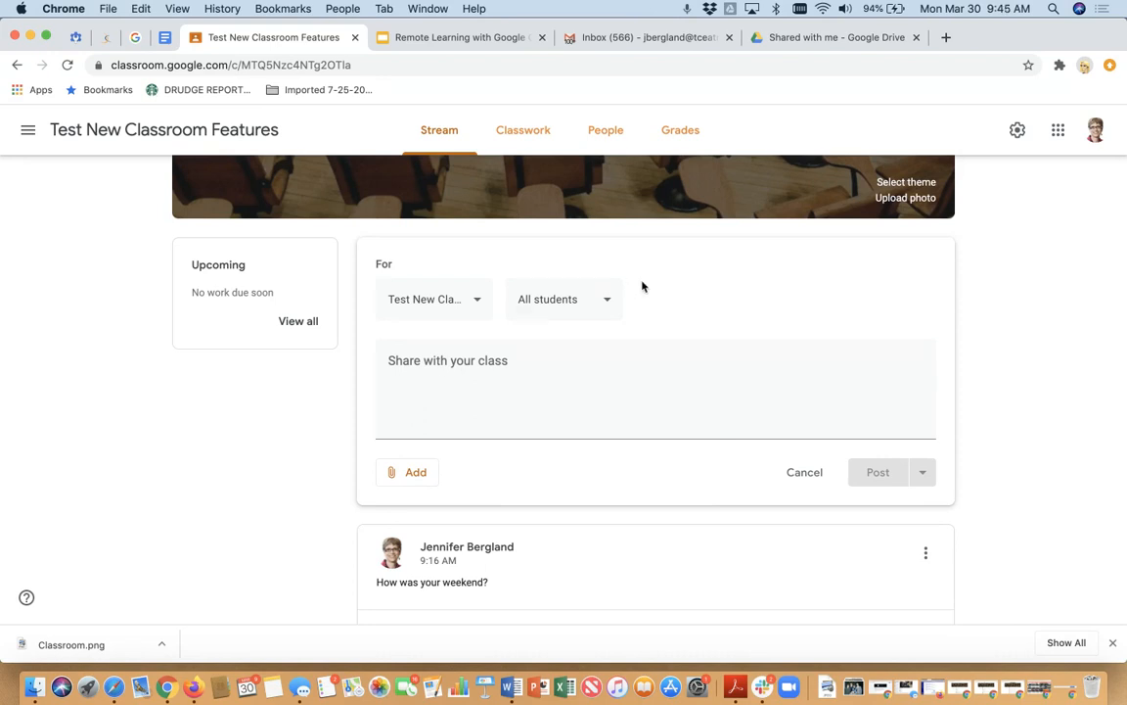
click(563, 298)
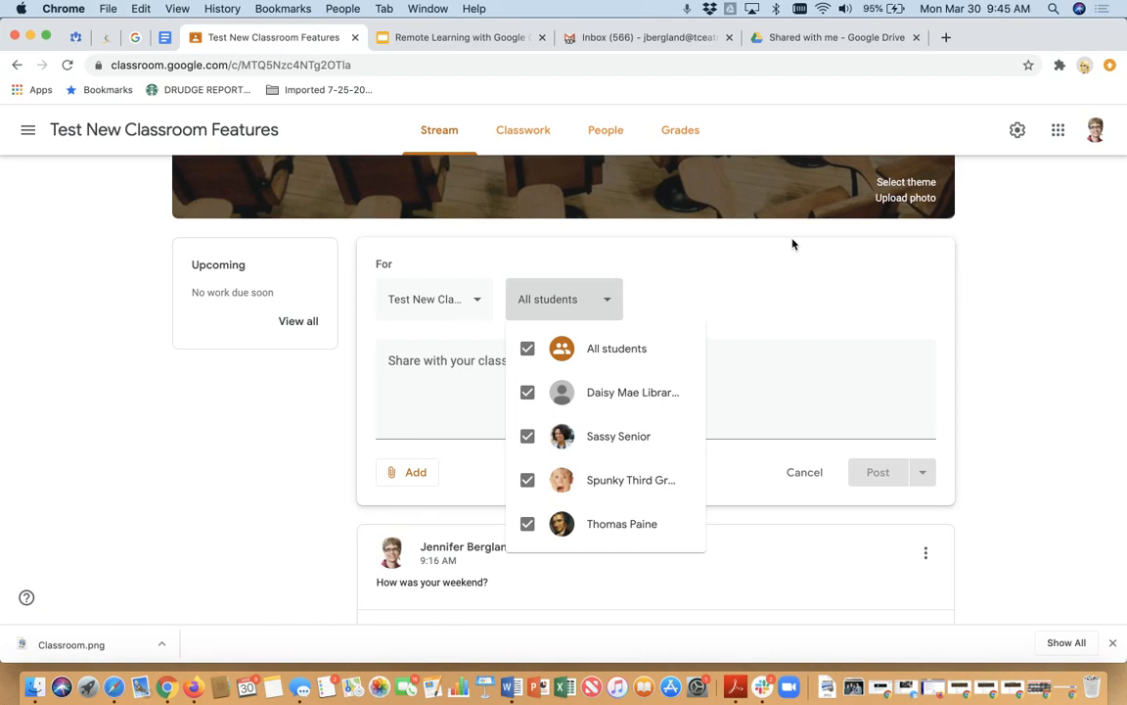
click(709, 307)
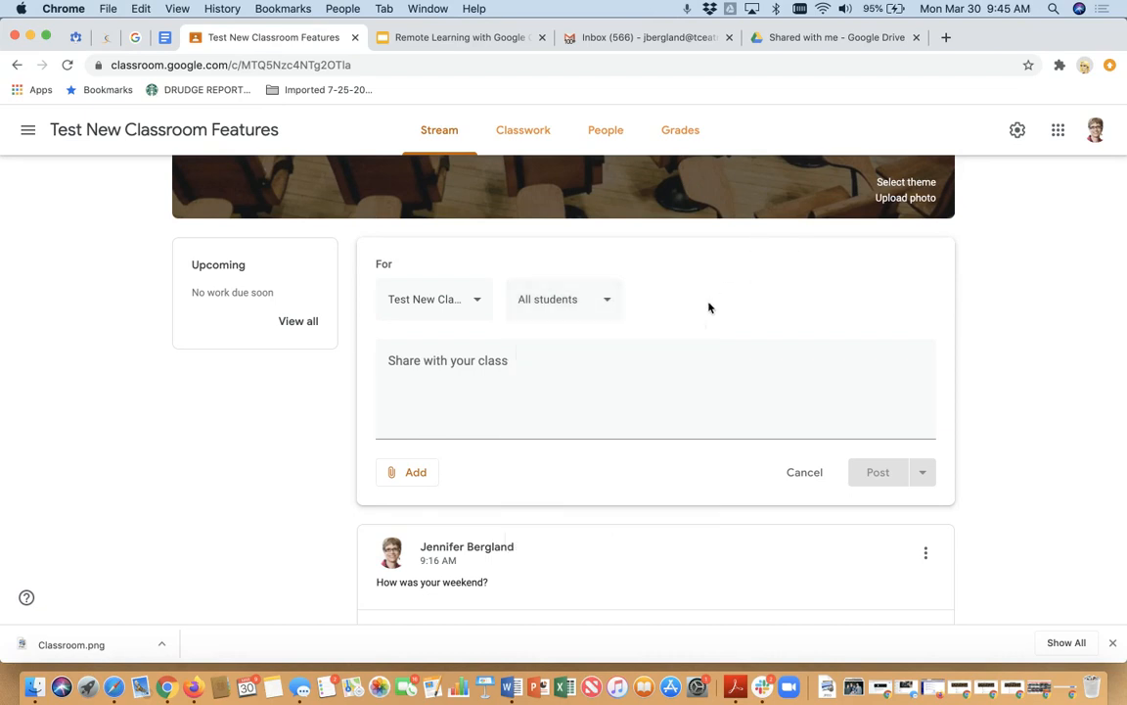
mouse_move(692, 316)
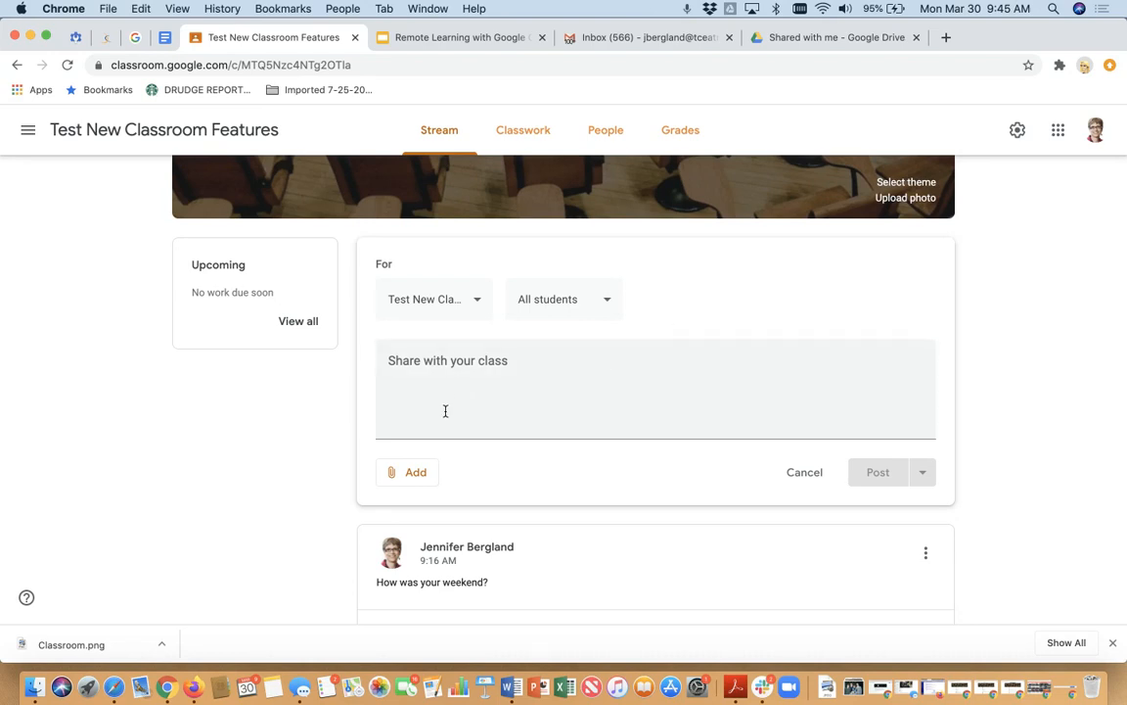
mouse_move(412, 431)
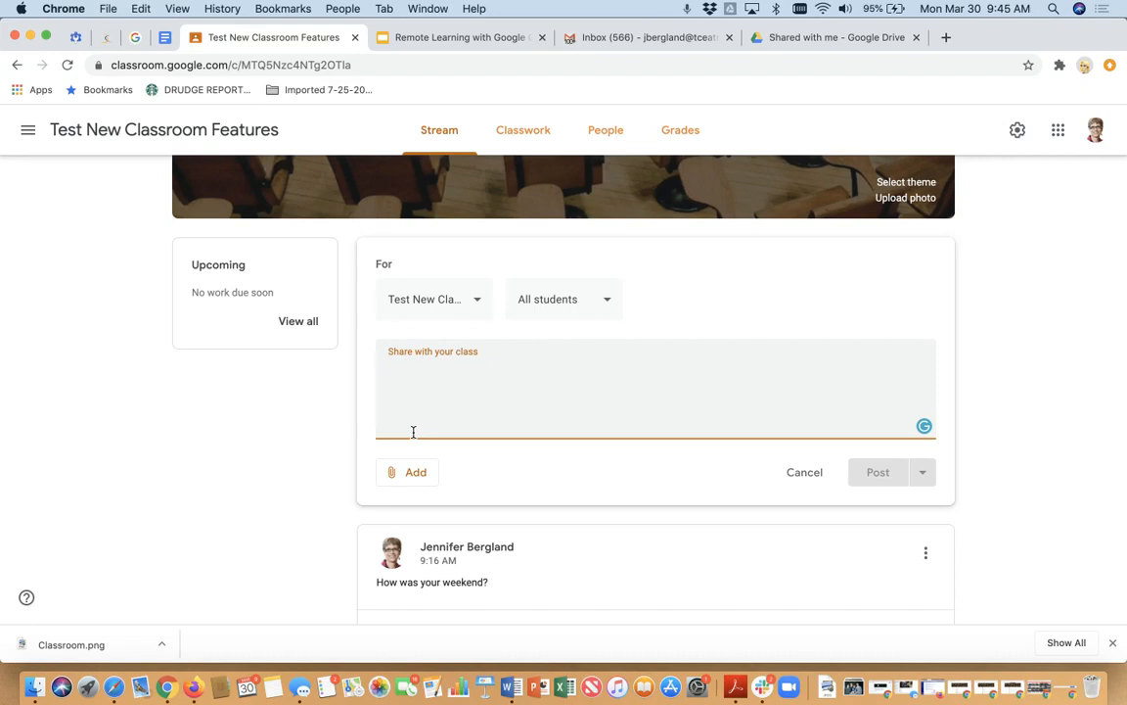
Step: Write 'Don't forget we have test on Friday over the Articles of Confederation.' in the announcement box
text(Don't forget)
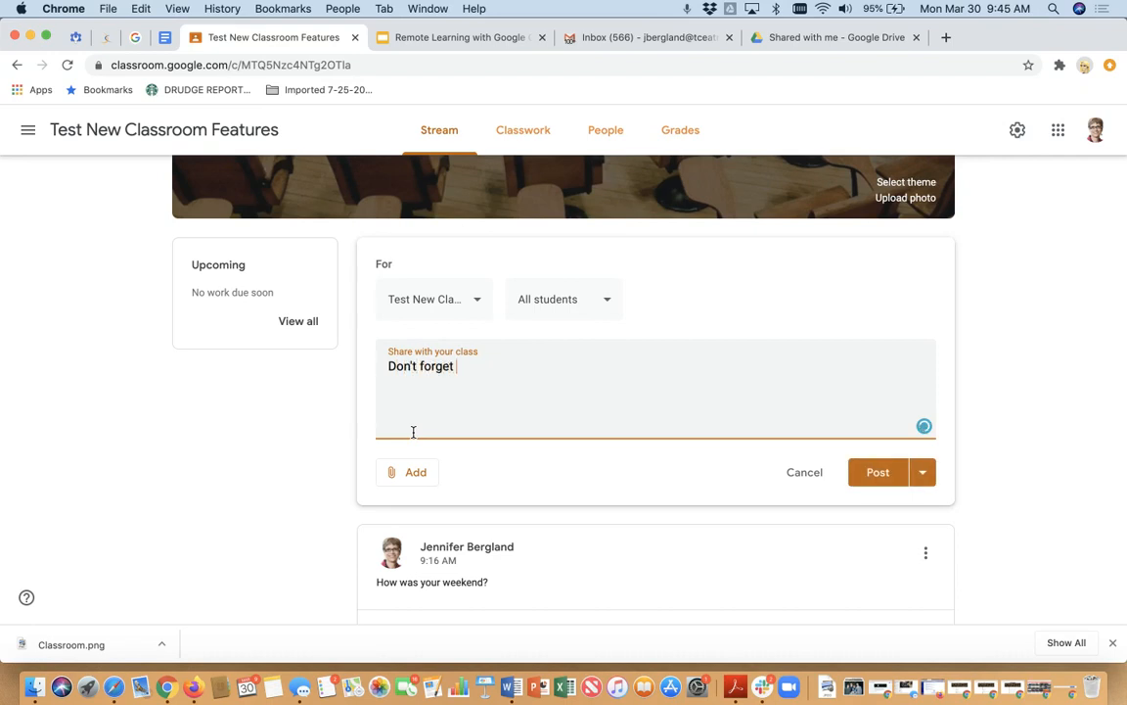
text(we hav)
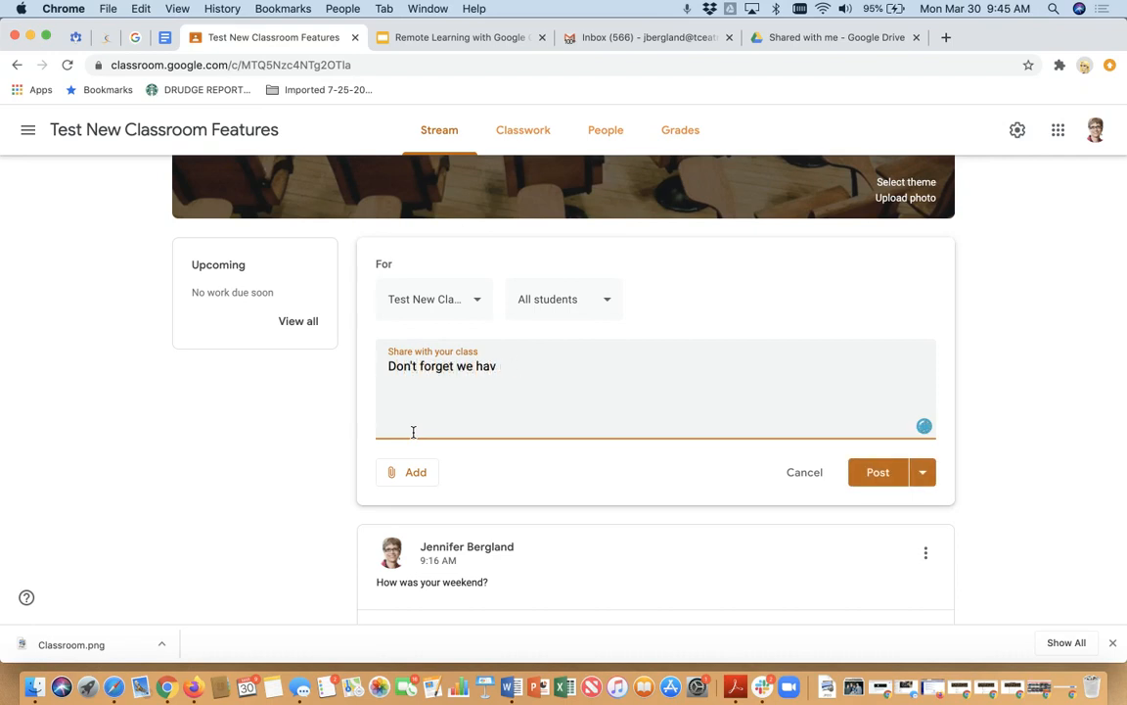
text(e test on Frid)
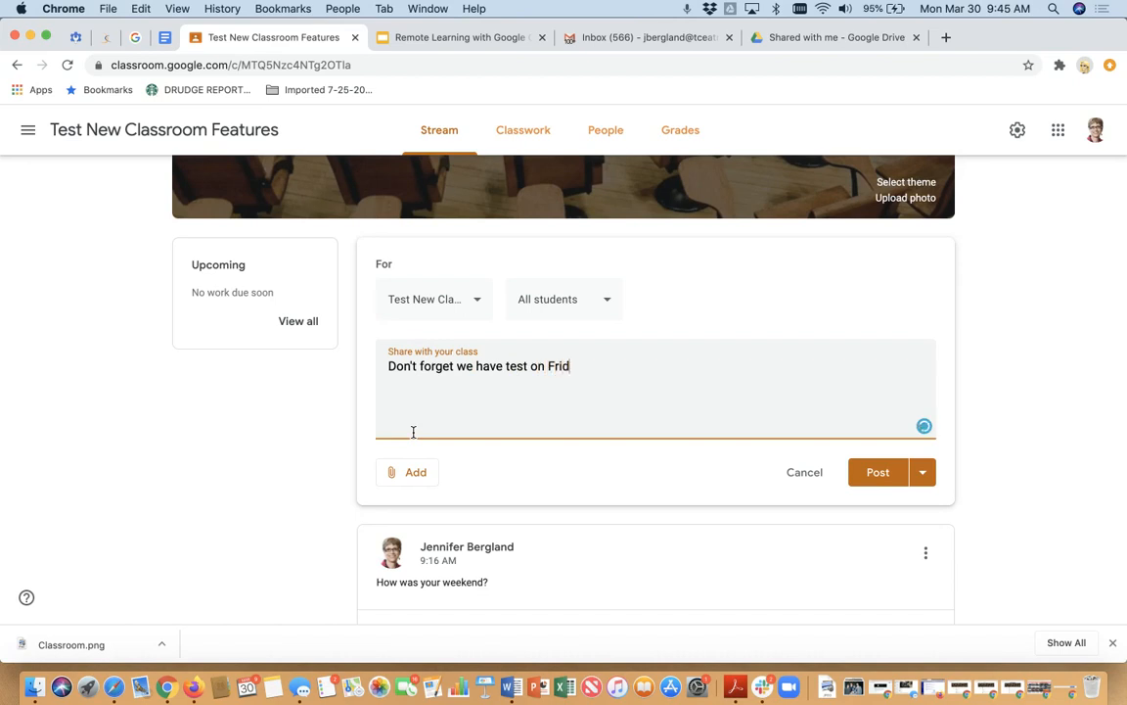
text(ay over the)
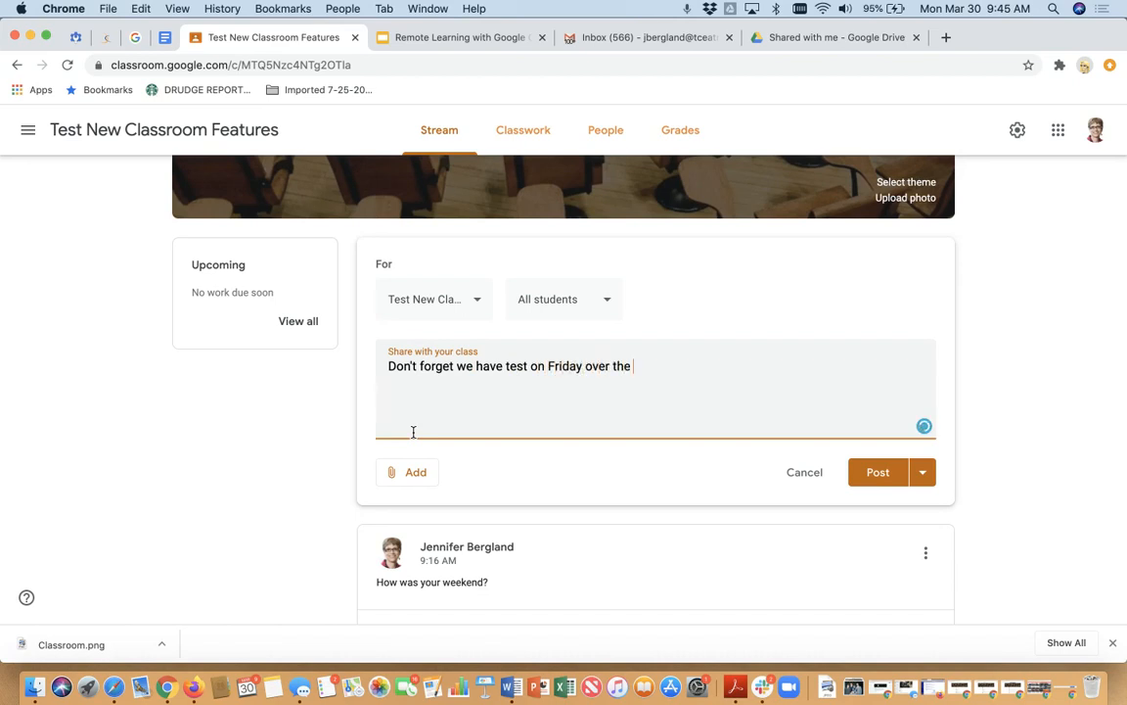
text(Articles of Confe)
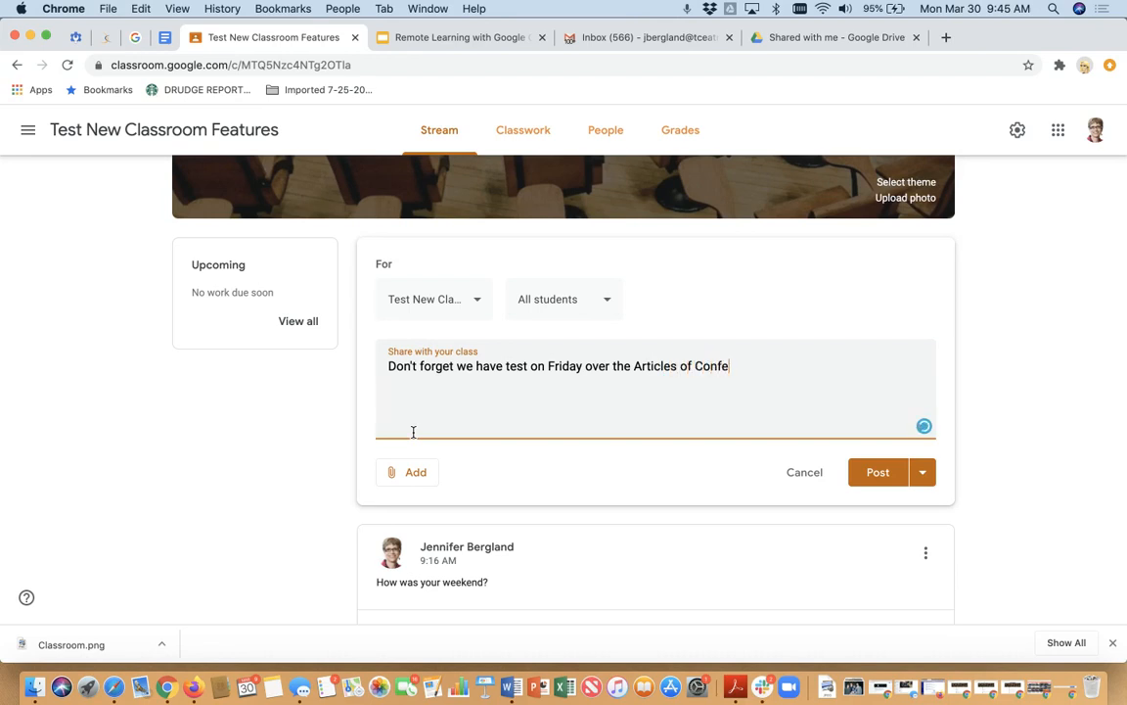
text(deras)
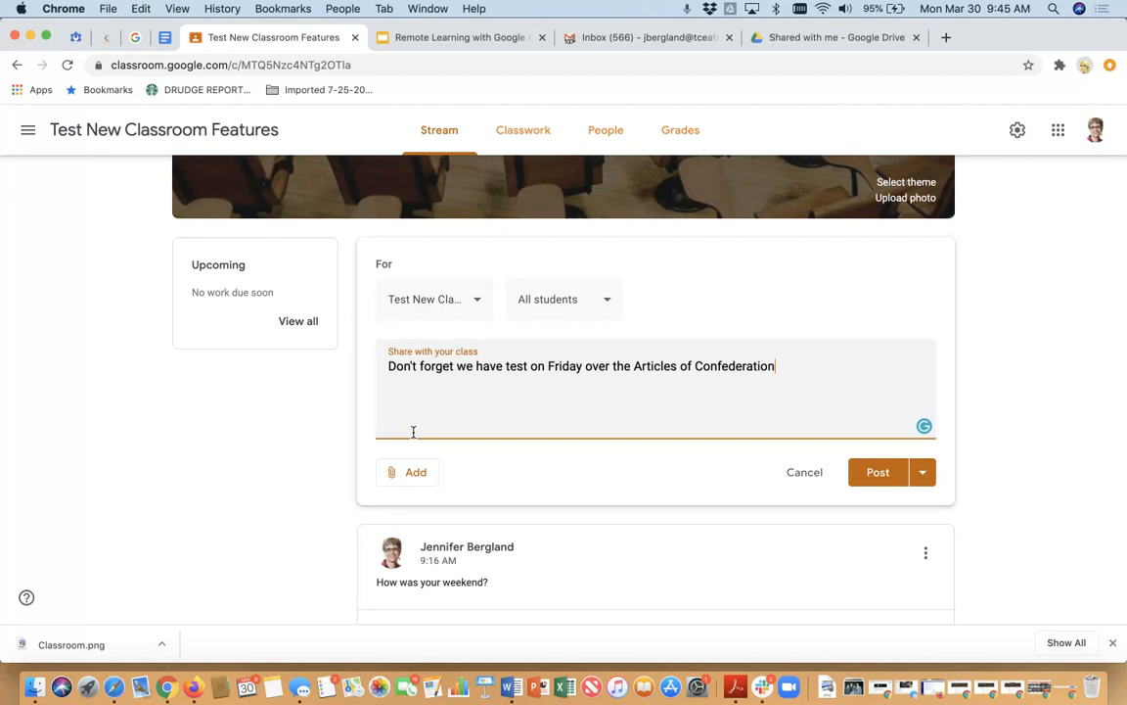
text(.)
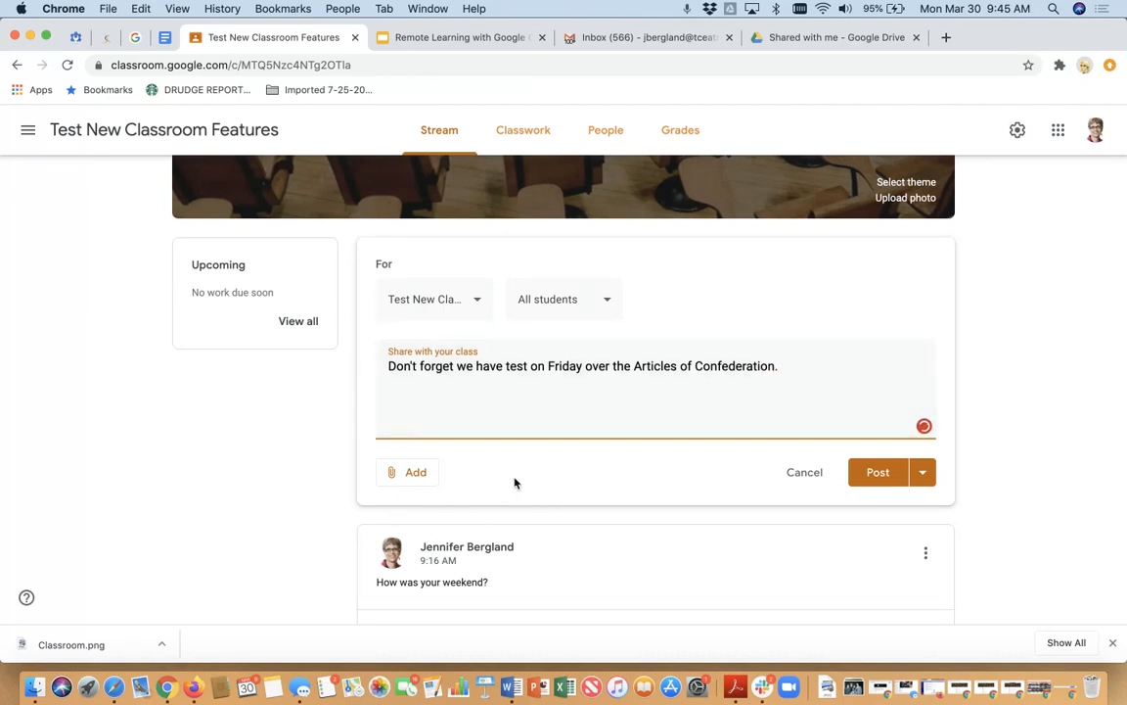
click(407, 472)
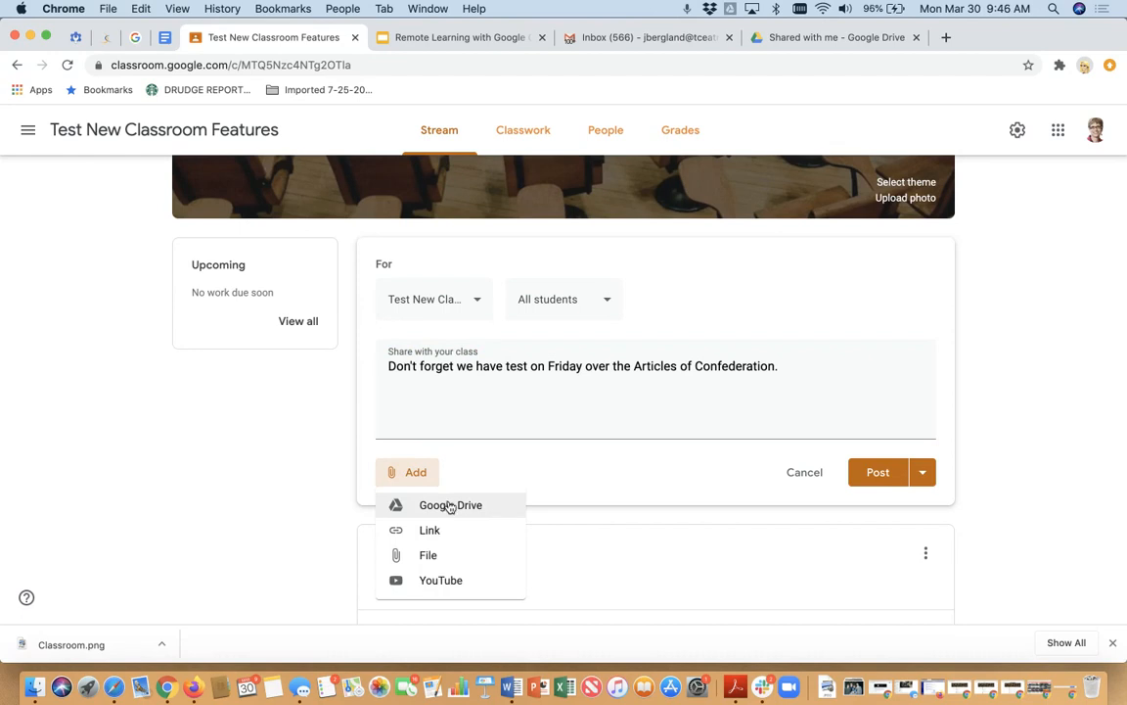
mouse_move(441, 579)
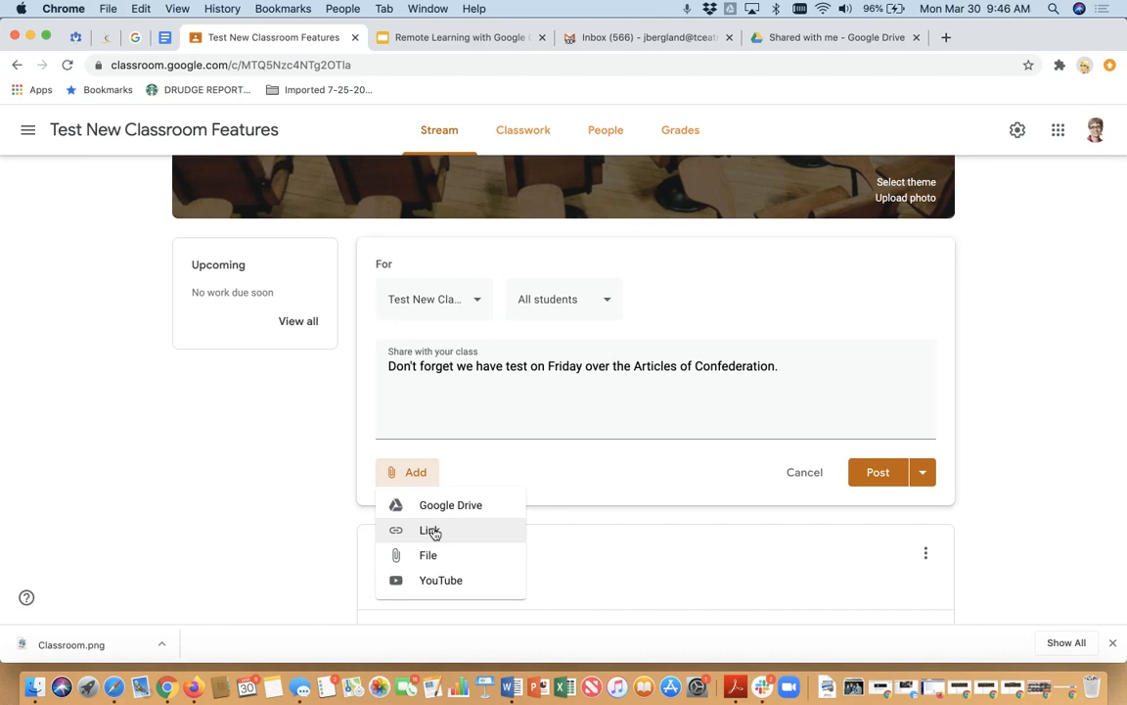
mouse_move(429, 555)
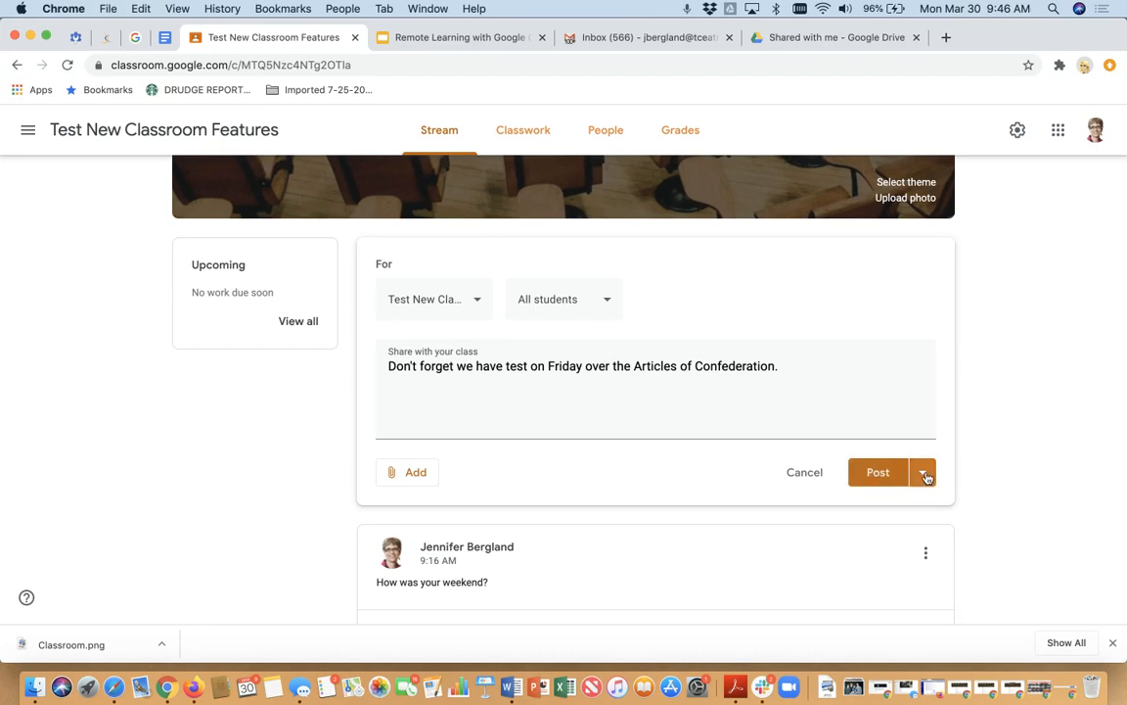
Step: Choose Schedule from the Post options to bring up the scheduling prompt
click(923, 471)
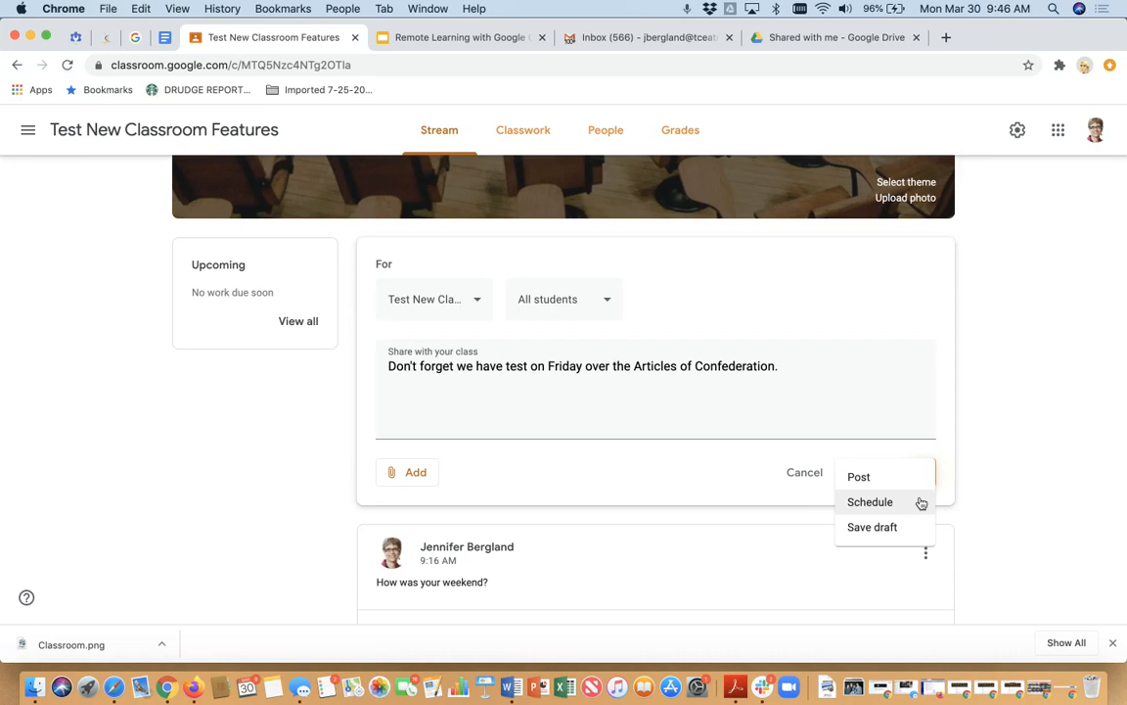
click(869, 501)
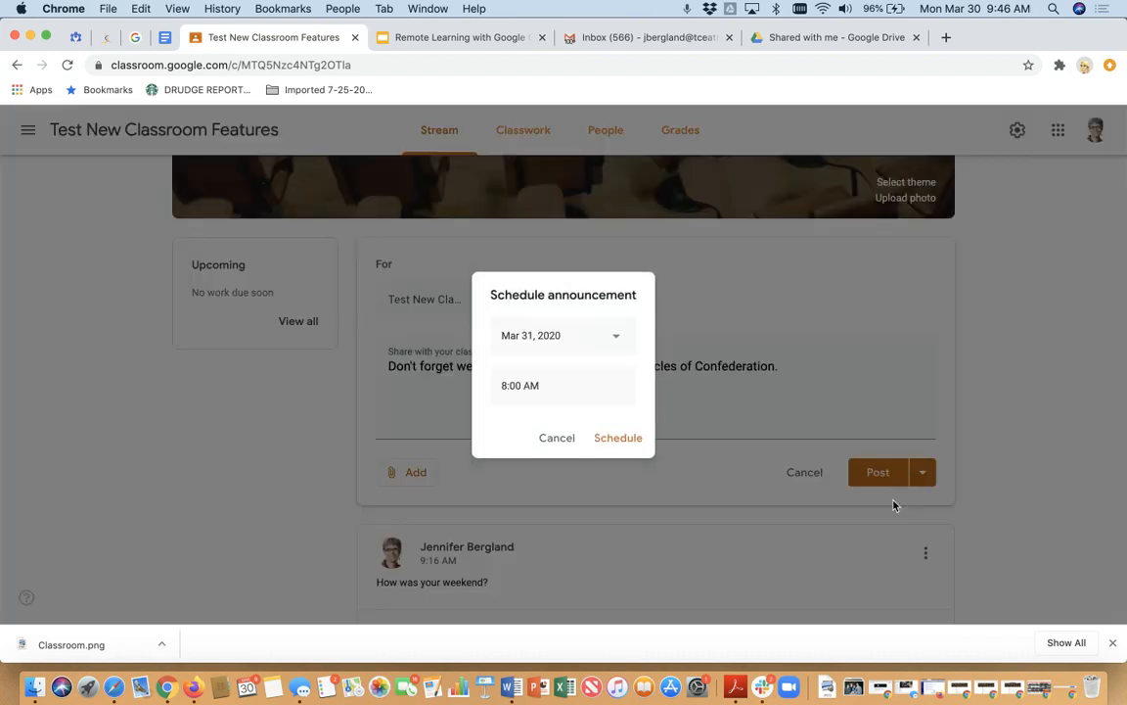
Step: Change the scheduled date to Apr 1, 2020, then cancel without scheduling
click(560, 335)
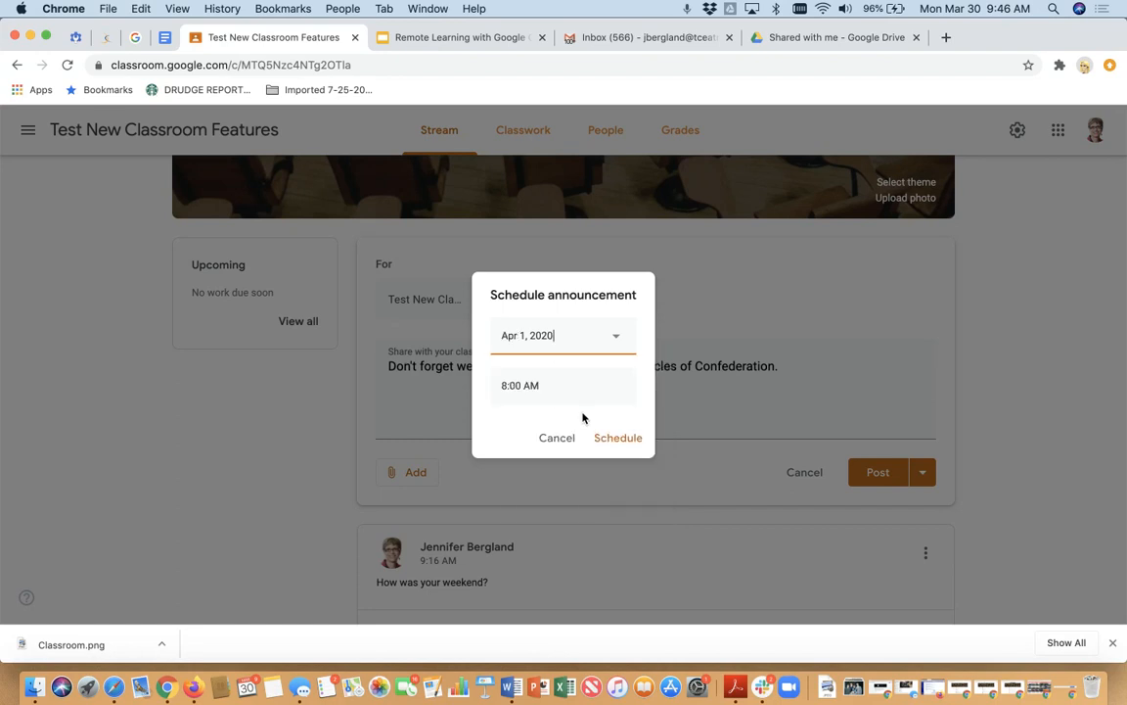
mouse_move(522, 510)
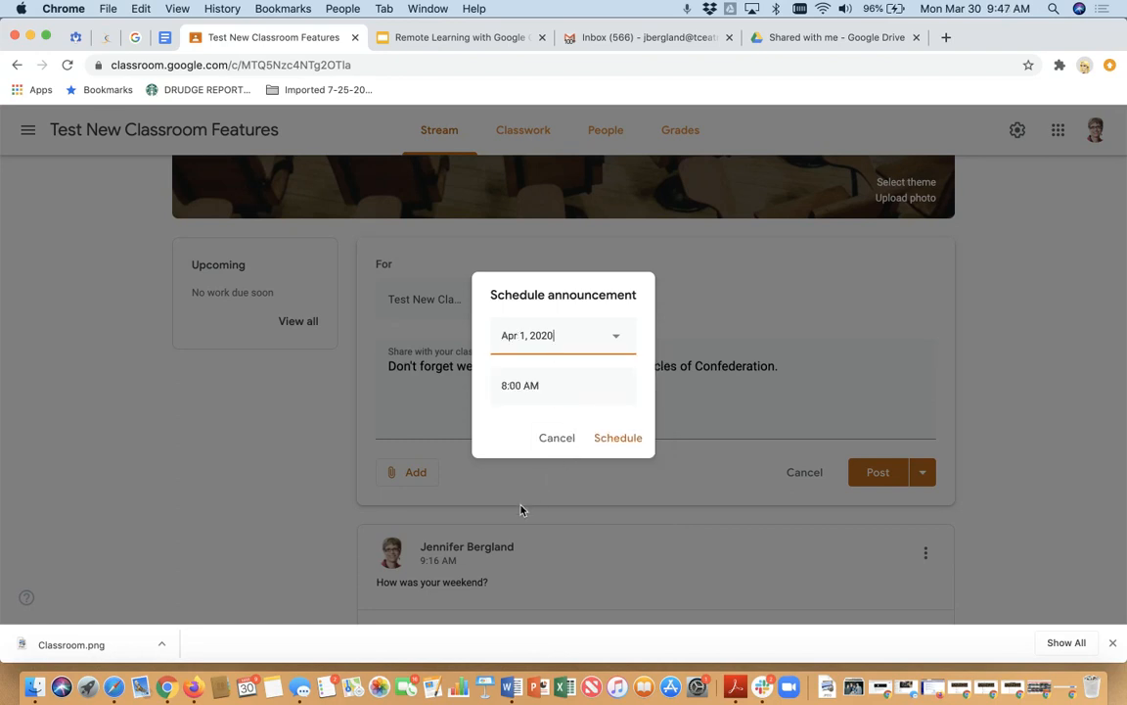
mouse_move(555, 470)
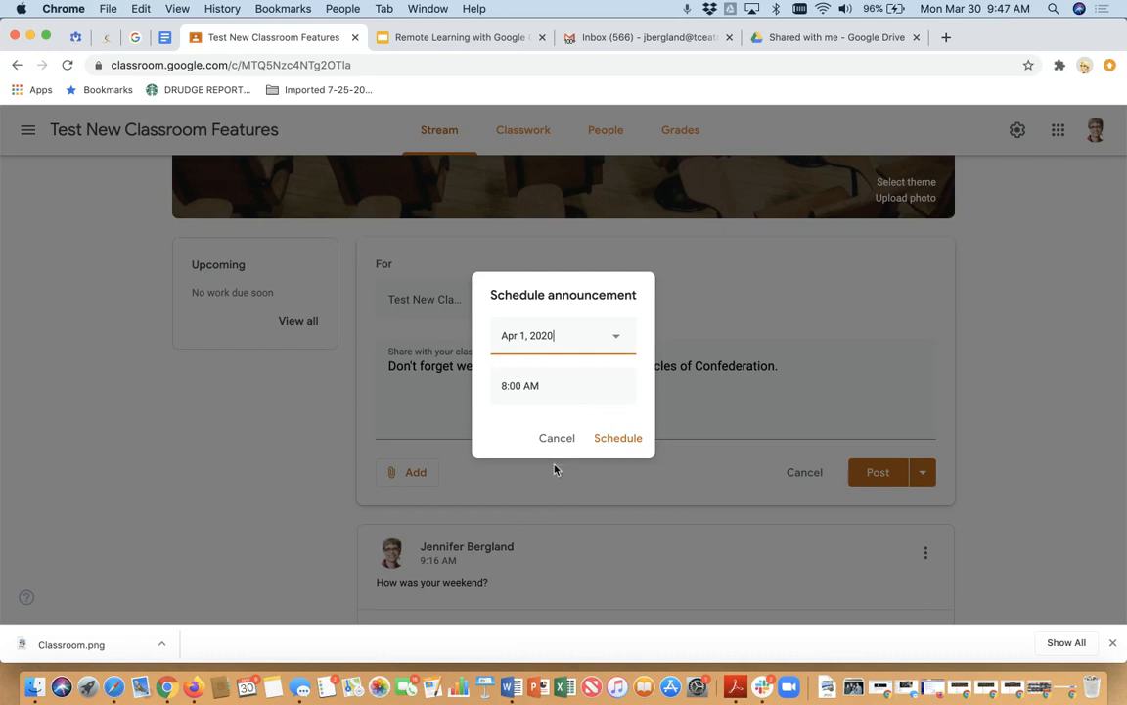
mouse_move(557, 437)
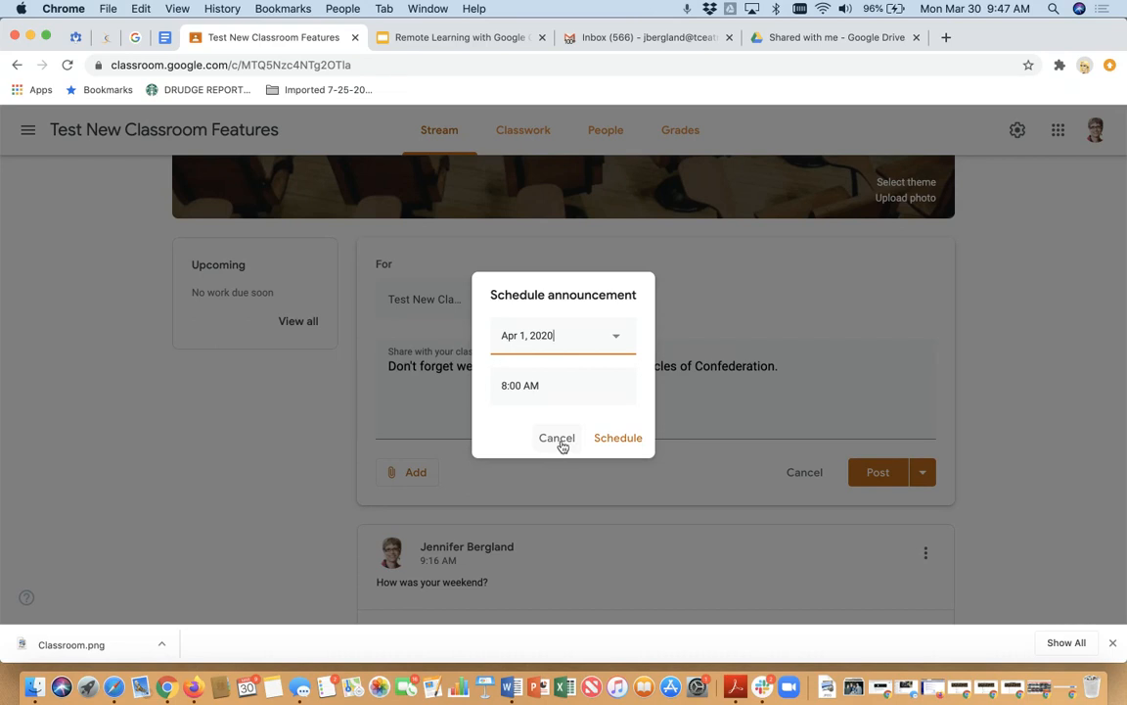
click(556, 437)
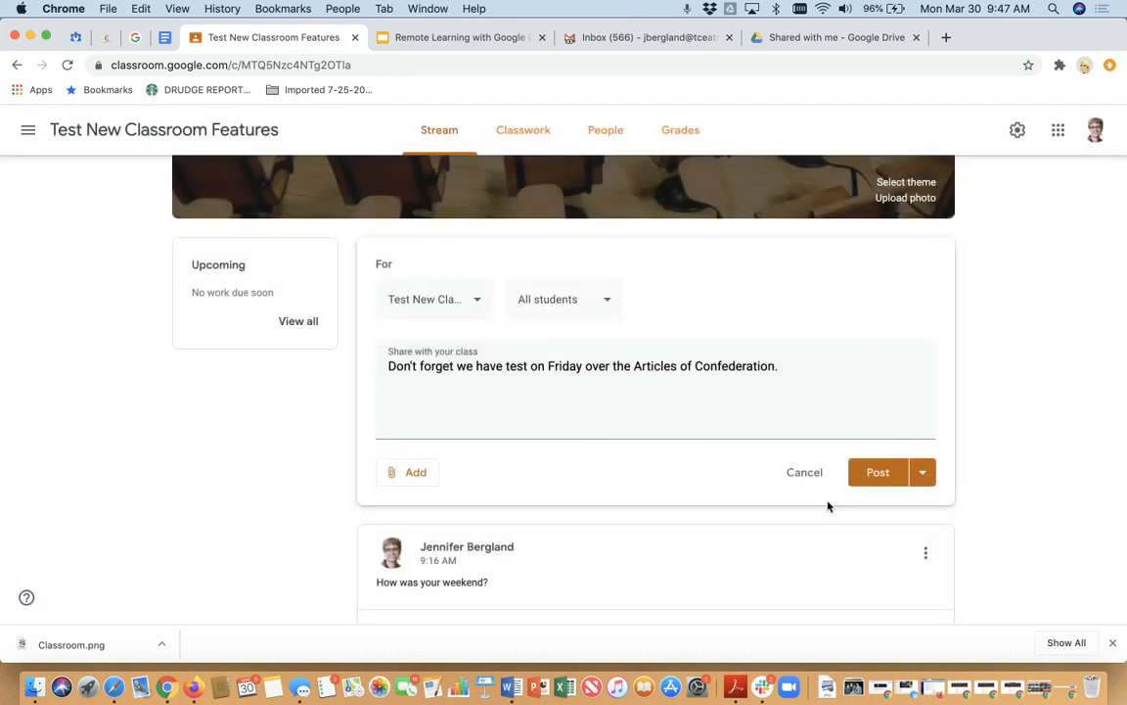
Step: Dismiss the Post options and publish the test reminder to the stream now
click(921, 472)
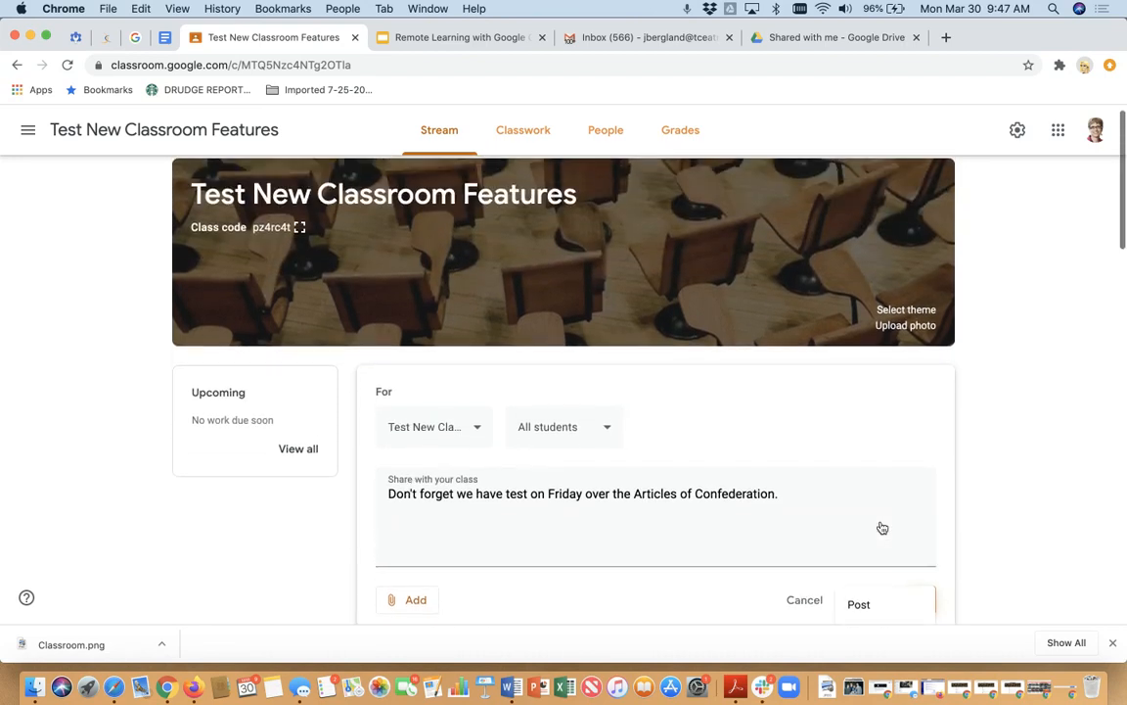
click(920, 603)
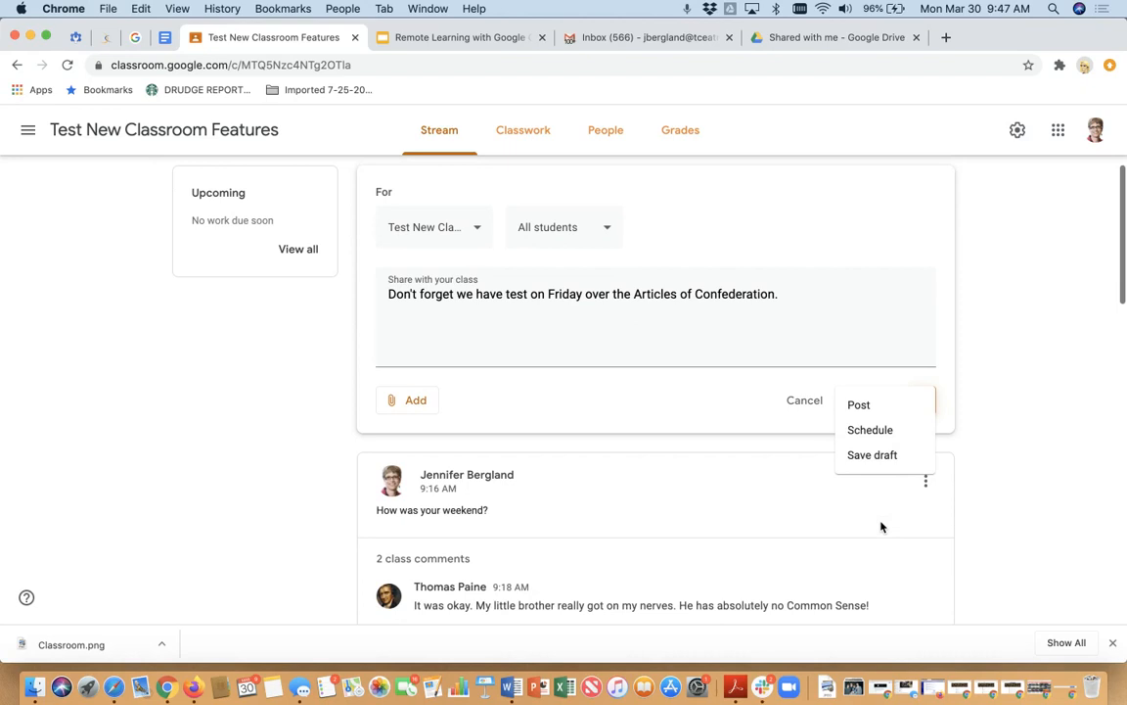
mouse_move(1009, 373)
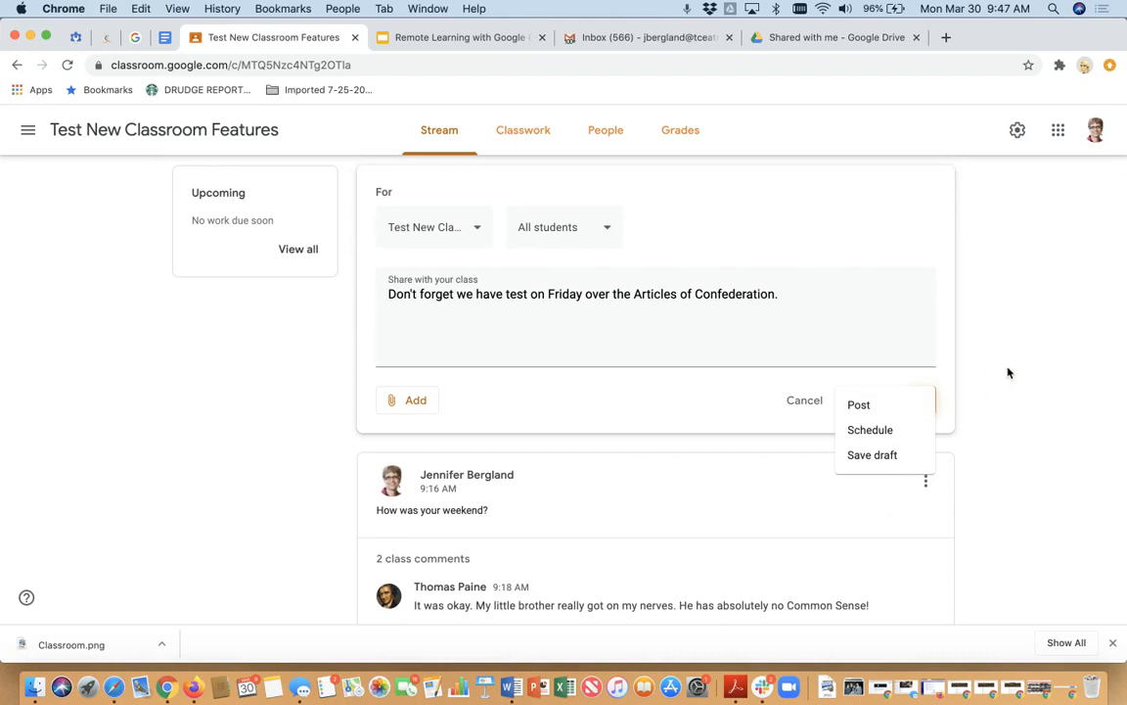
click(858, 404)
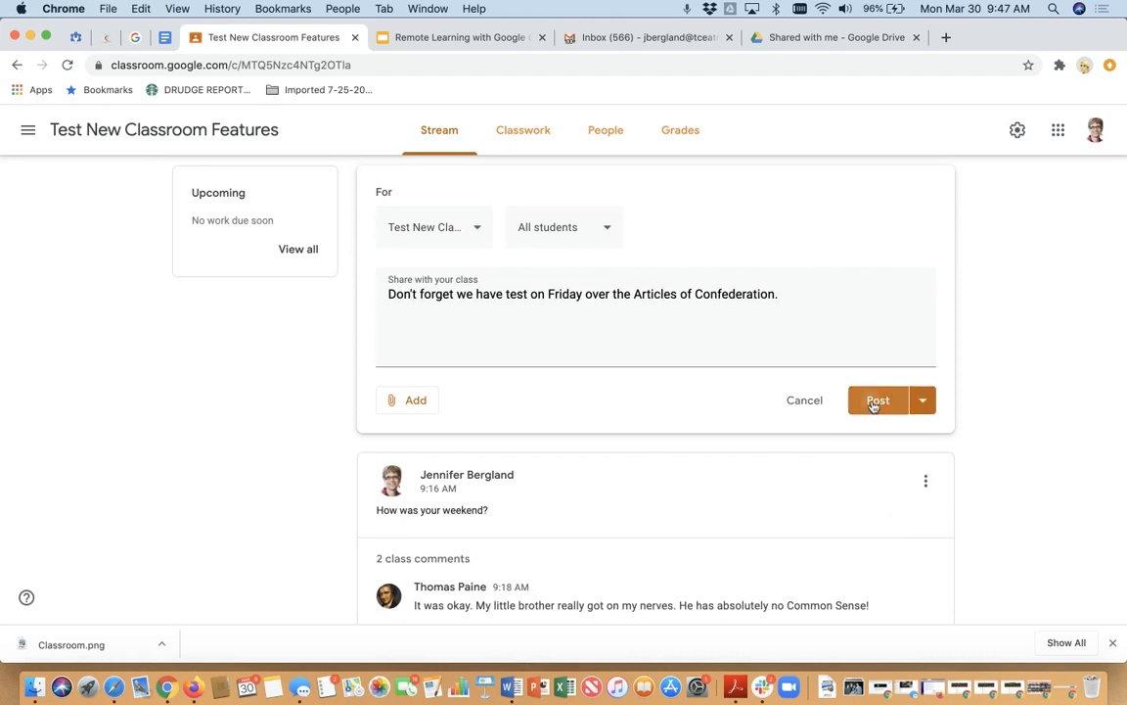
click(877, 399)
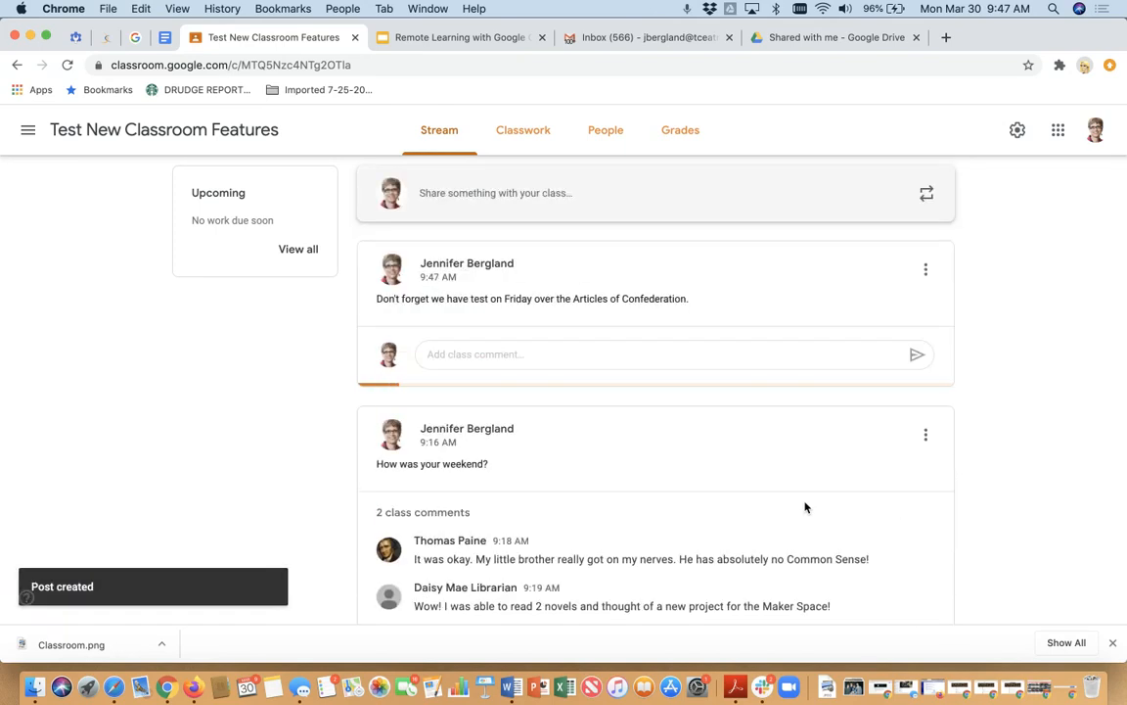
scroll(down, 3)
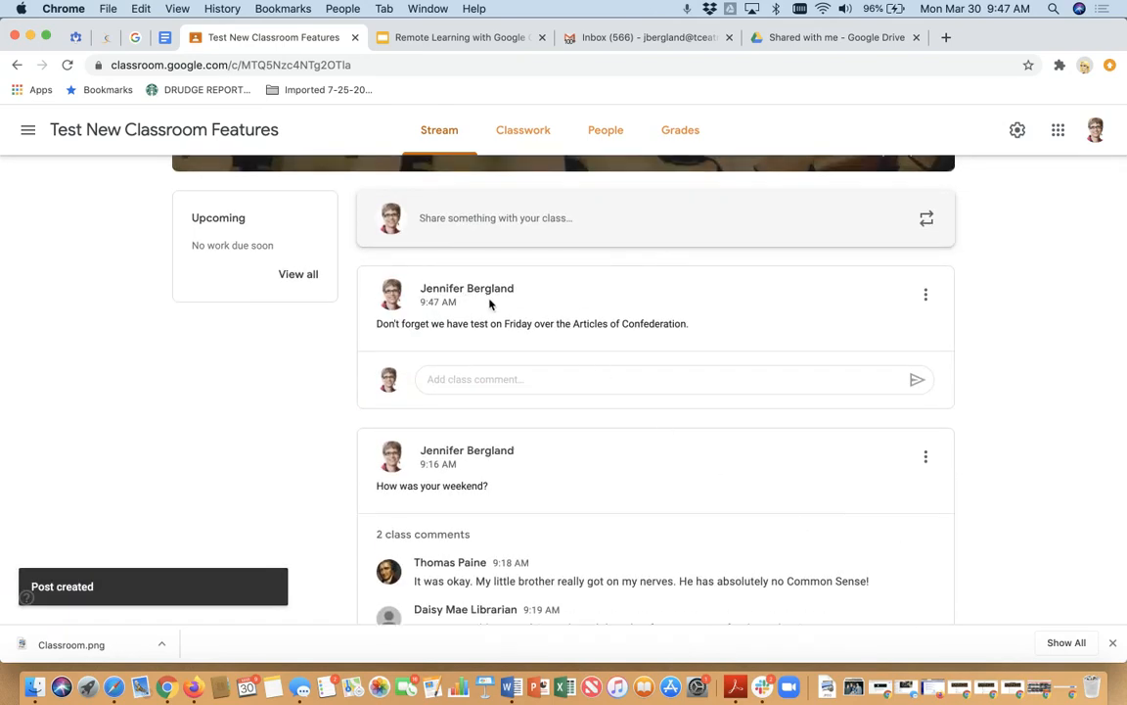
mouse_move(439, 286)
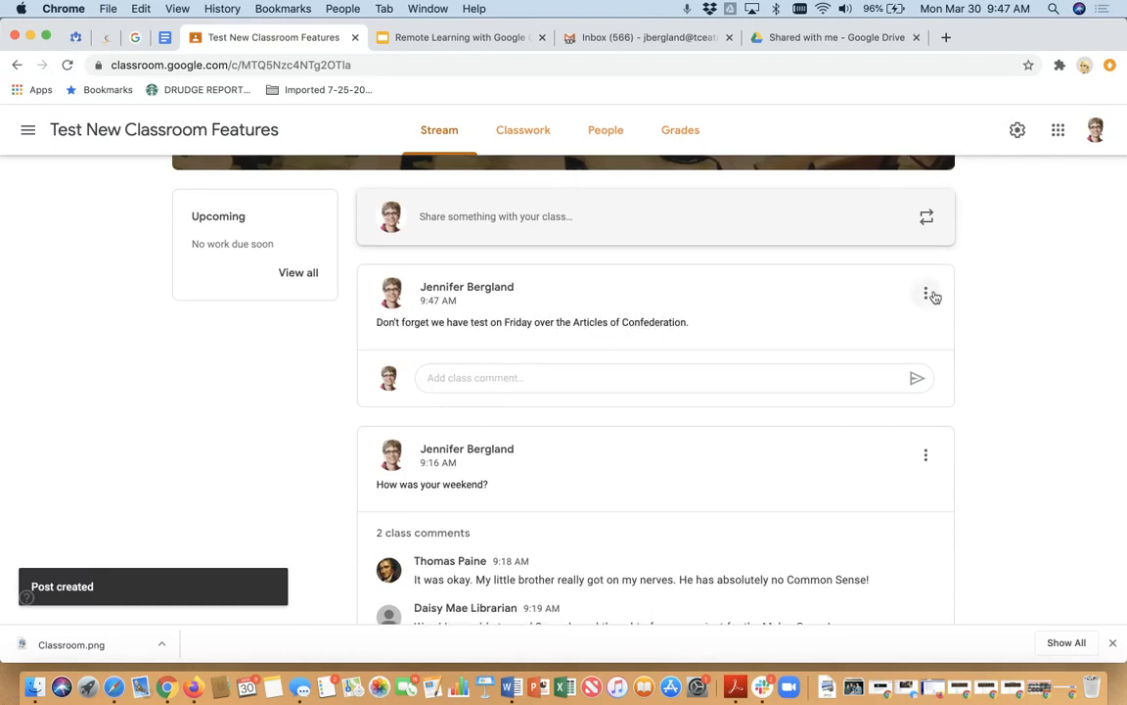
click(925, 291)
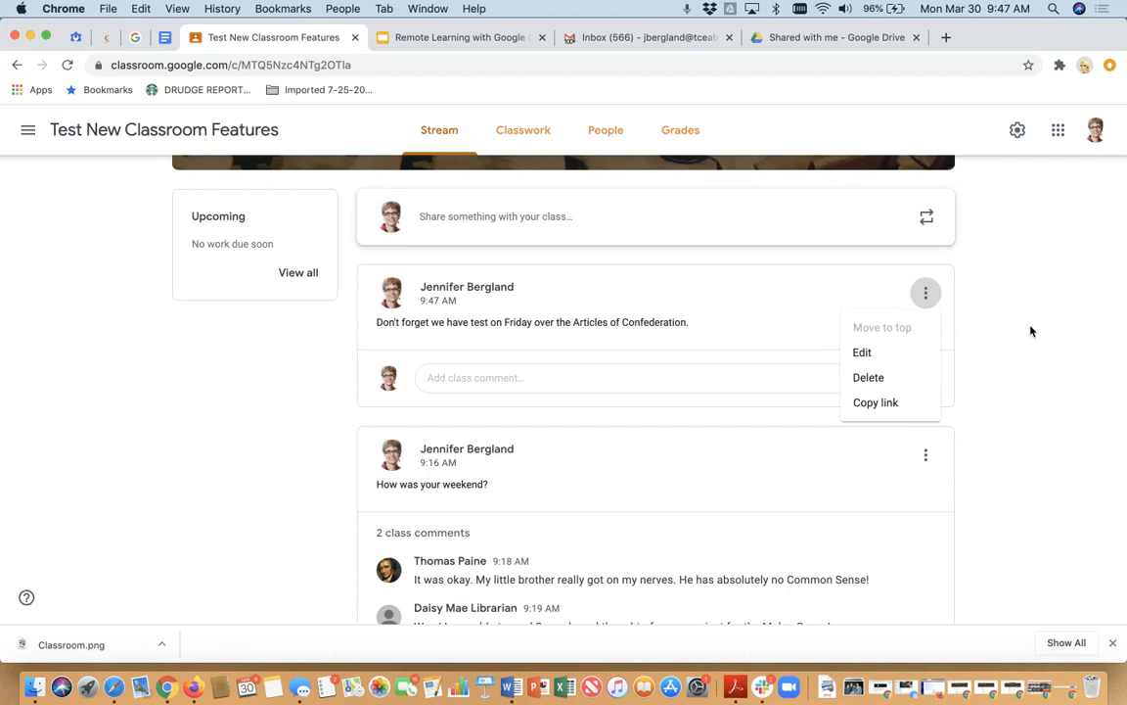
mouse_move(862, 352)
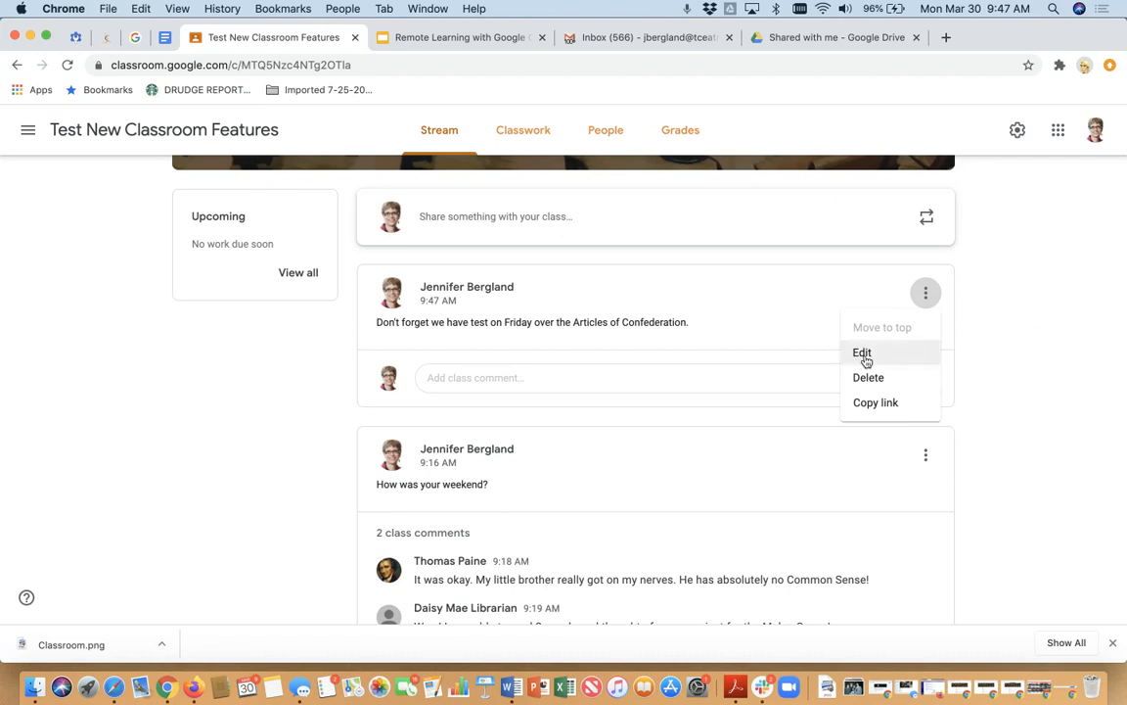
mouse_move(869, 382)
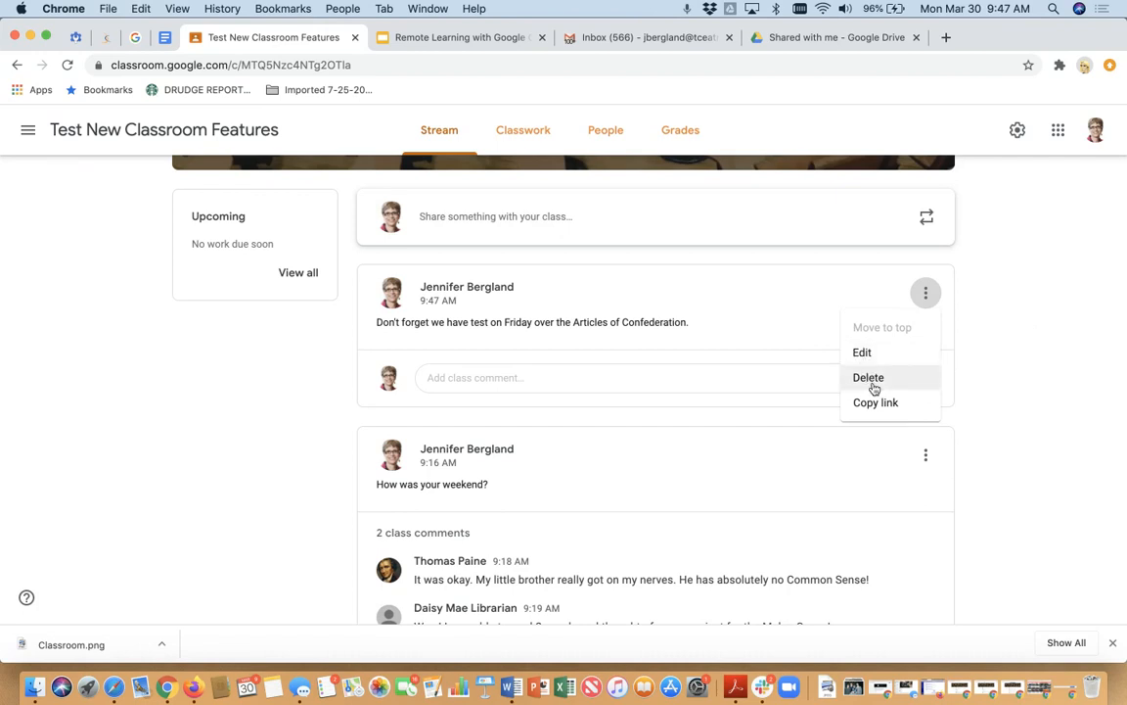
mouse_move(976, 358)
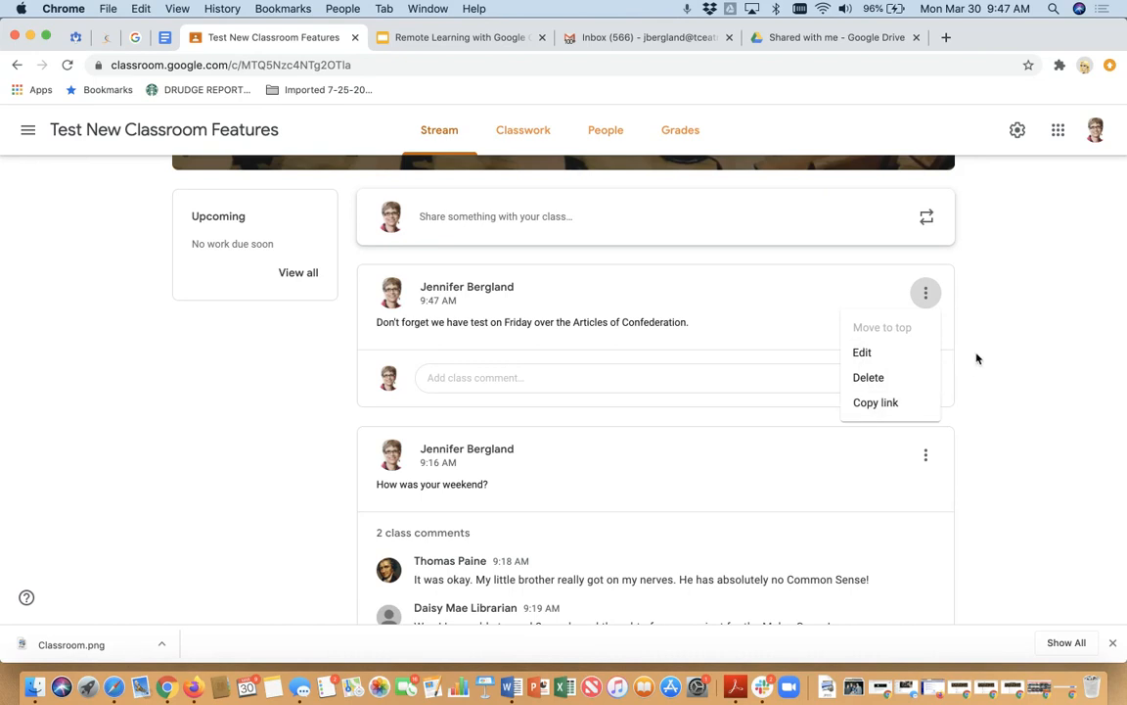
click(996, 349)
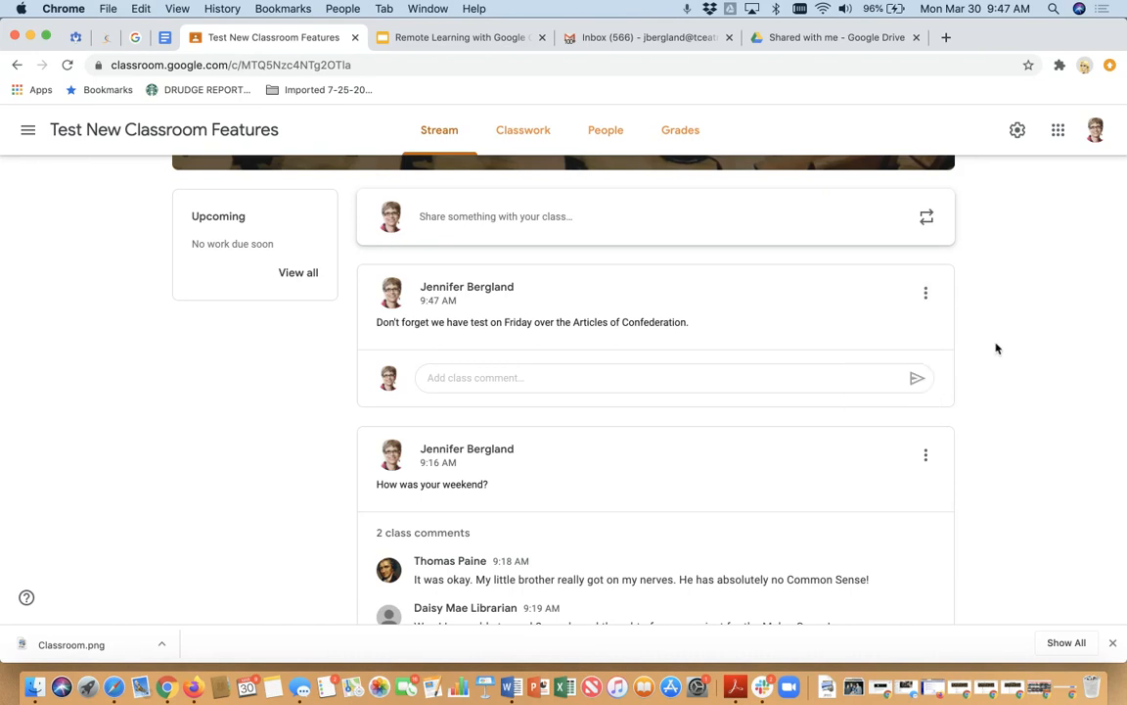
scroll(down, 3)
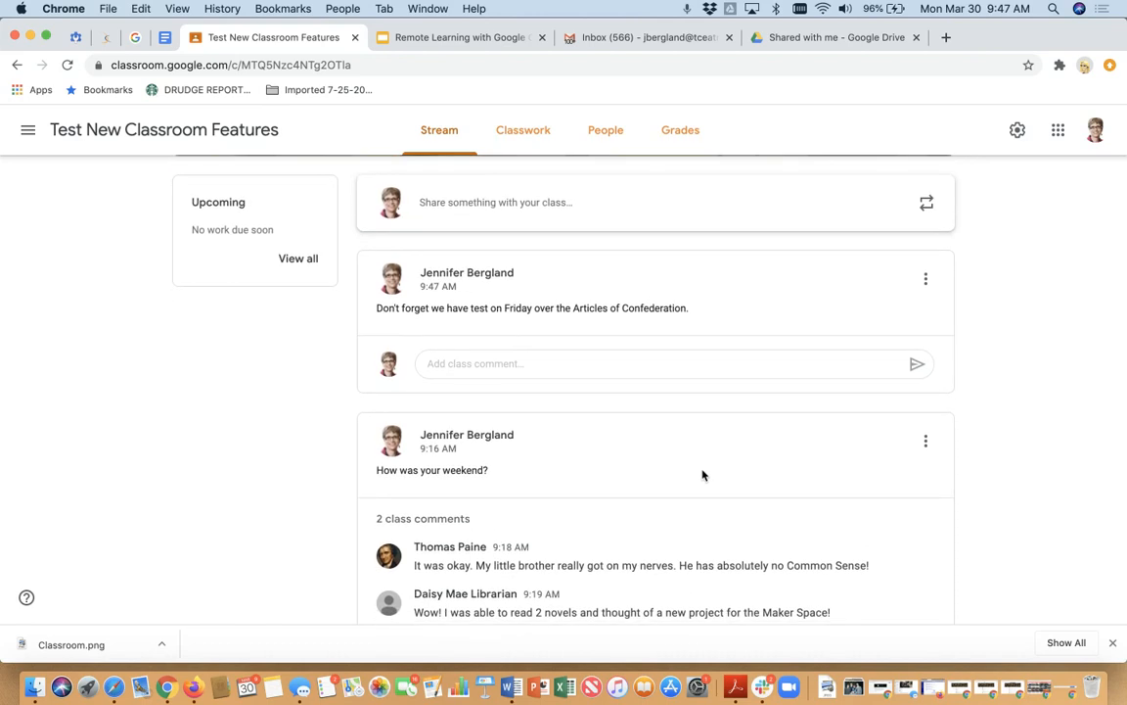
scroll(down, 3)
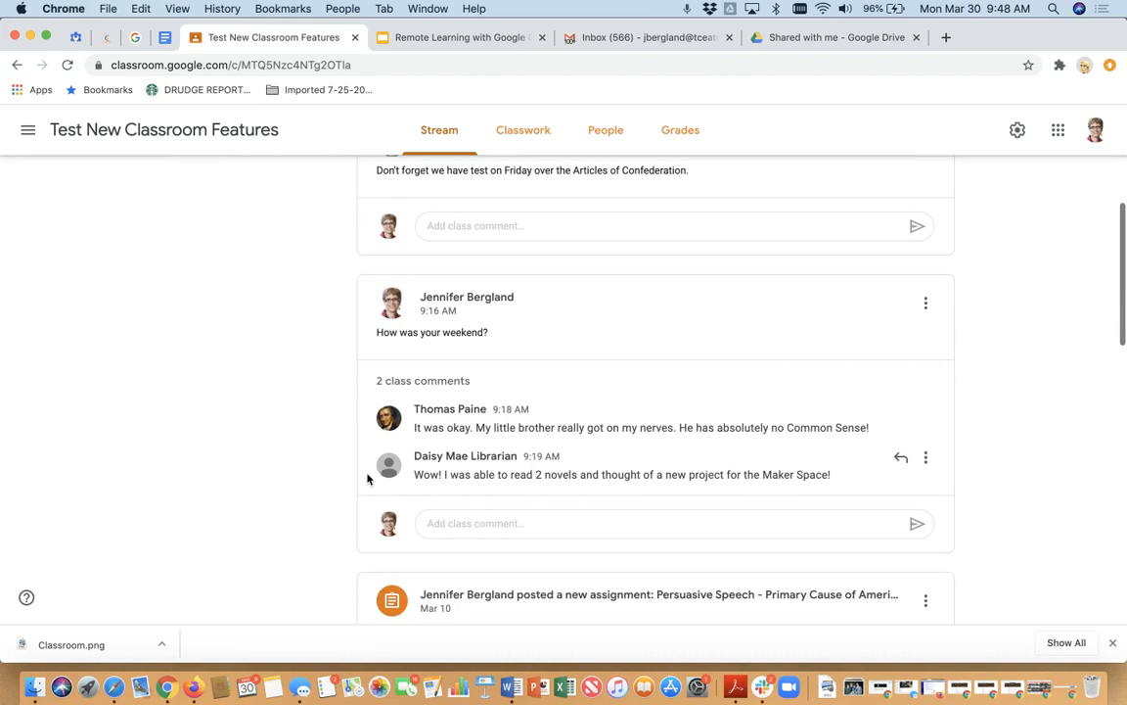
mouse_move(520, 344)
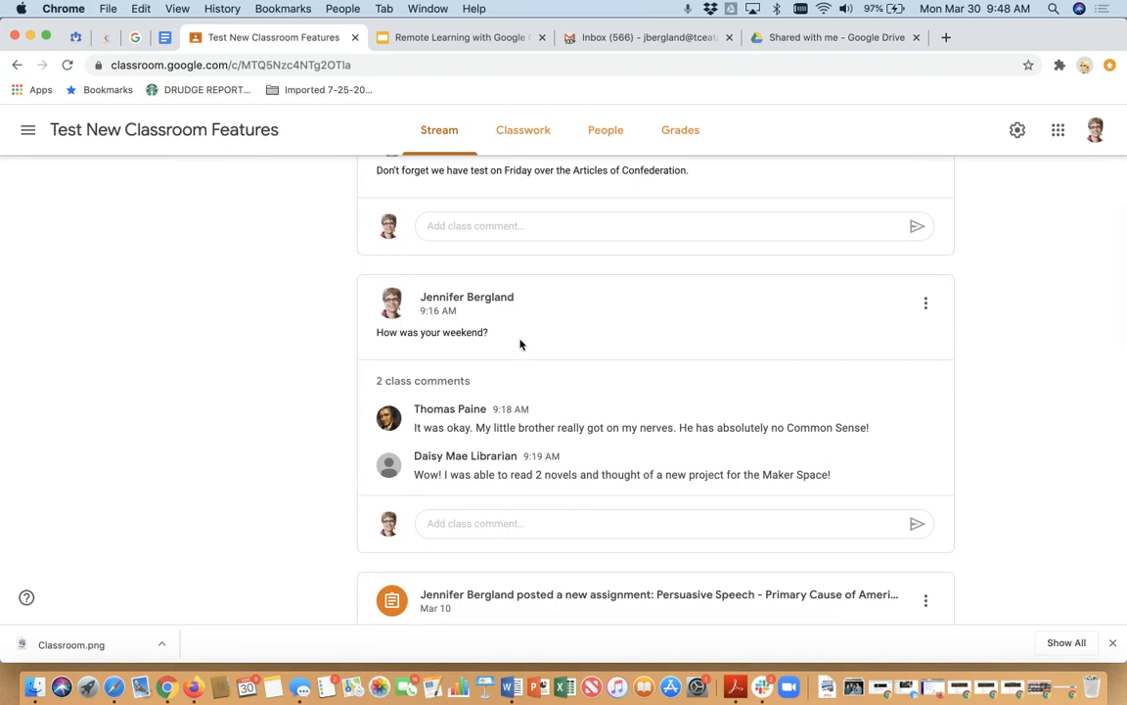
mouse_move(574, 337)
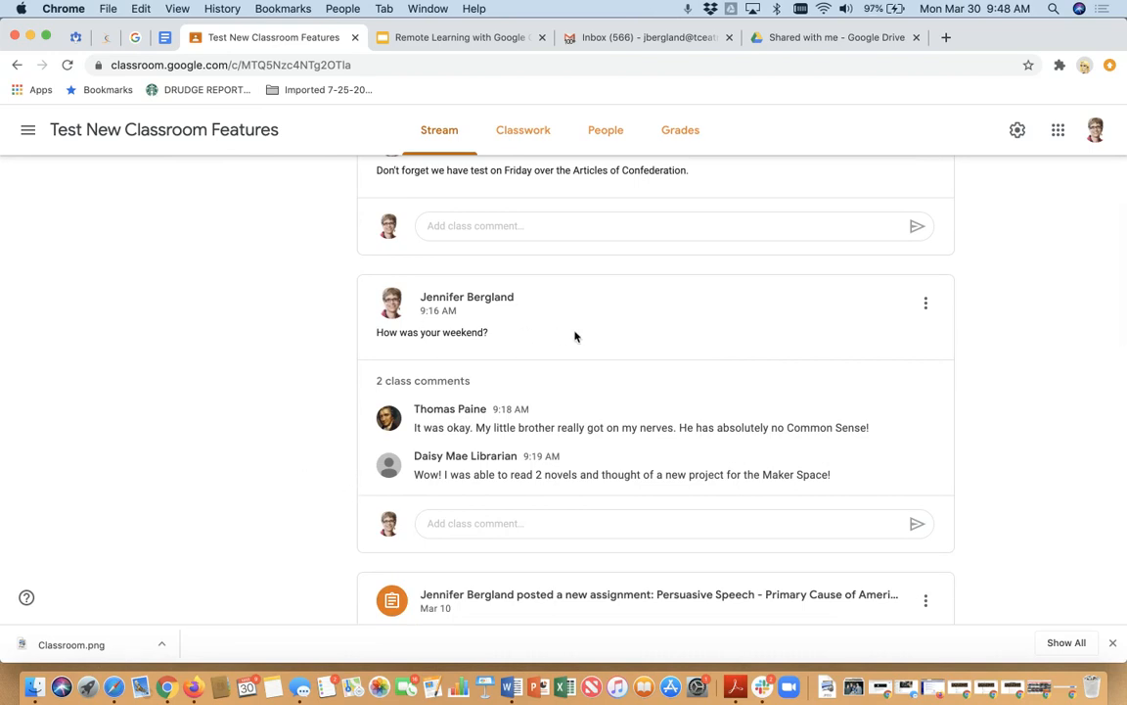
mouse_move(354, 477)
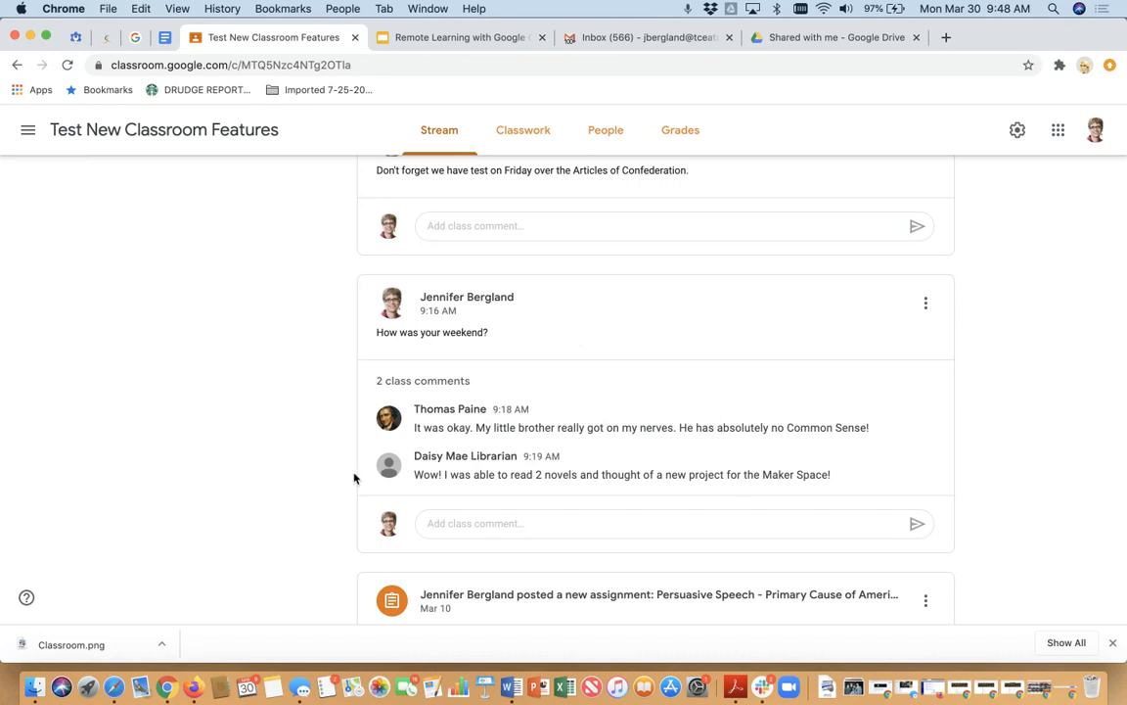
mouse_move(693, 518)
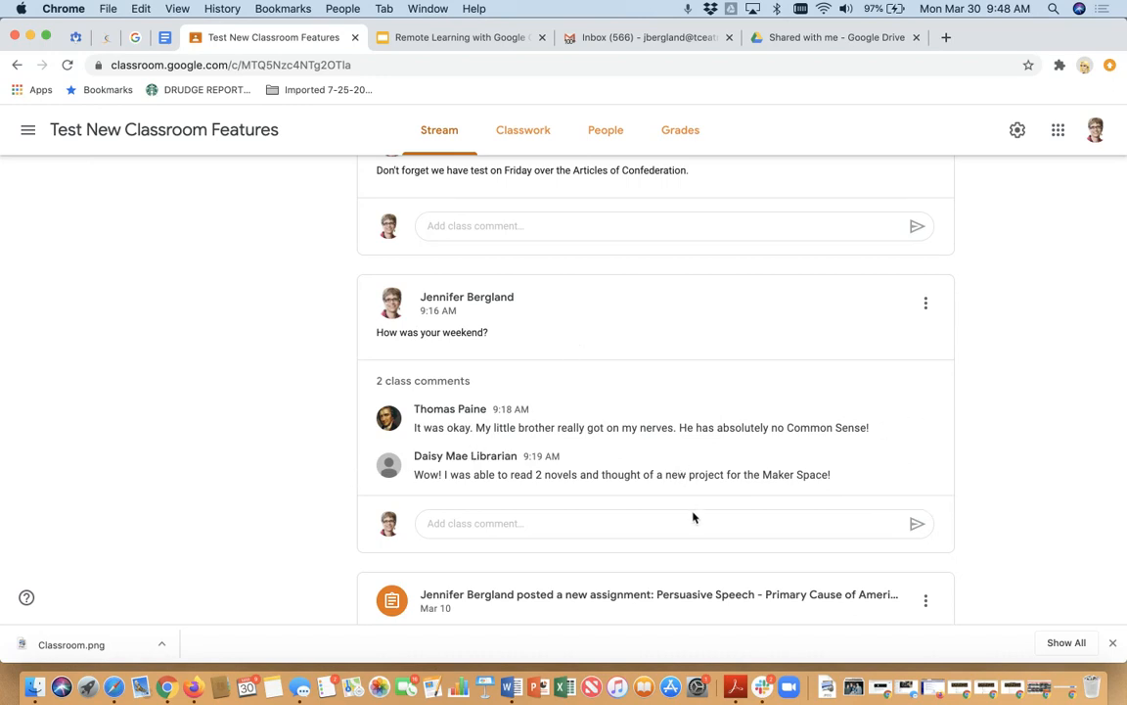
mouse_move(443, 443)
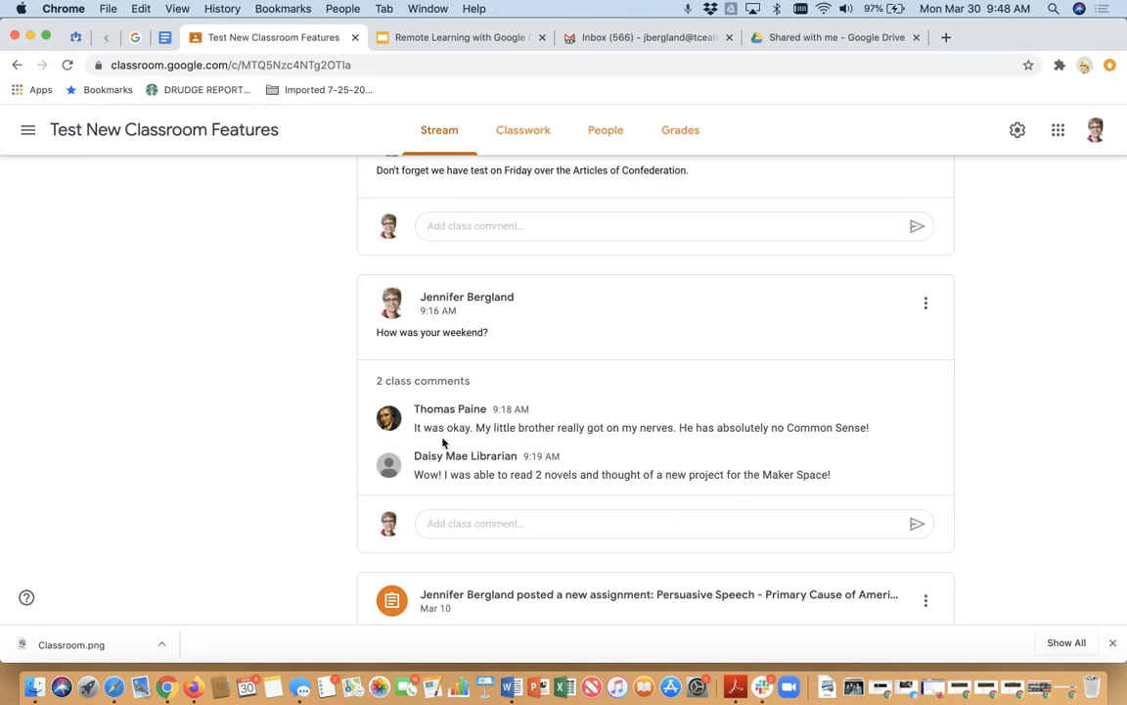
mouse_move(500, 449)
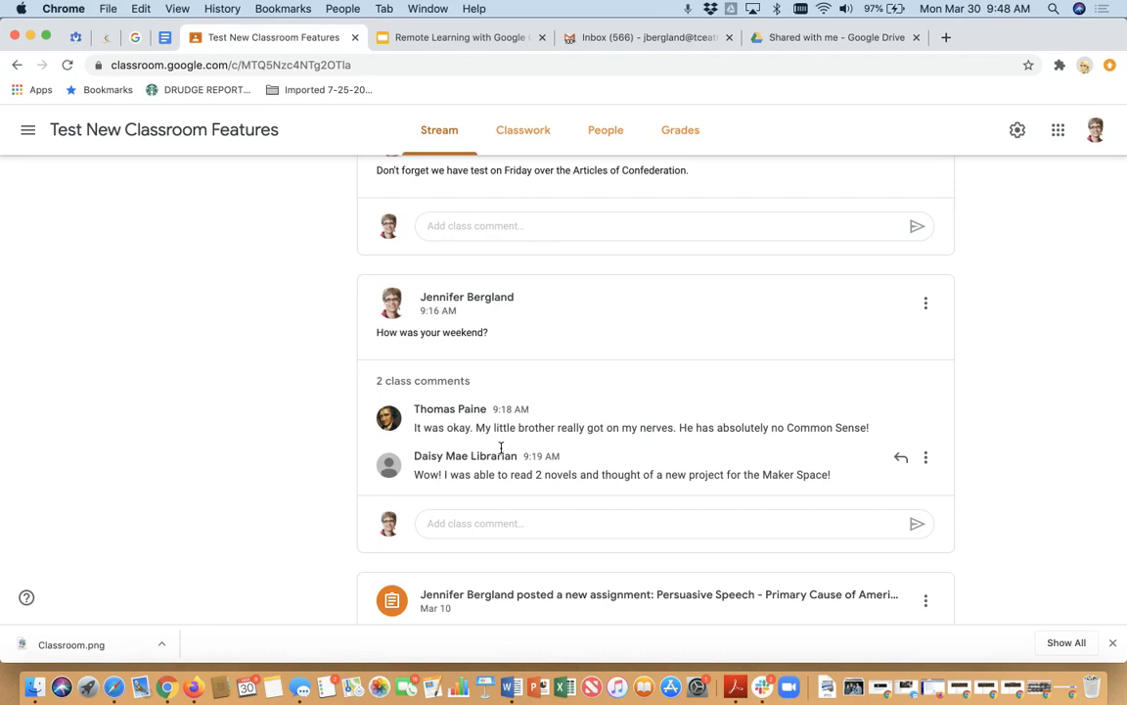
mouse_move(479, 425)
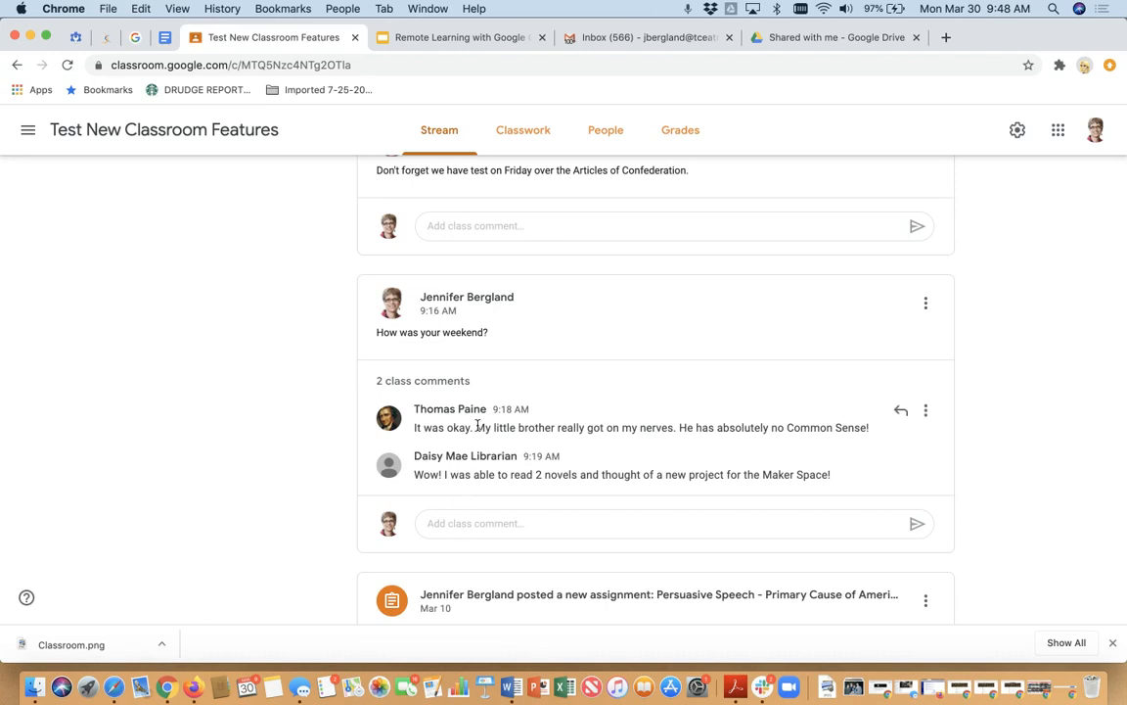
scroll(down, 3)
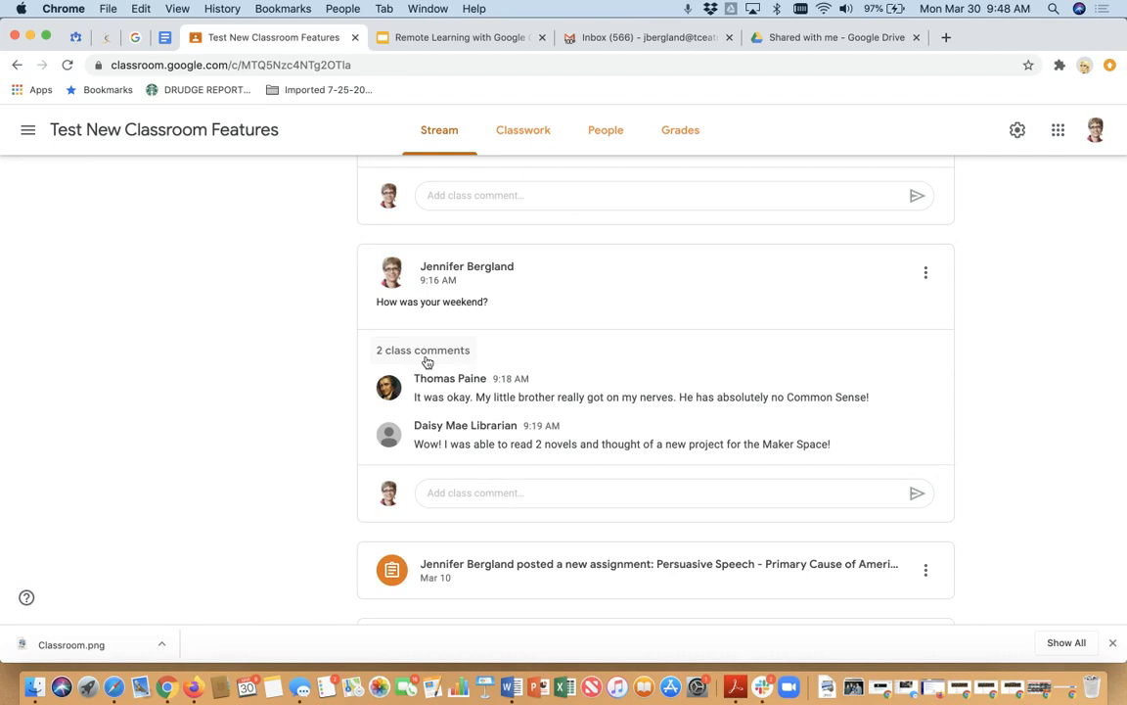
click(422, 349)
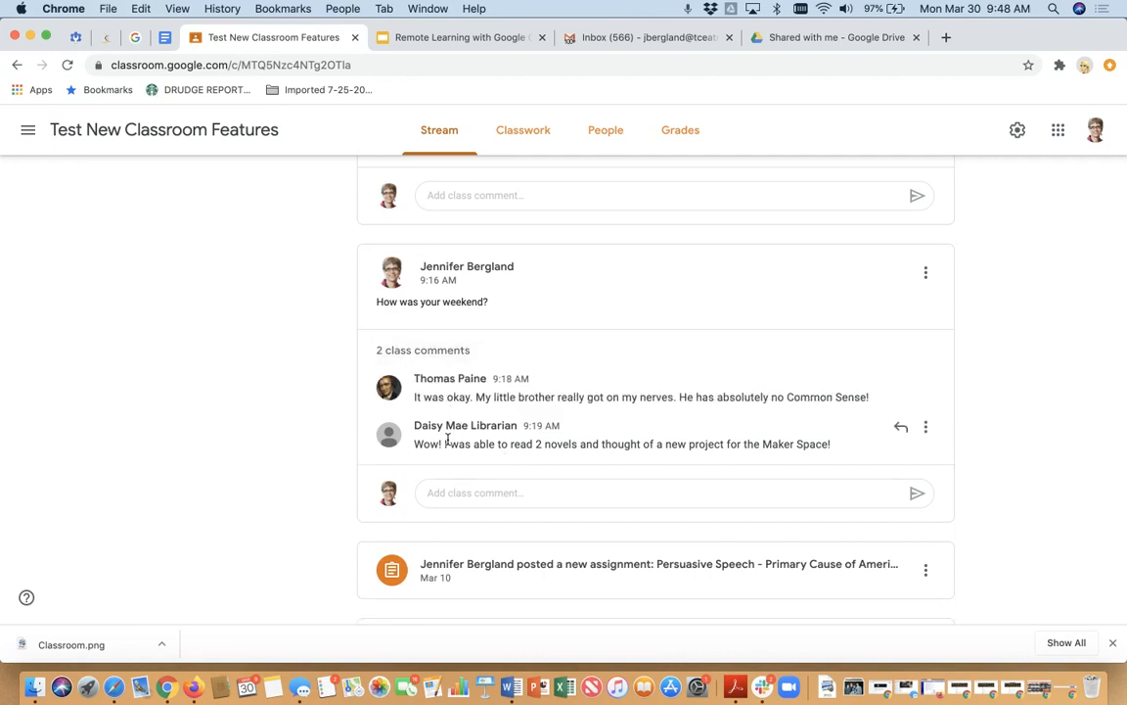
mouse_move(393, 521)
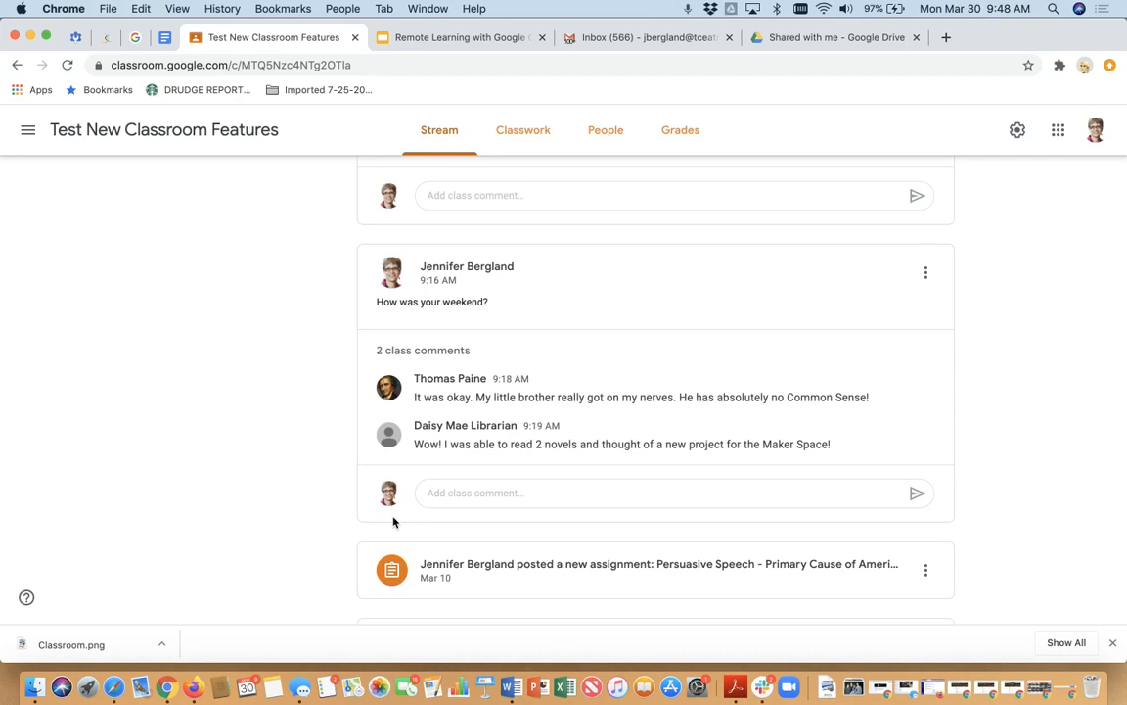
mouse_move(470, 343)
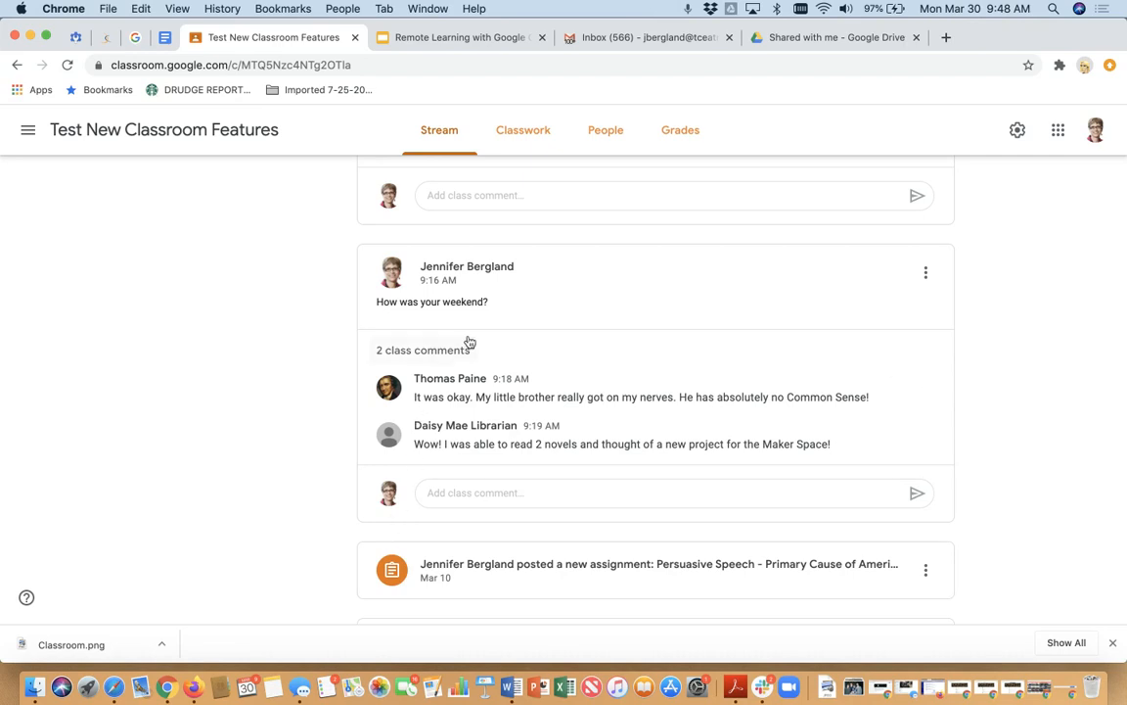
mouse_move(900, 425)
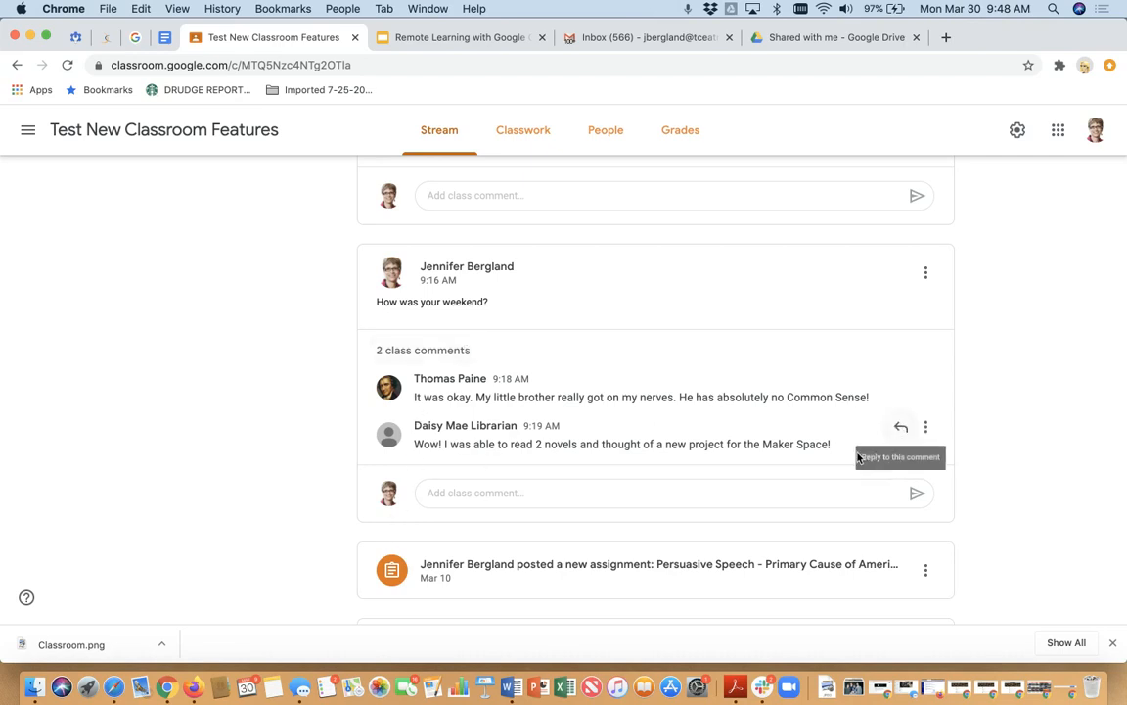
mouse_move(900, 380)
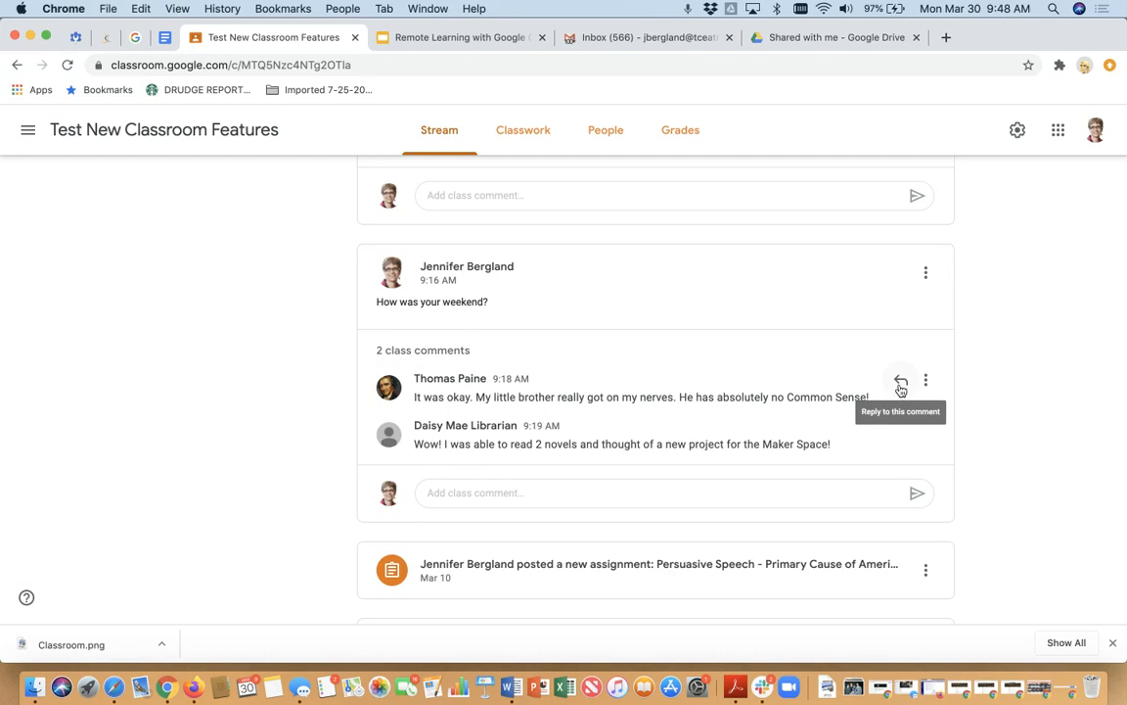
Step: Reply to Thomas Paine's comment with 'I am so sorry. I hate it when that happens.' and send it
click(900, 381)
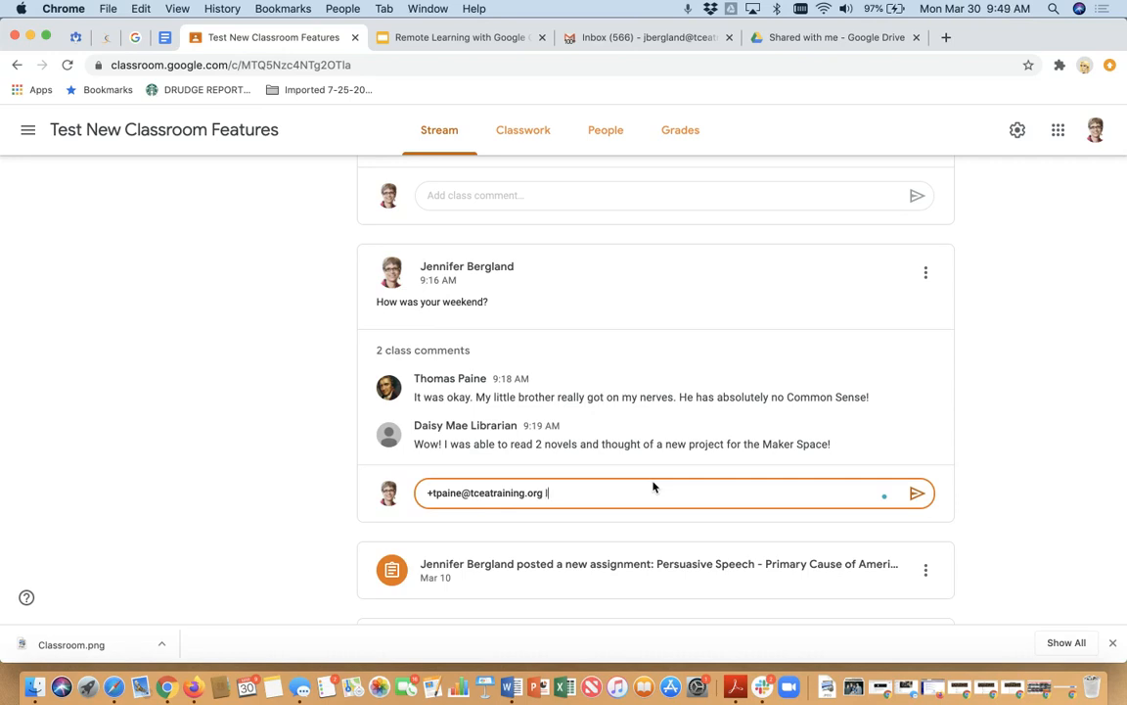
text(I am so sorry.)
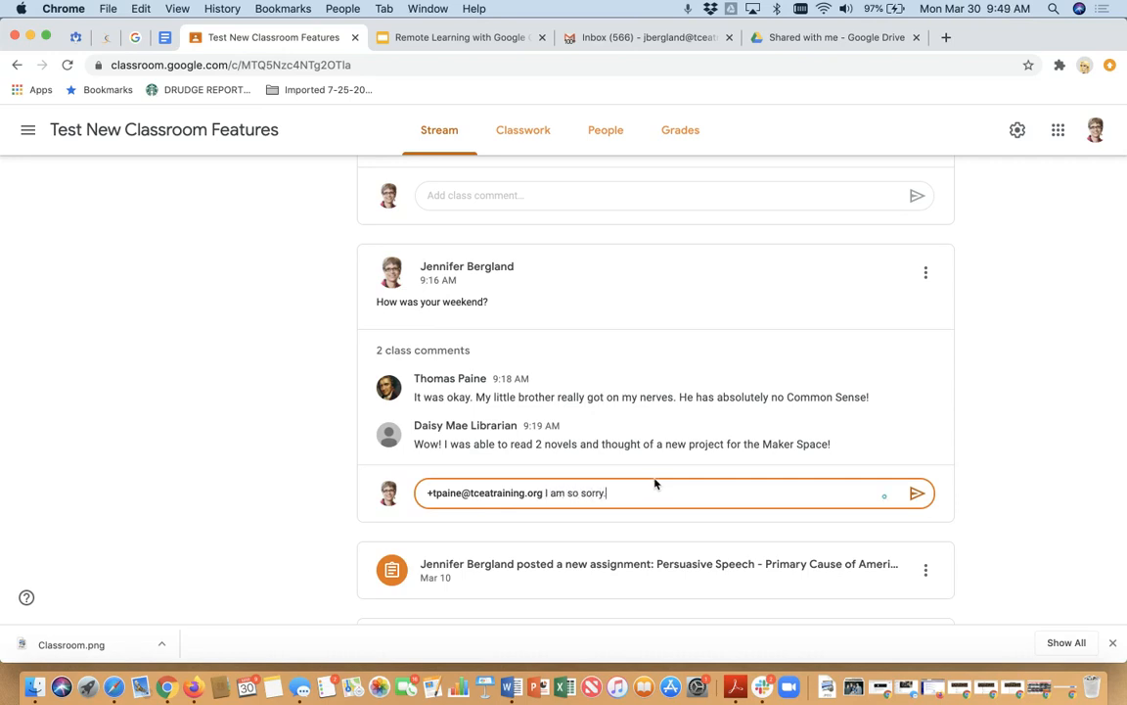
text(I hate it whe)
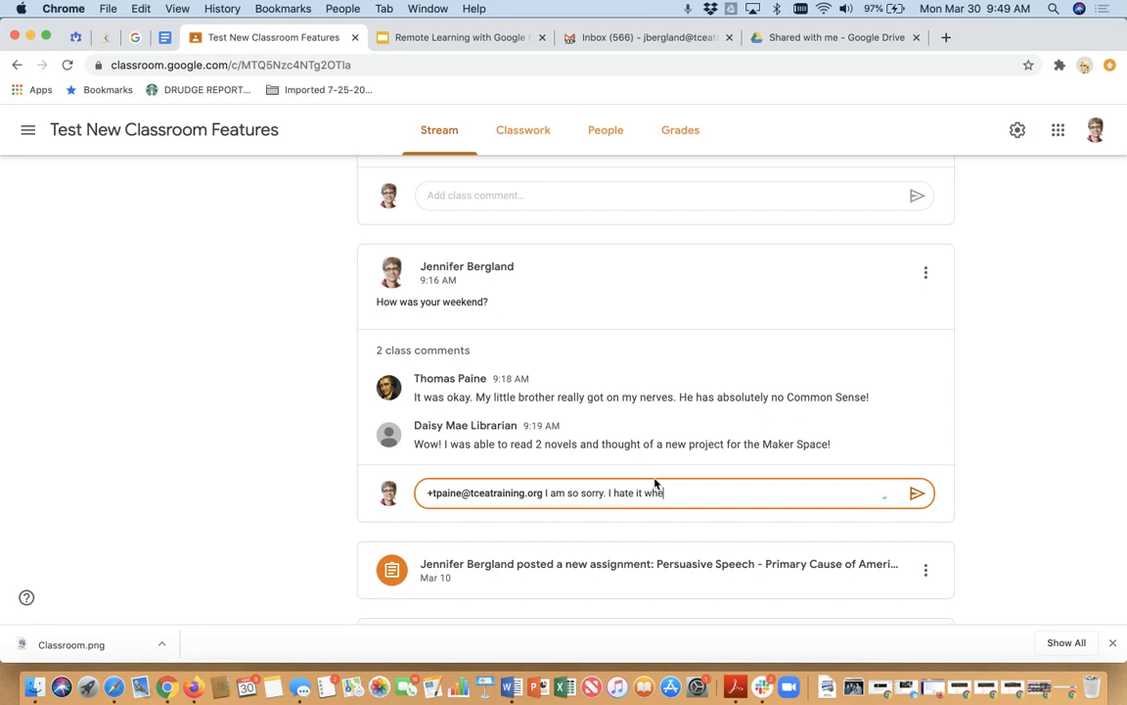
text(n that hap)
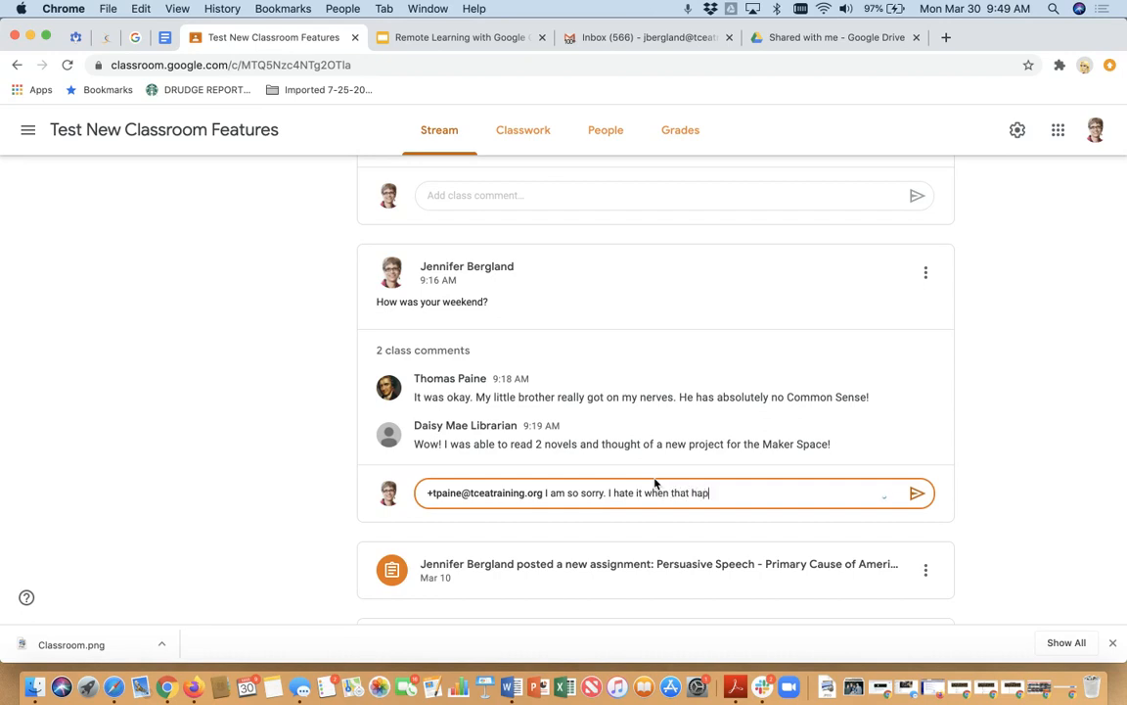
text(pens.)
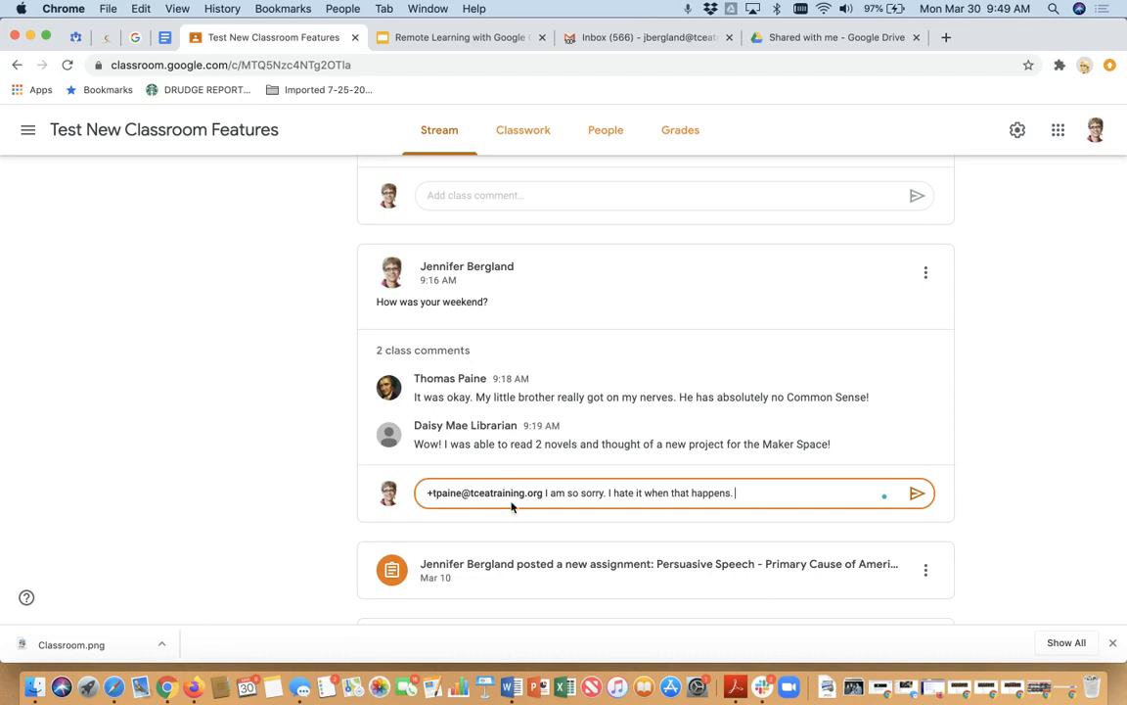
click(917, 492)
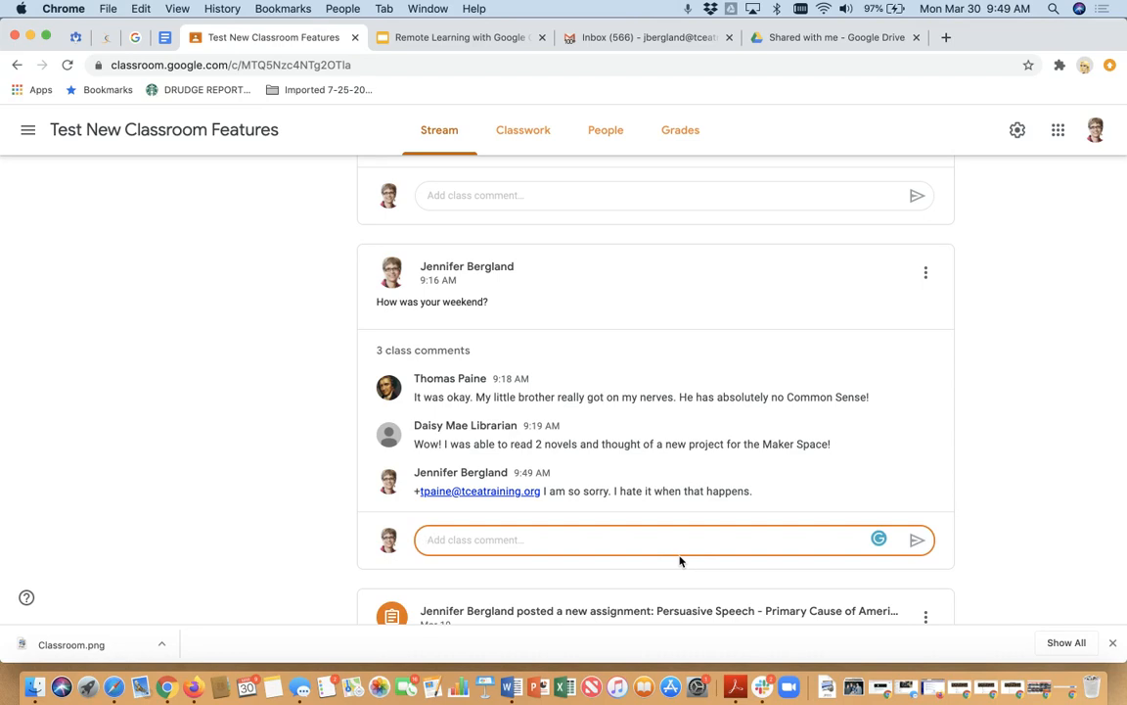
scroll(up, 3)
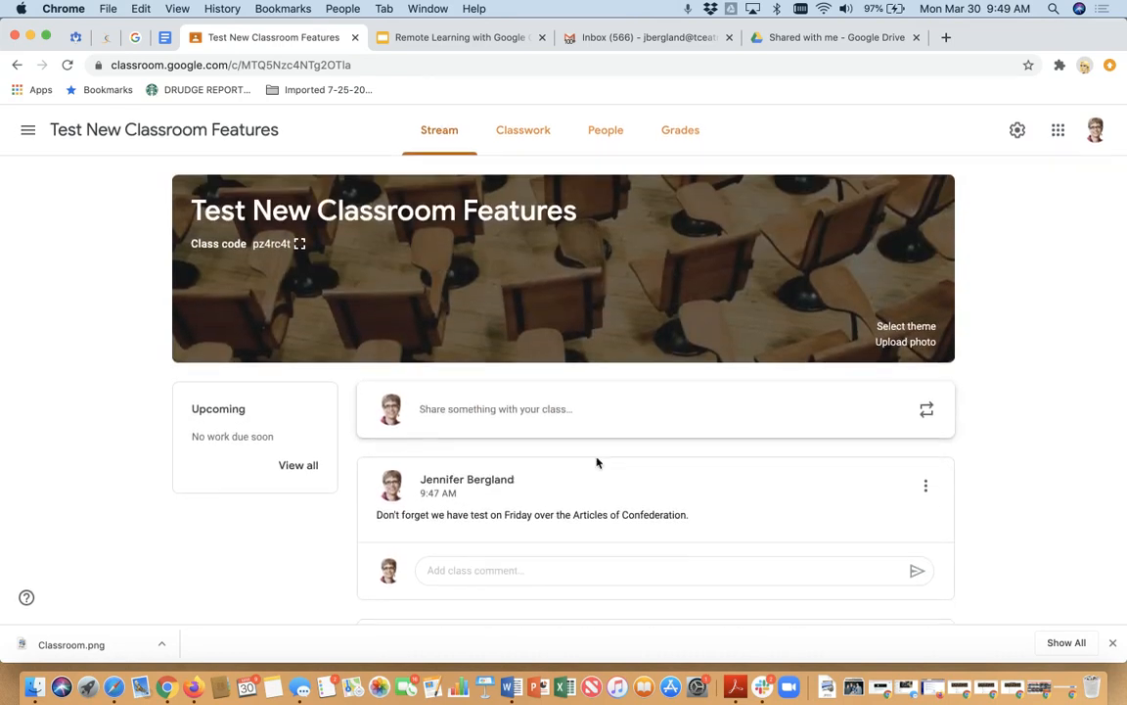
mouse_move(439, 129)
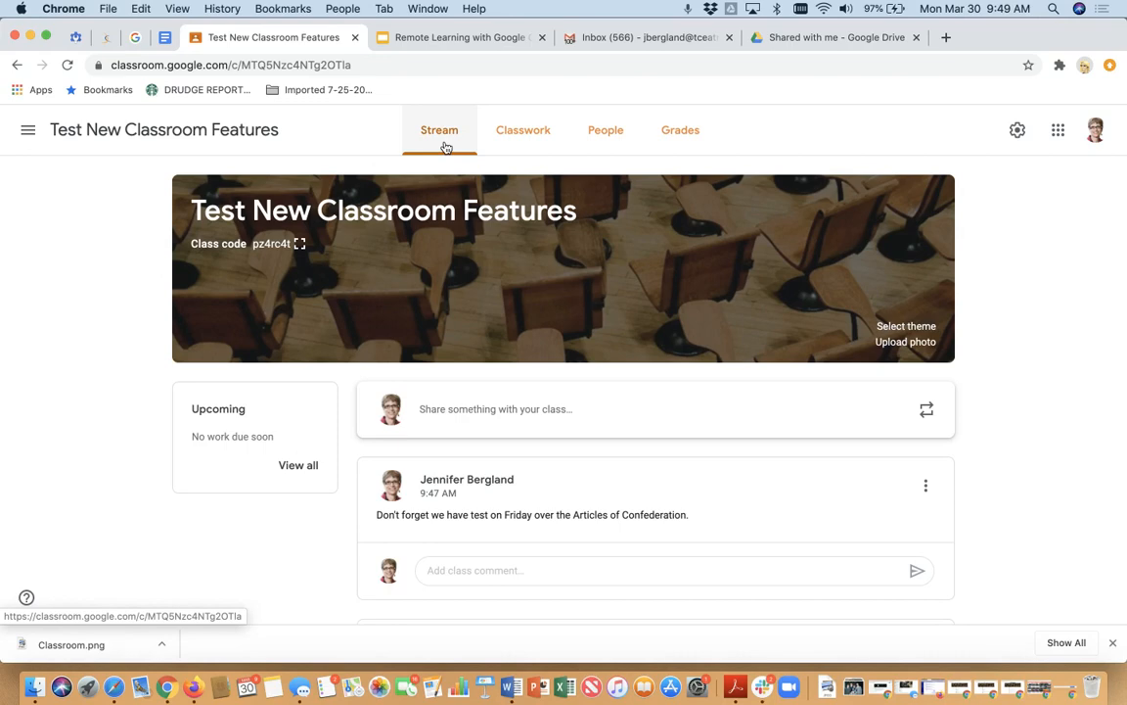
mouse_move(460, 409)
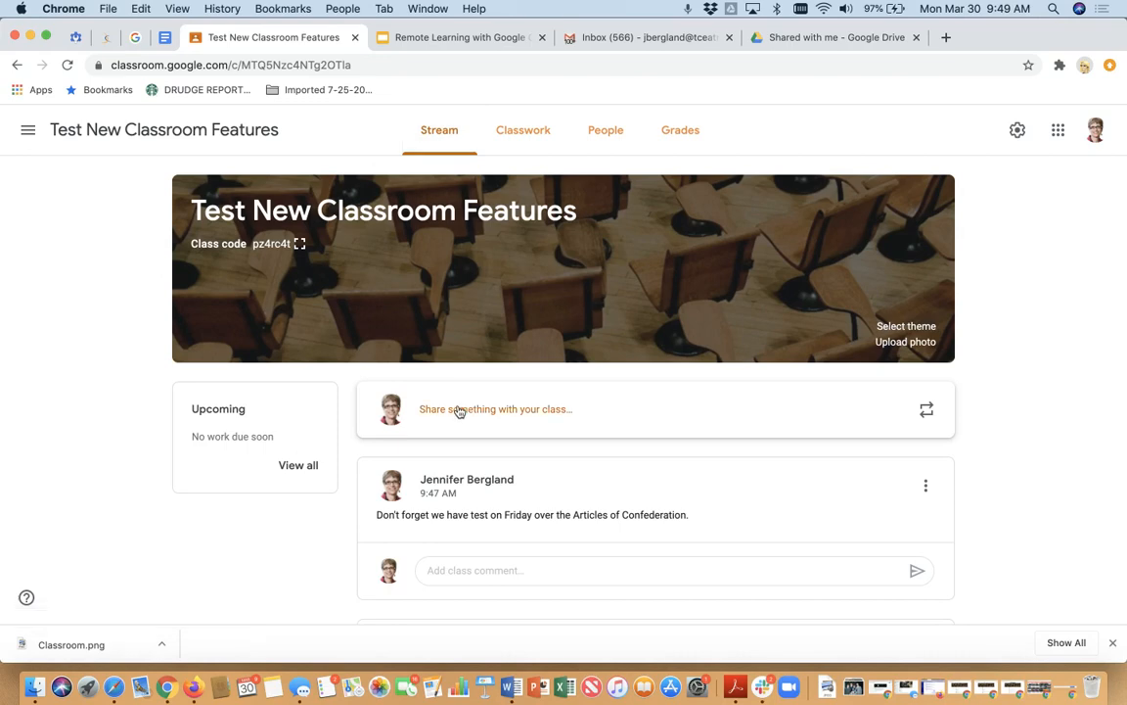
scroll(down, 3)
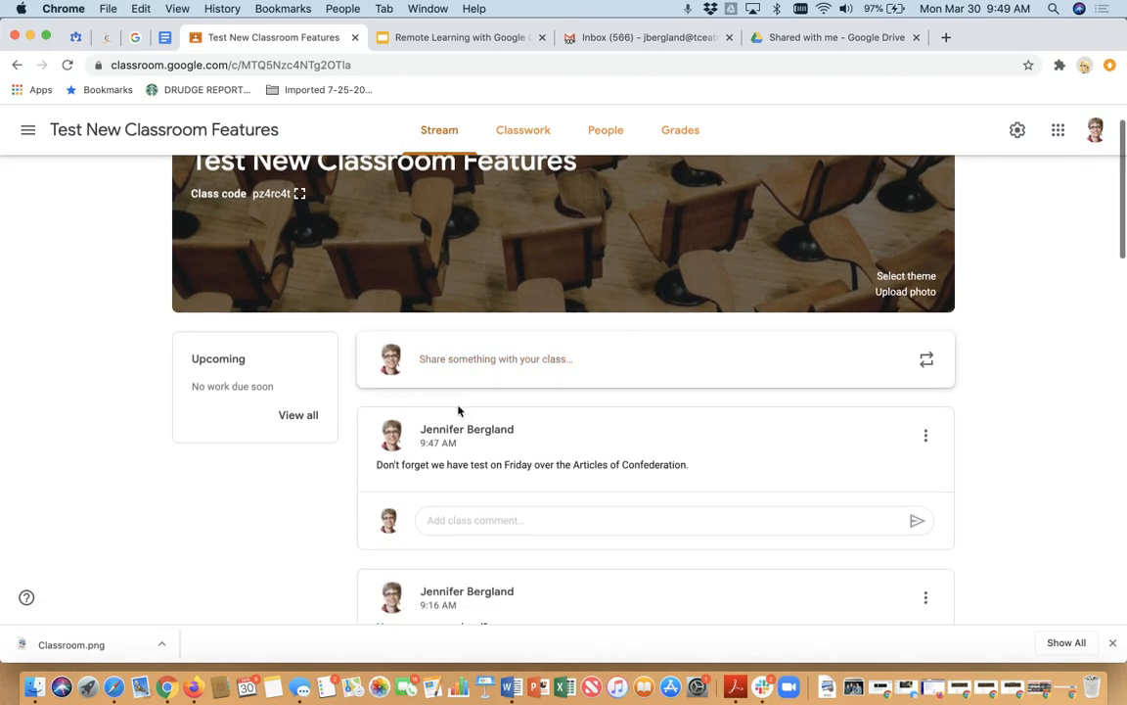